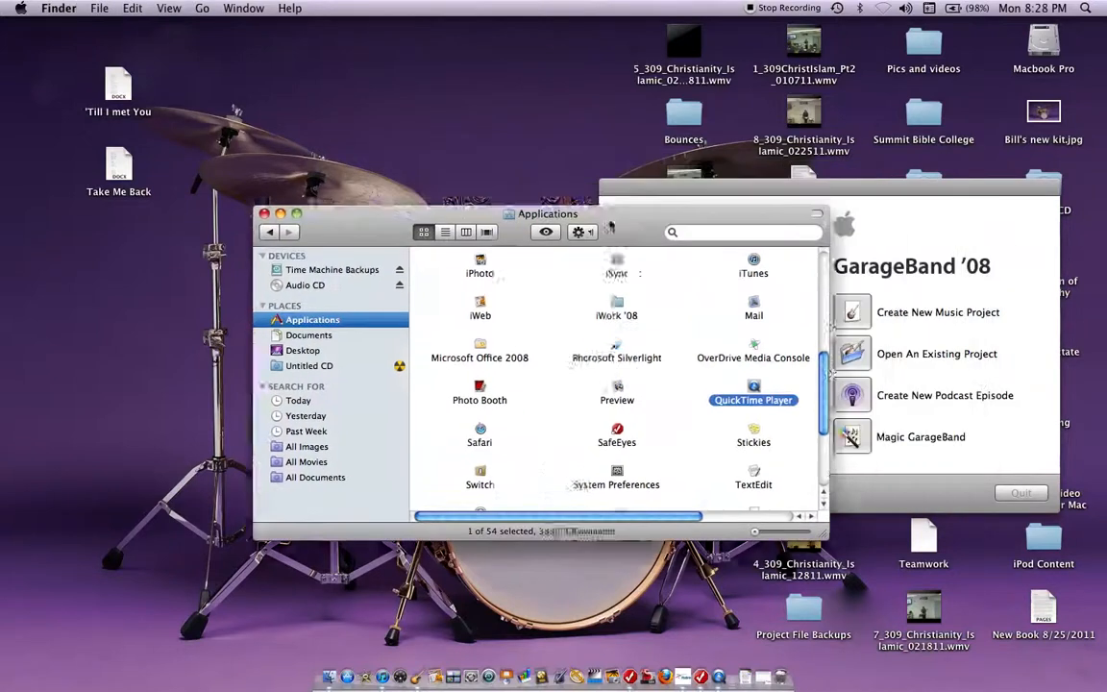
- Drag the GarageBand '08 welcome window to the centre of the screen
{"action": "left_click_drag", "start_coordinate": [548, 214], "coordinate": [567, 314]}
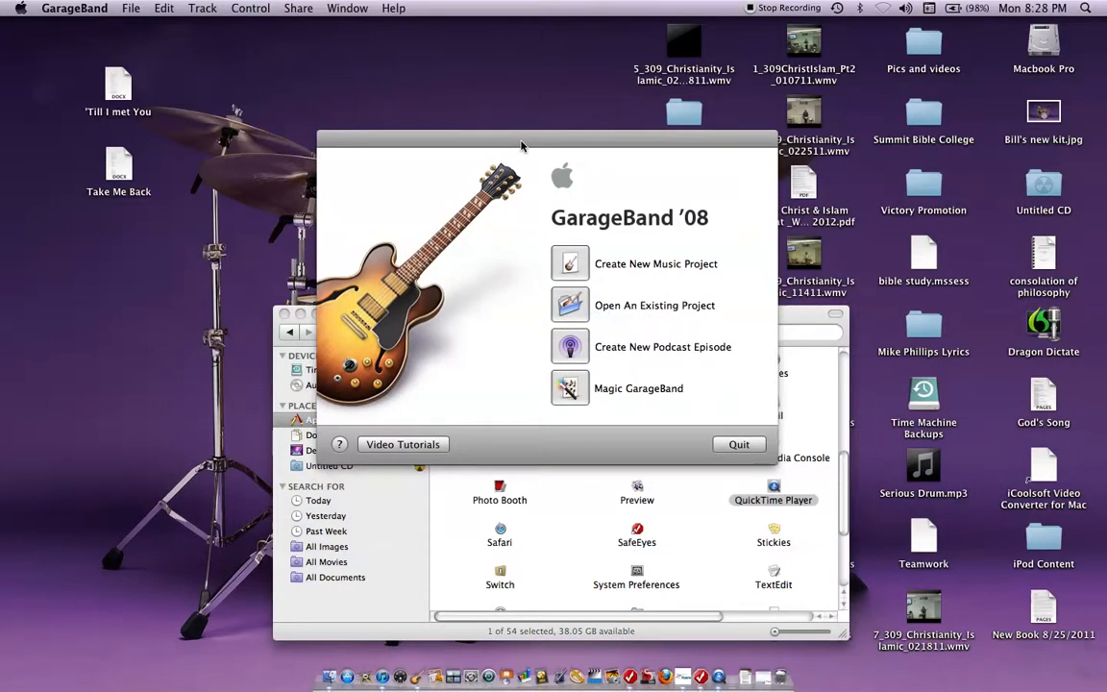
{"action": "mouse_move", "coordinate": [641, 428]}
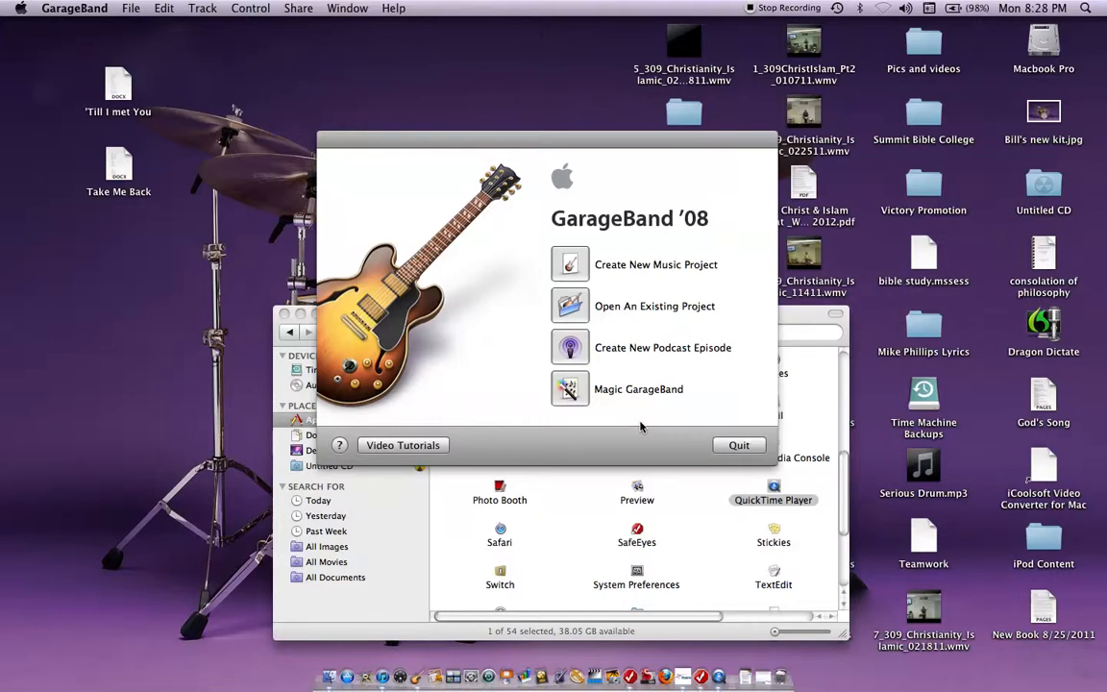
{"action": "mouse_move", "coordinate": [673, 309]}
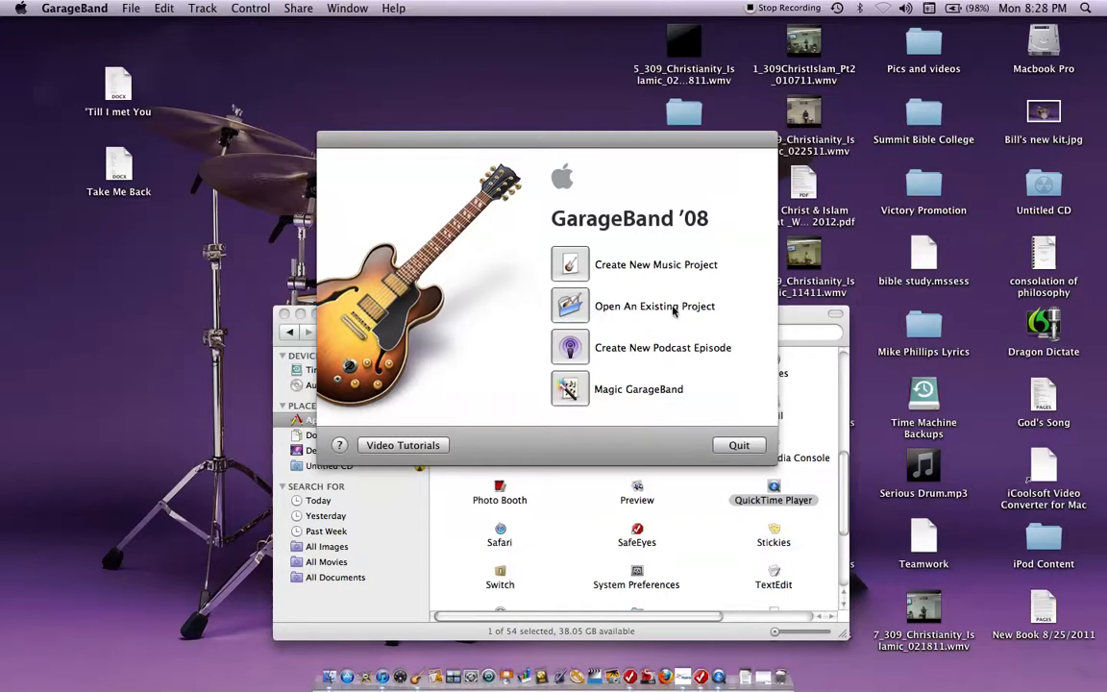
{"action": "mouse_move", "coordinate": [575, 264]}
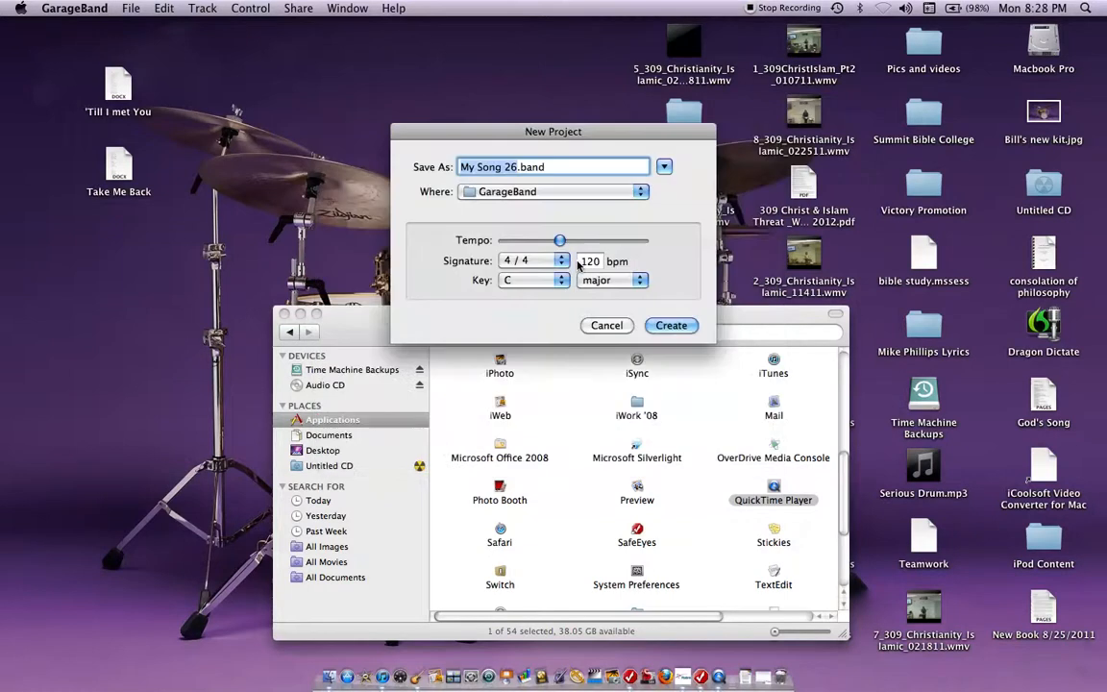
- Create project 'Clicktrack1' saved on the Desktop with tempo 120 bpm
{"action": "left_click", "coordinate": [527, 167]}
{"action": "type", "text": "Clicktrack1"}
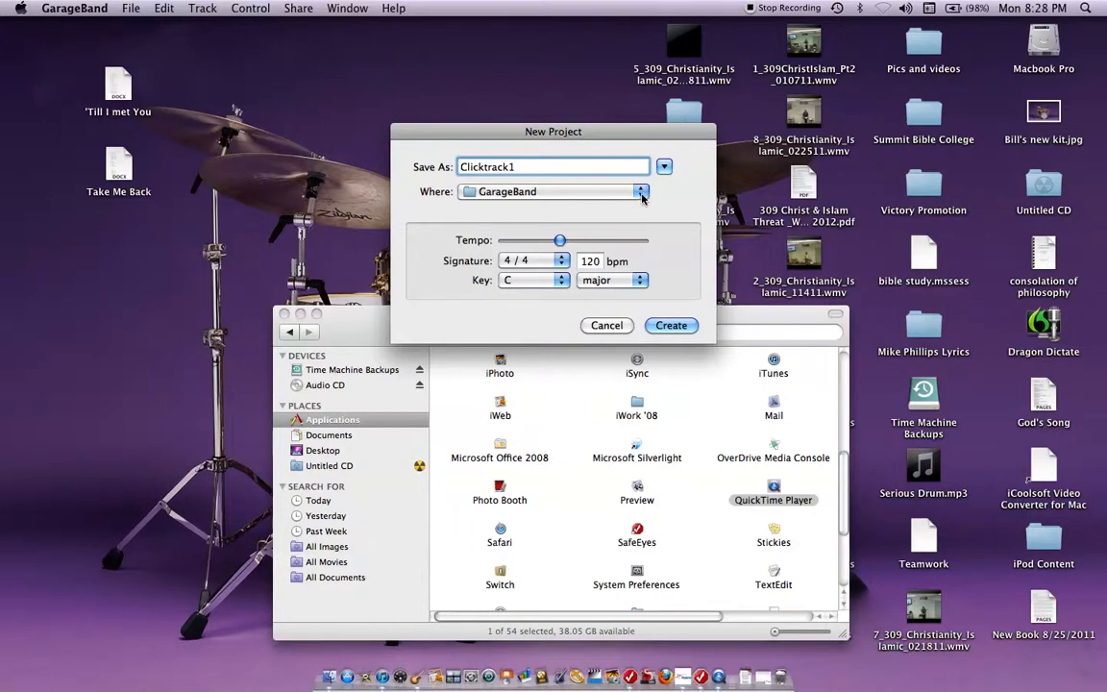
{"action": "left_click", "coordinate": [641, 192]}
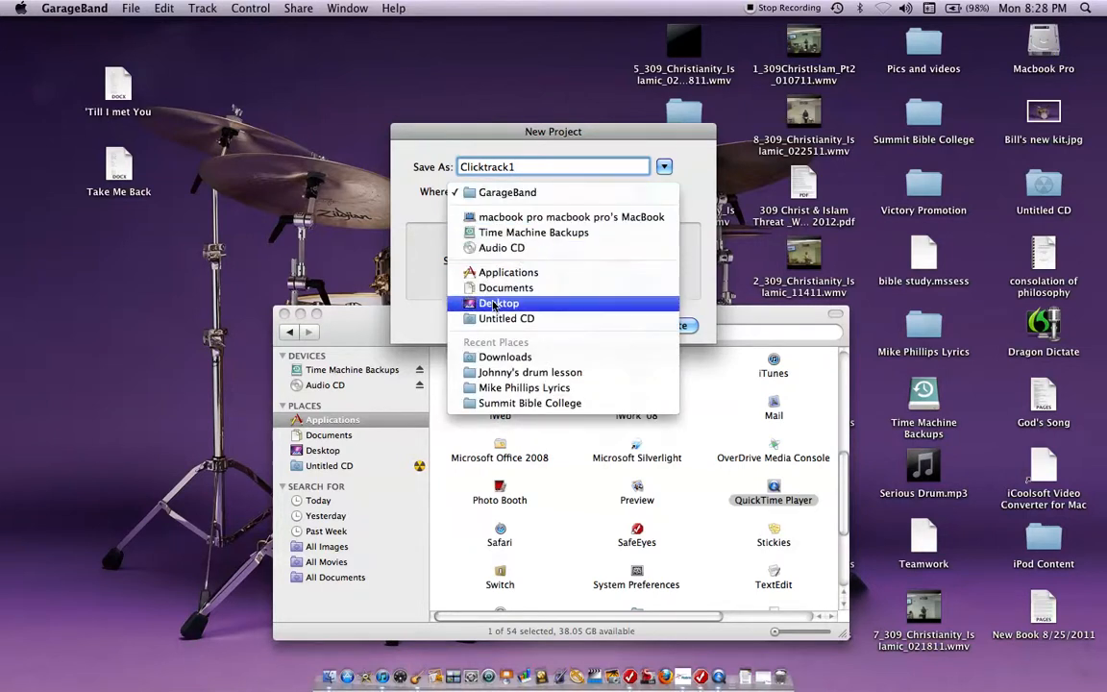
{"action": "left_click", "coordinate": [499, 303]}
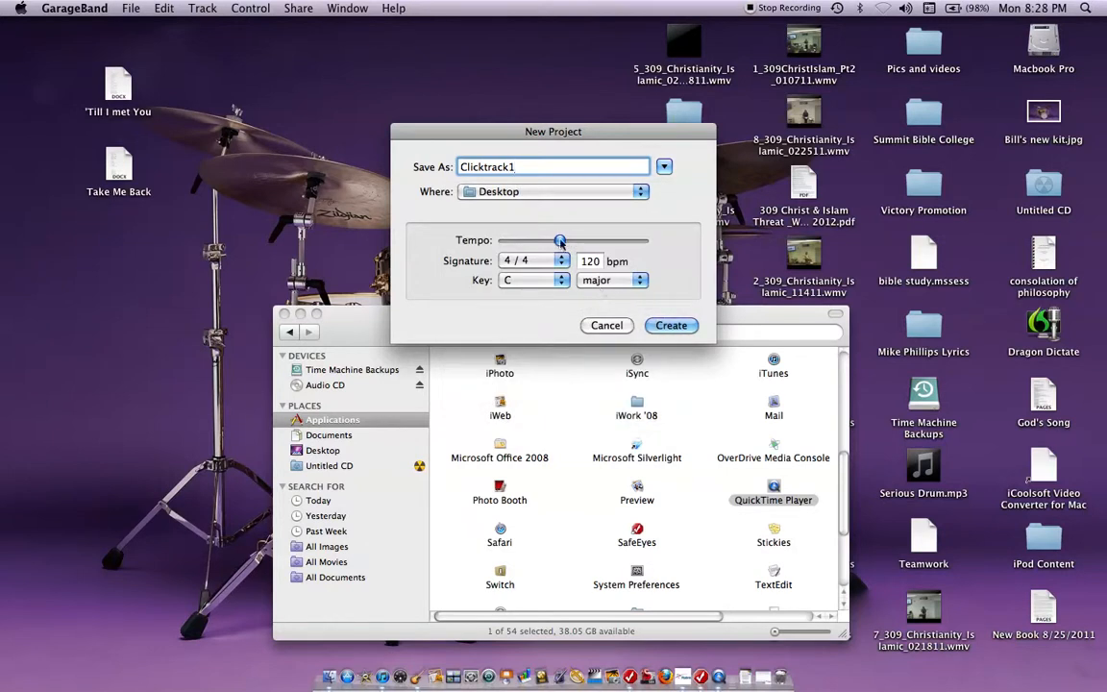
{"action": "left_click_drag", "start_coordinate": [561, 240], "coordinate": [522, 240]}
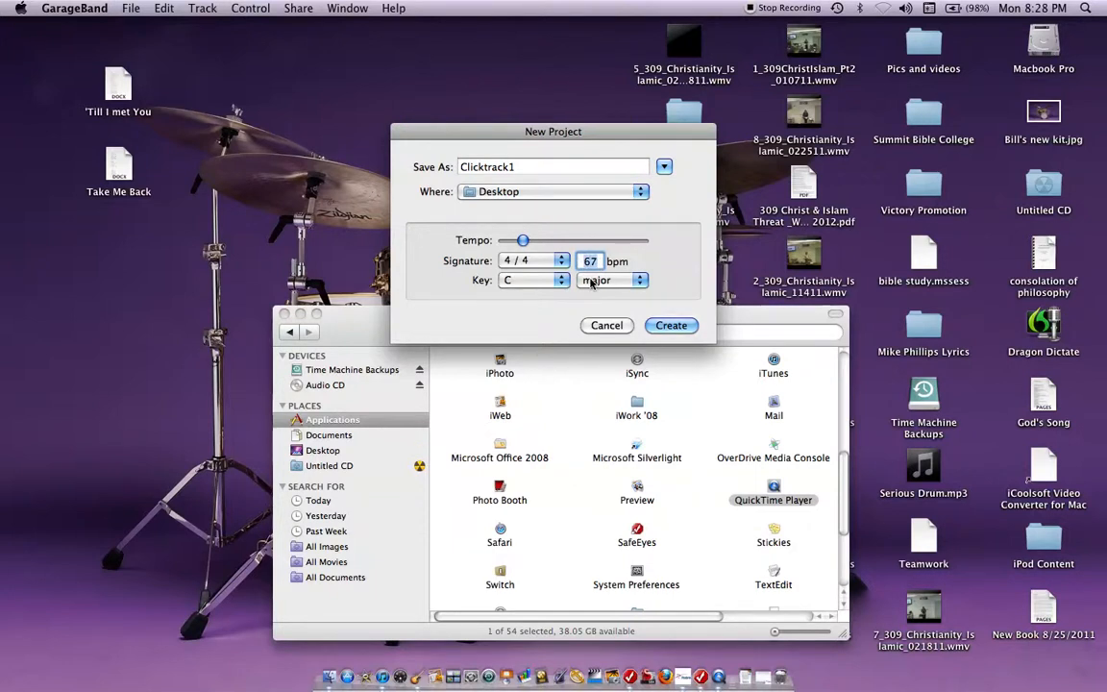
{"action": "type", "text": "120"}
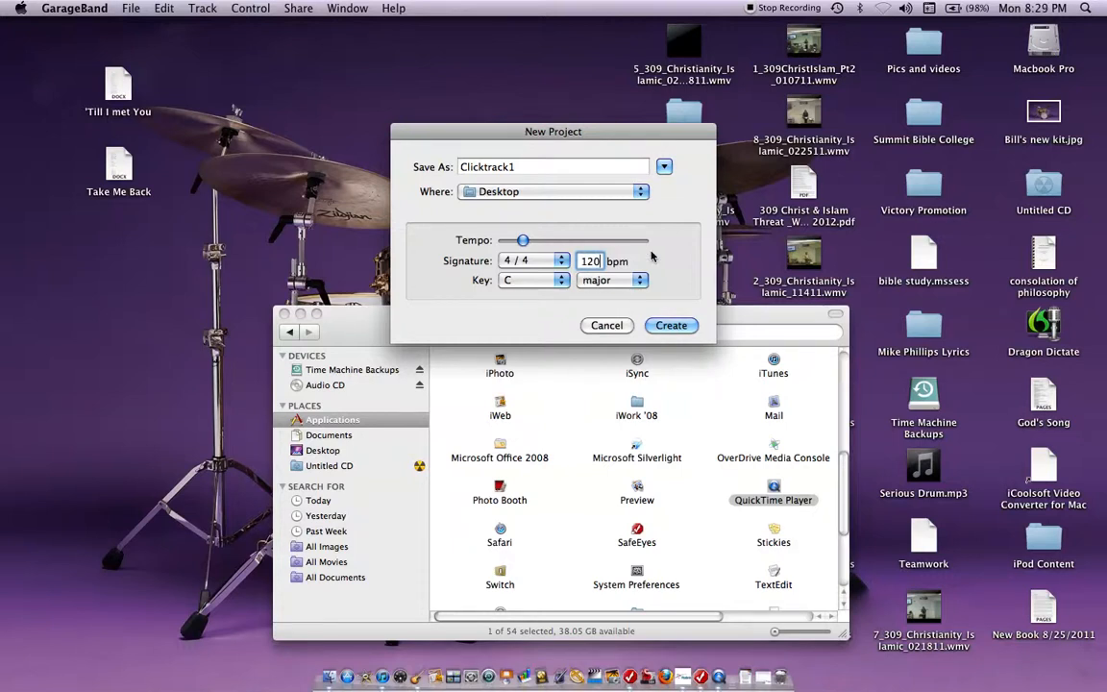
{"action": "left_click", "coordinate": [607, 325]}
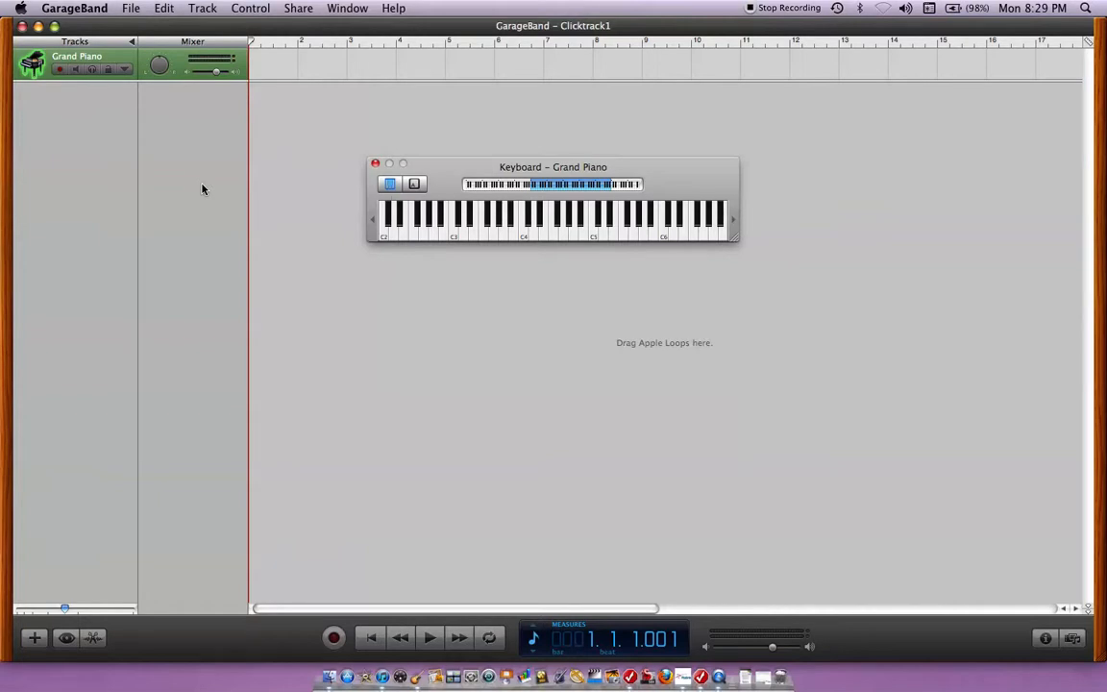
{"action": "mouse_move", "coordinate": [128, 21]}
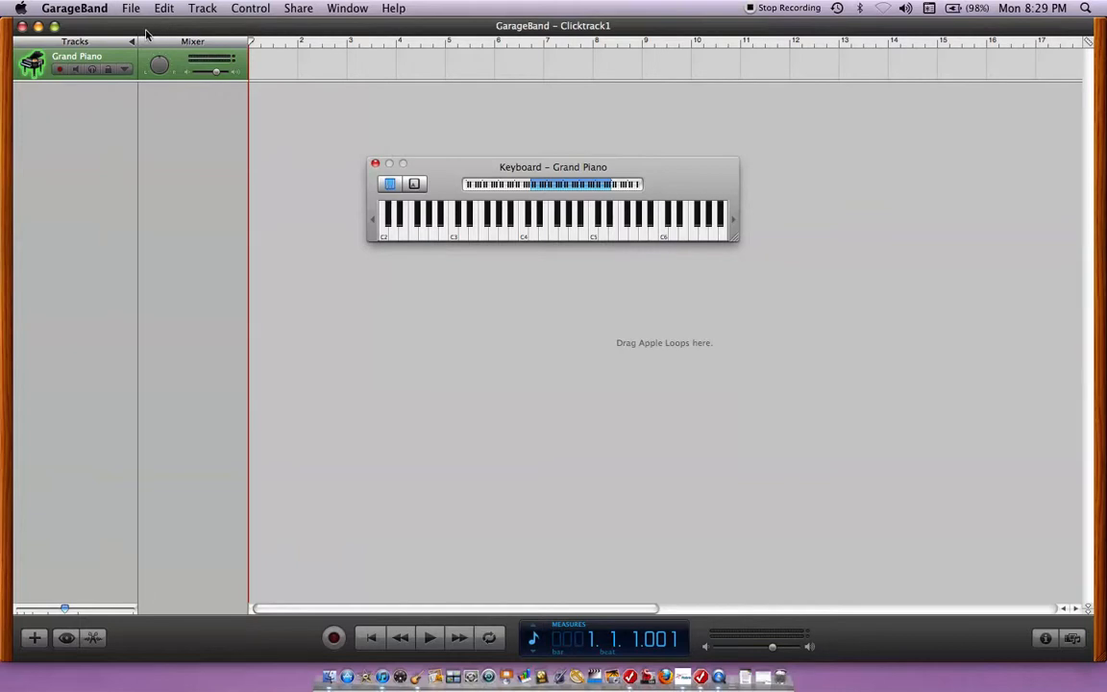
{"action": "mouse_move", "coordinate": [144, 34]}
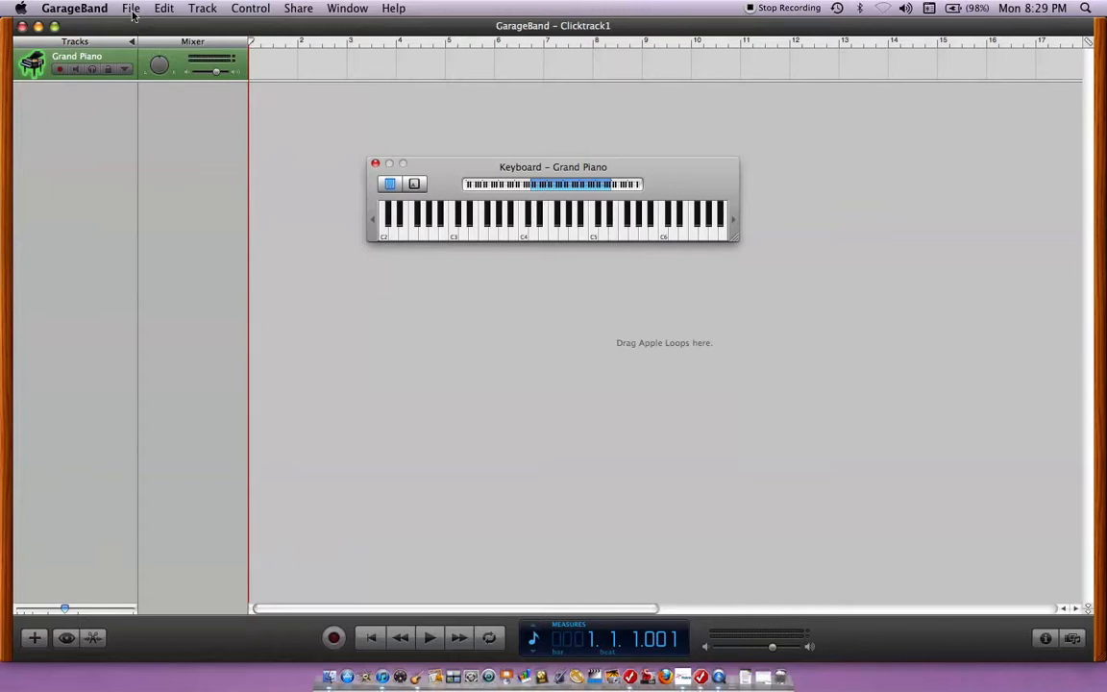
{"action": "mouse_move", "coordinate": [259, 34]}
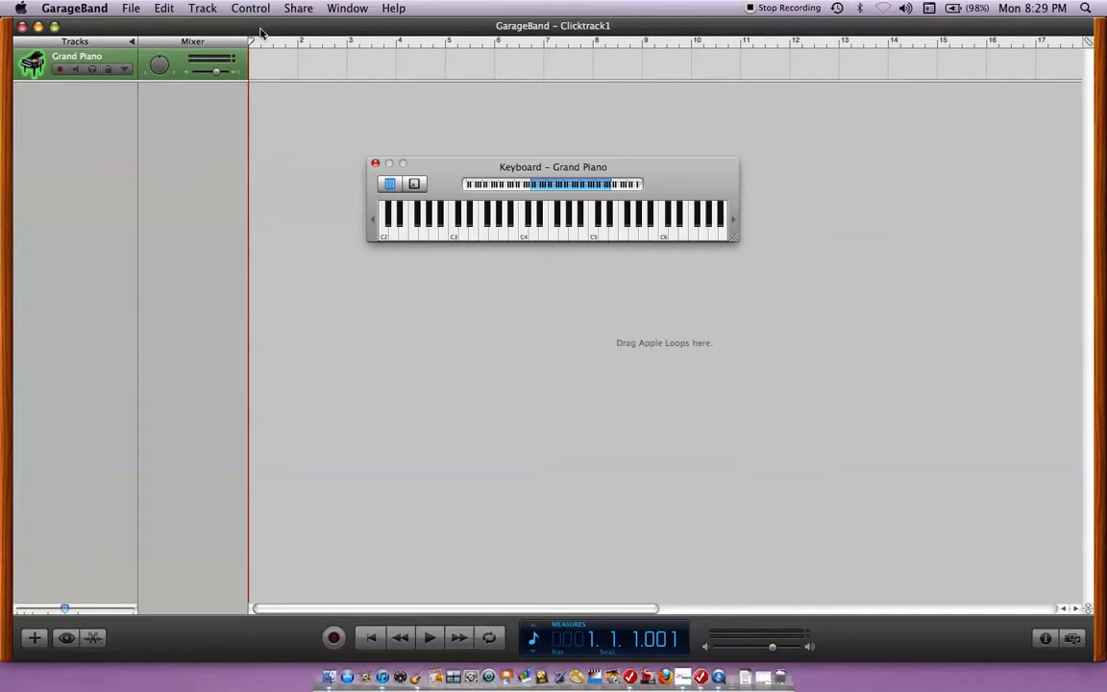
{"action": "mouse_move", "coordinate": [102, 617]}
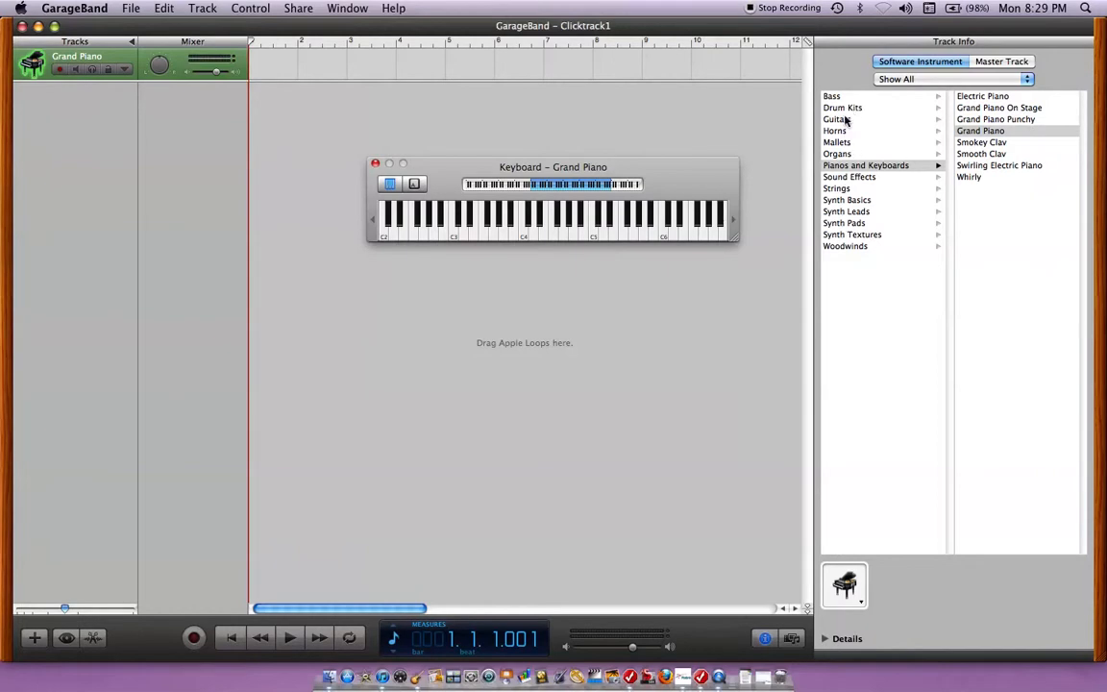
- Switch the track instrument to Drum Kits > Rock Kit and play two test drum sounds
{"action": "left_click", "coordinate": [843, 107]}
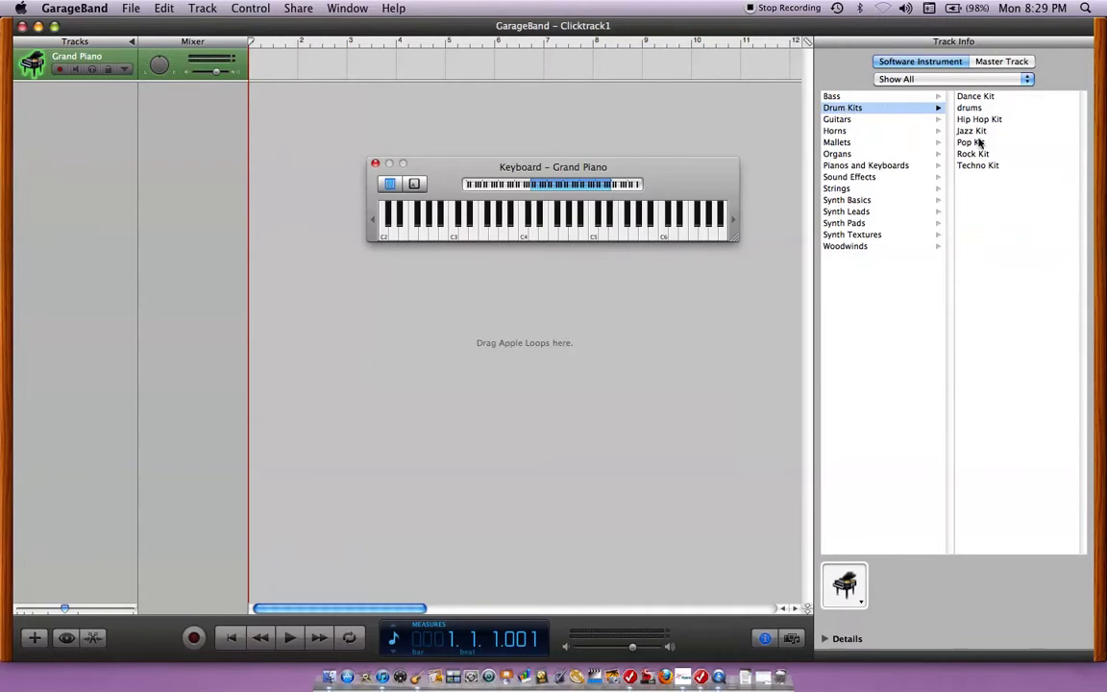
{"action": "left_click", "coordinate": [973, 154]}
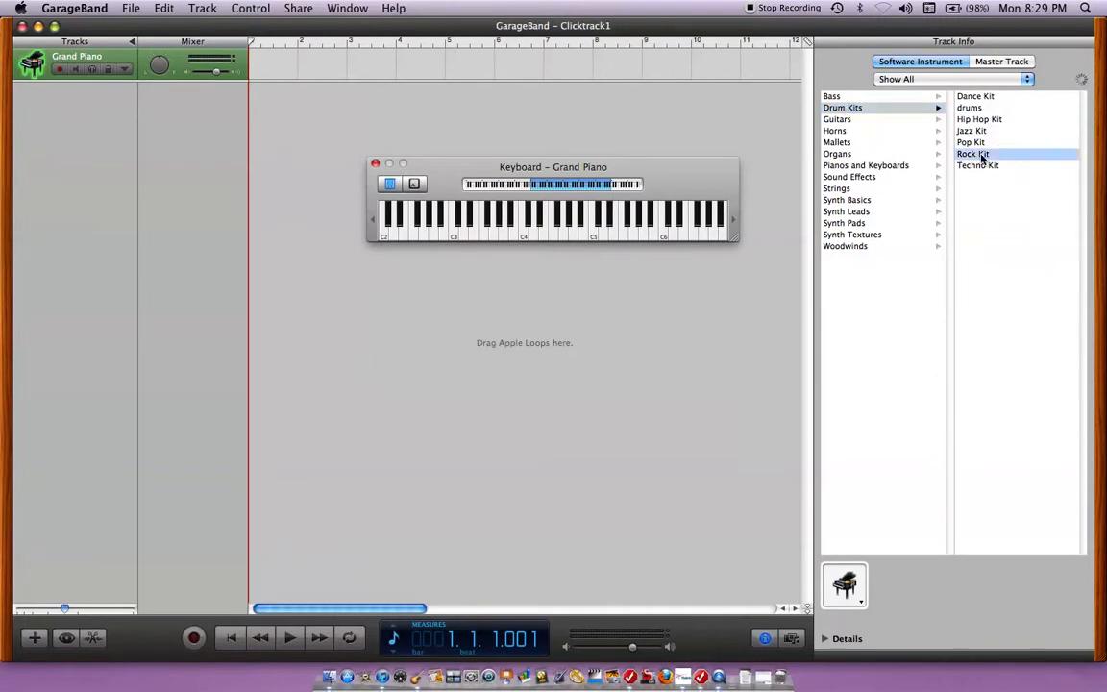
{"action": "left_click", "coordinate": [973, 154]}
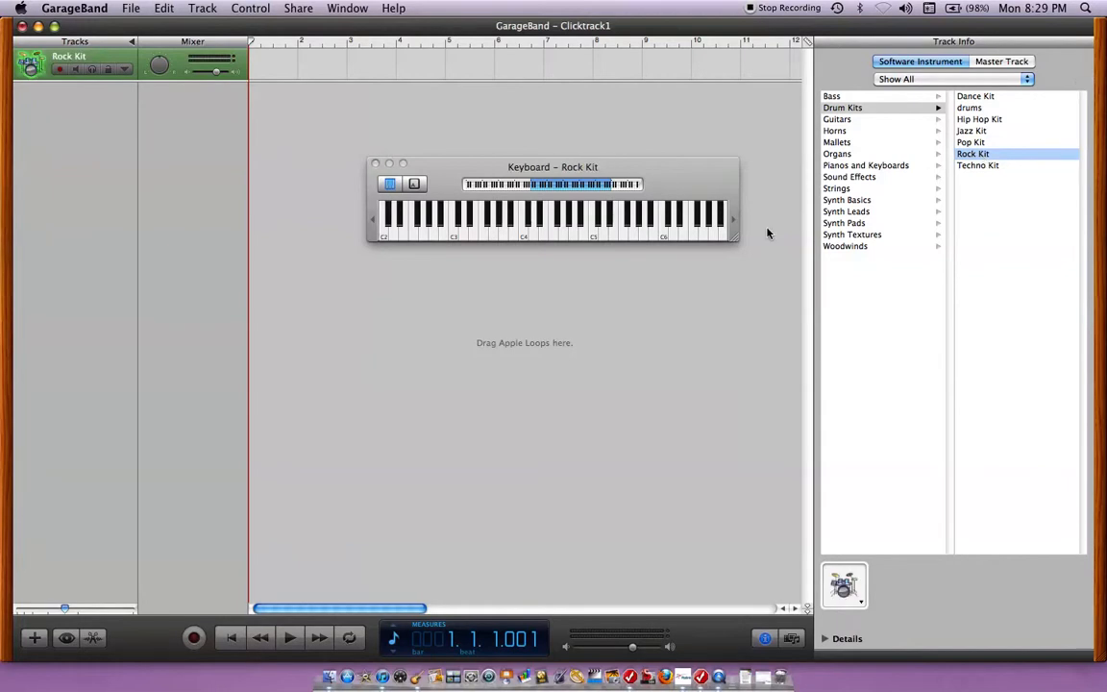
{"action": "left_click", "coordinate": [532, 226]}
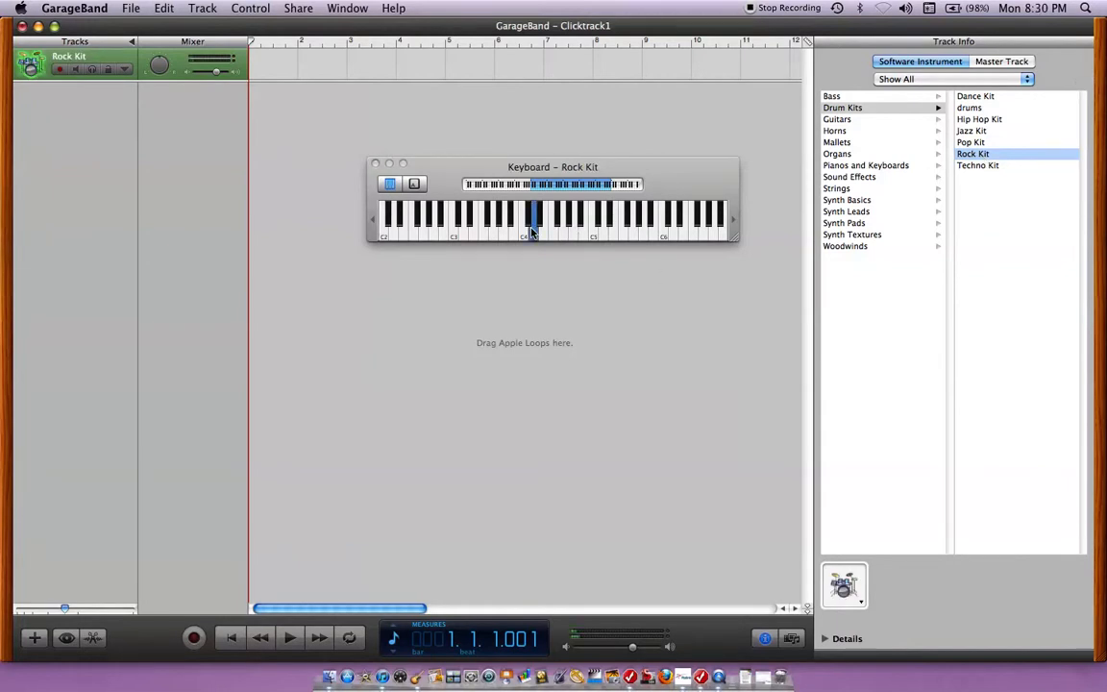
{"action": "left_click", "coordinate": [531, 216]}
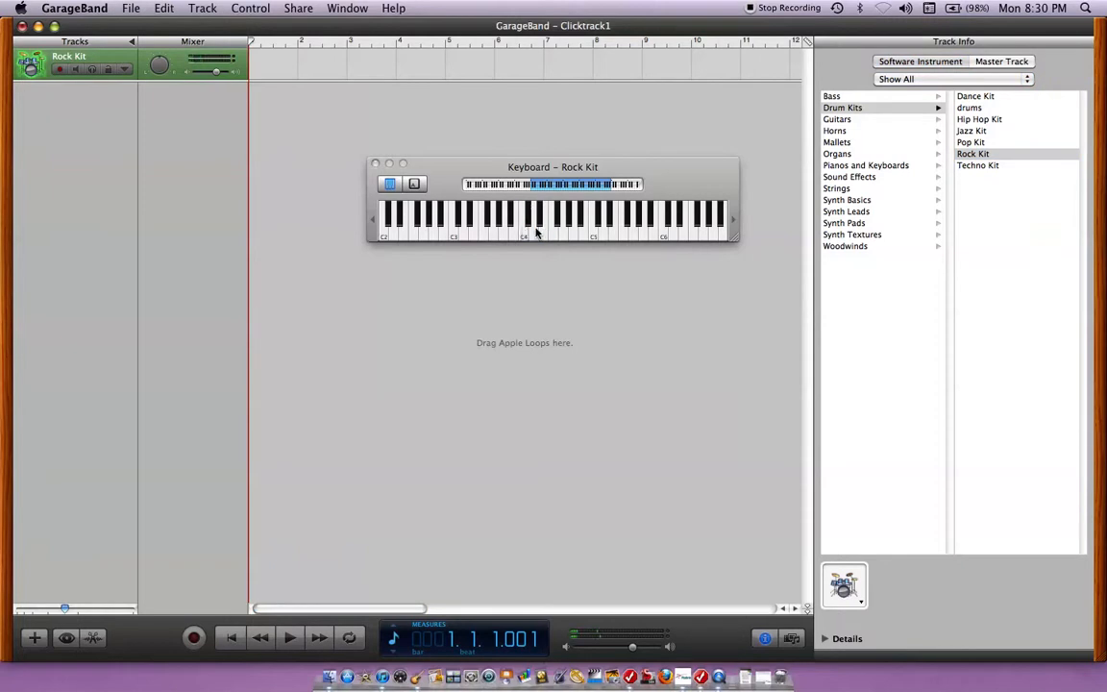
{"action": "mouse_move", "coordinate": [577, 237]}
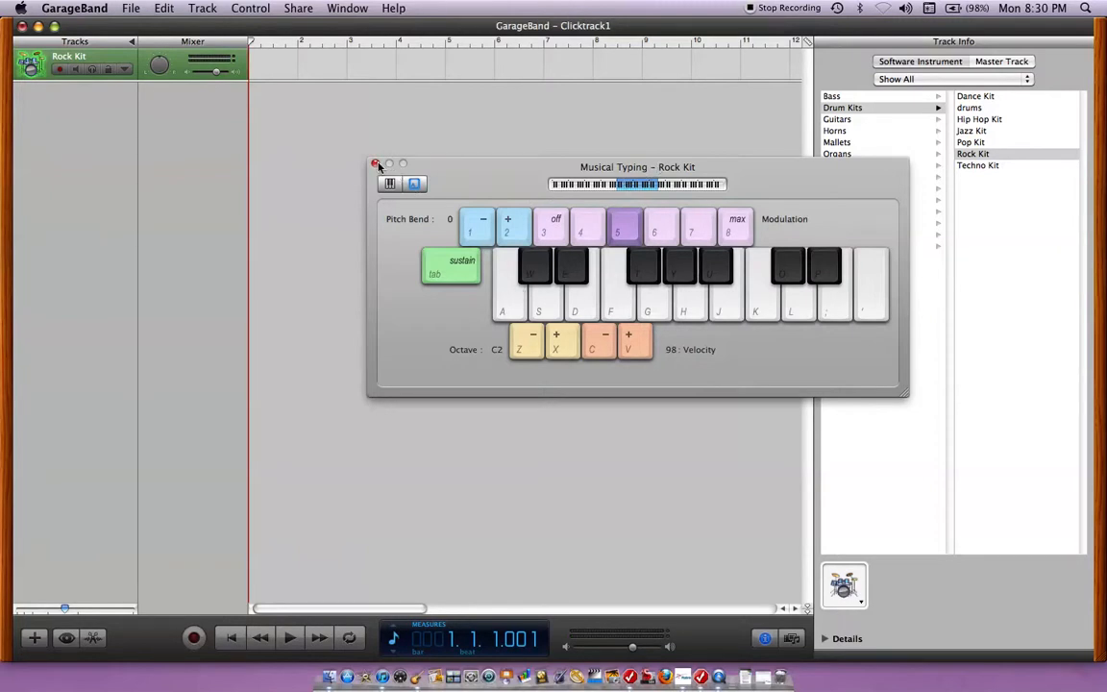
- Close the Musical Typing keyboard window
{"action": "left_click", "coordinate": [376, 163]}
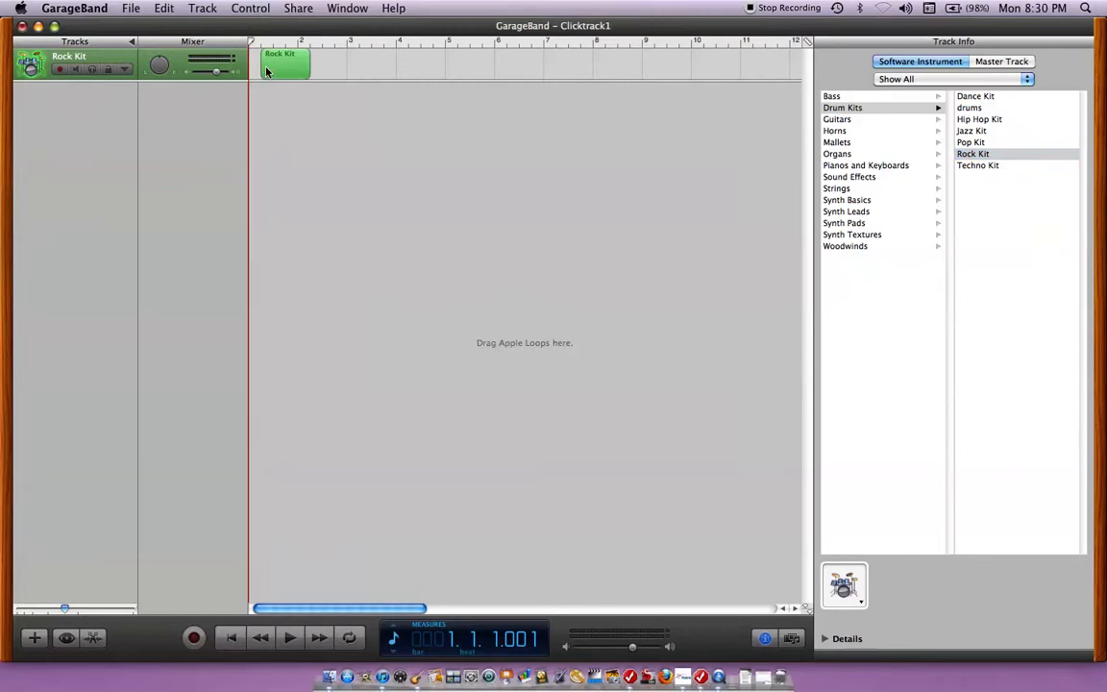
{"action": "mouse_move", "coordinate": [278, 73]}
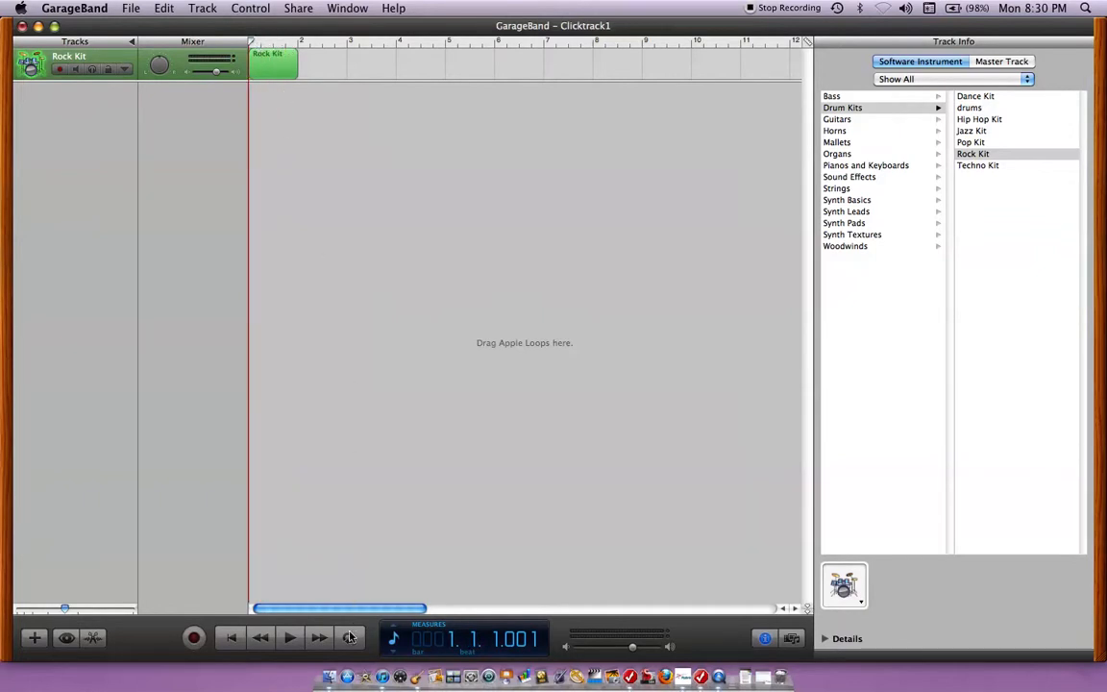
{"action": "mouse_move", "coordinate": [349, 638]}
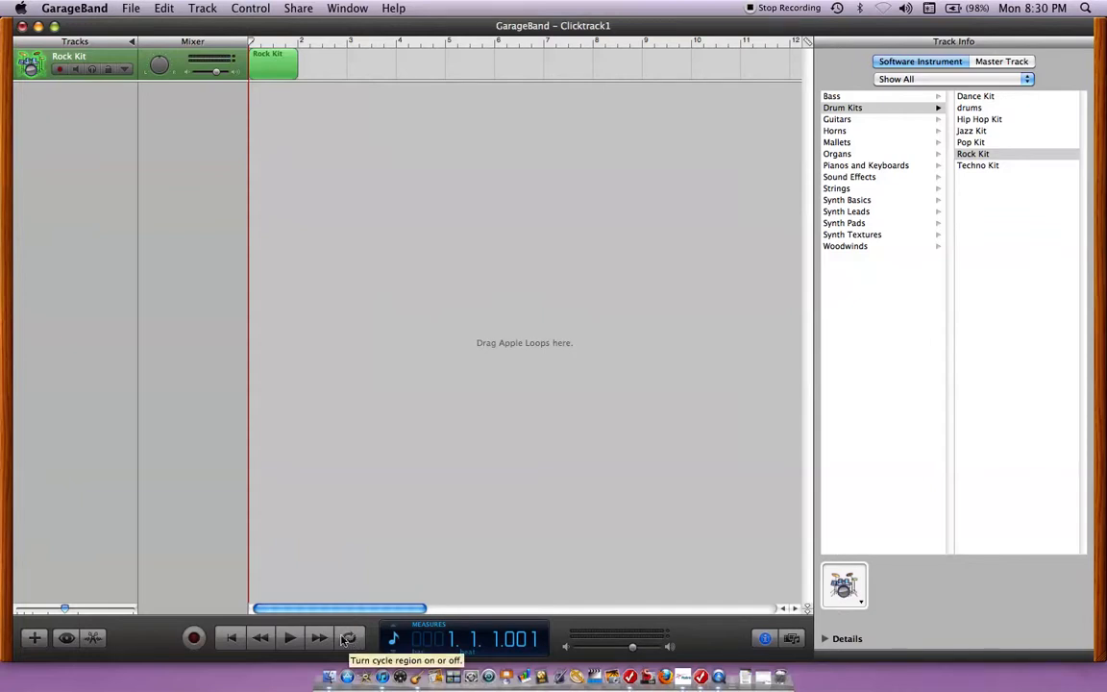
- Turn on Cycle mode over measure 1 and play the loop
{"action": "left_click", "coordinate": [348, 637]}
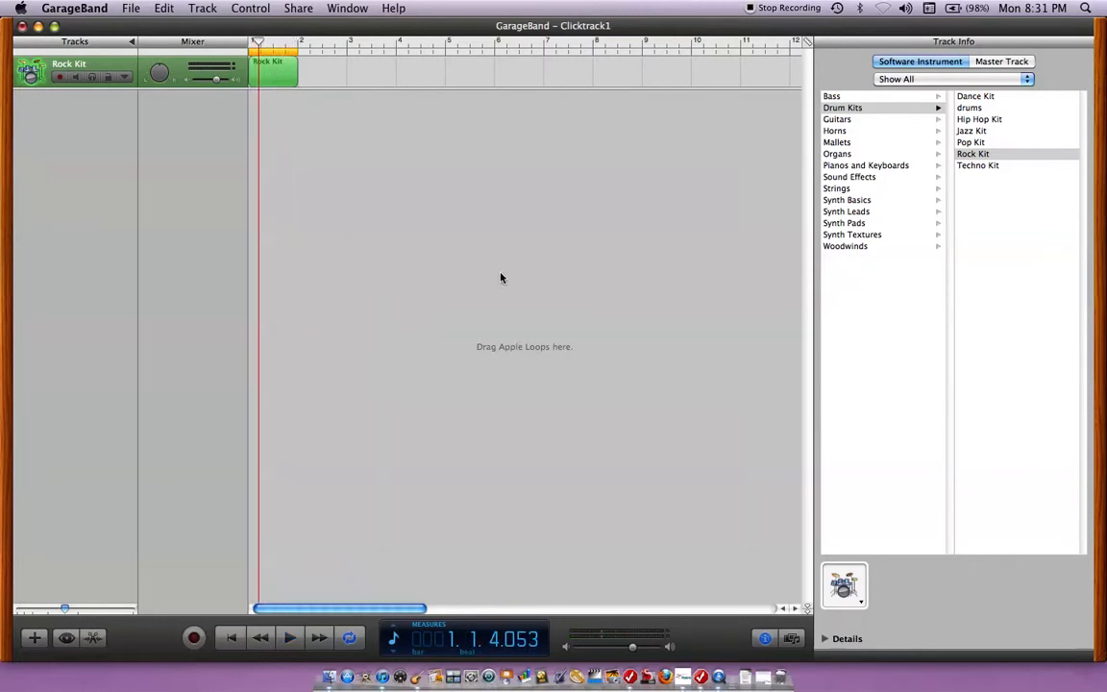
{"action": "mouse_move", "coordinate": [449, 558]}
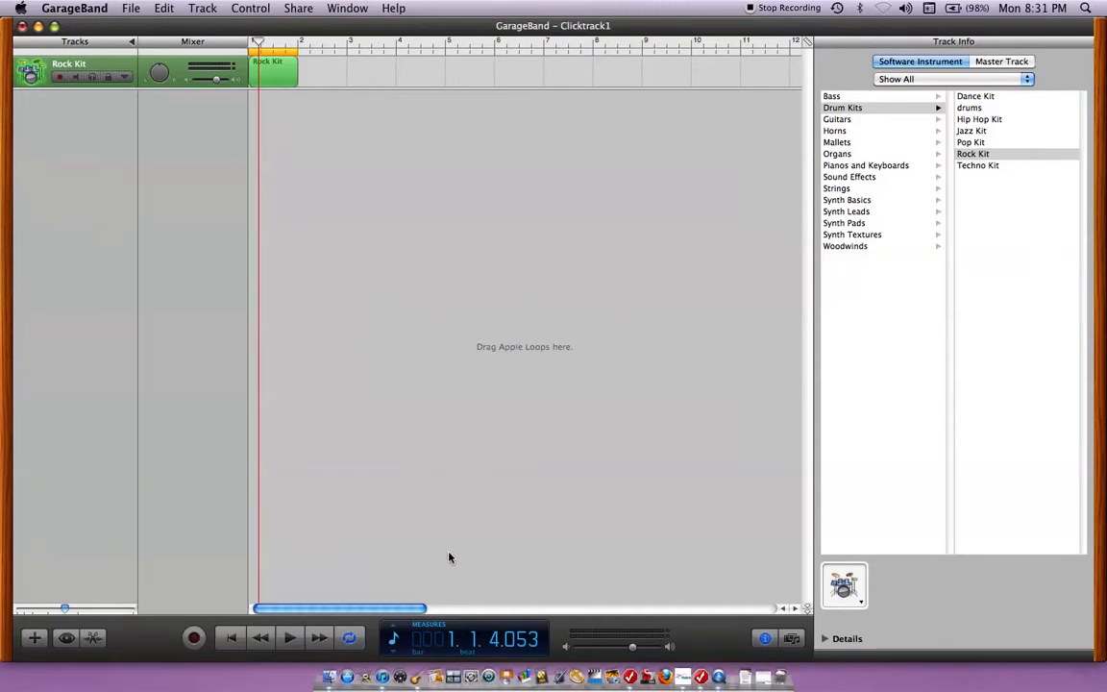
{"action": "left_click", "coordinate": [394, 640]}
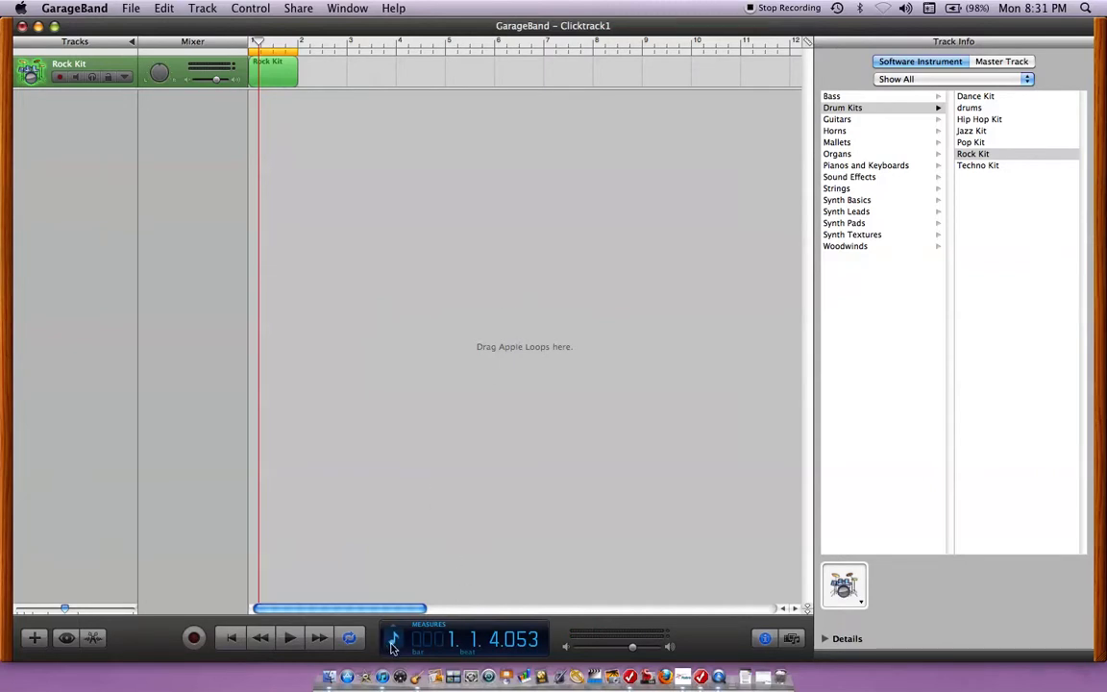
{"action": "mouse_move", "coordinate": [394, 639]}
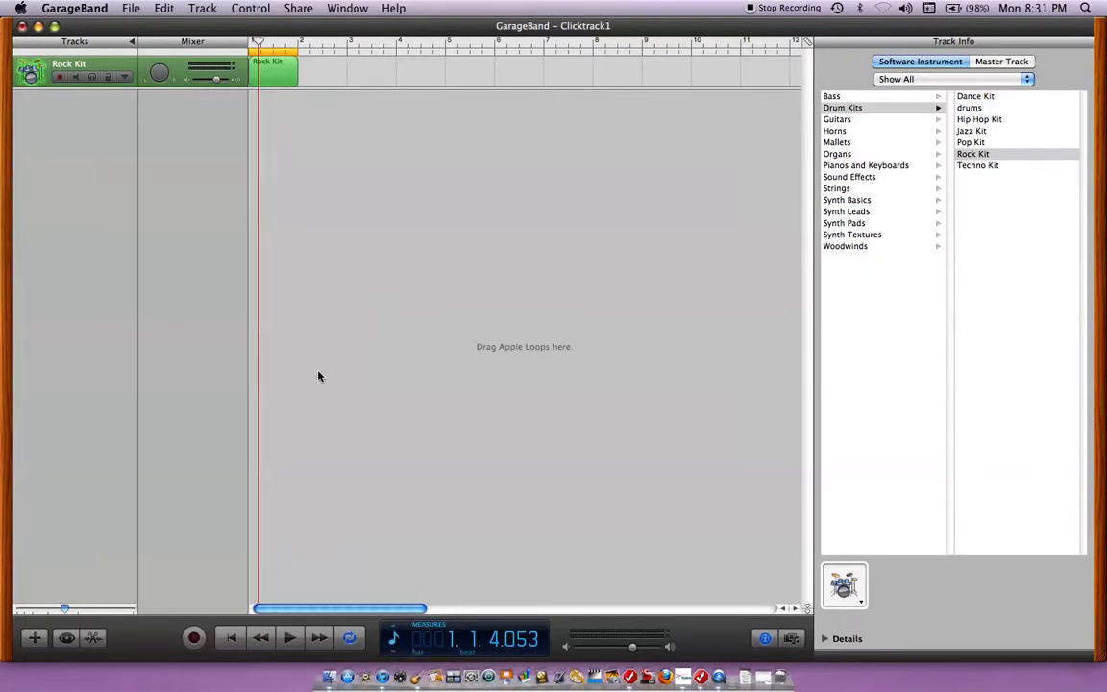
{"action": "left_click", "coordinate": [250, 8]}
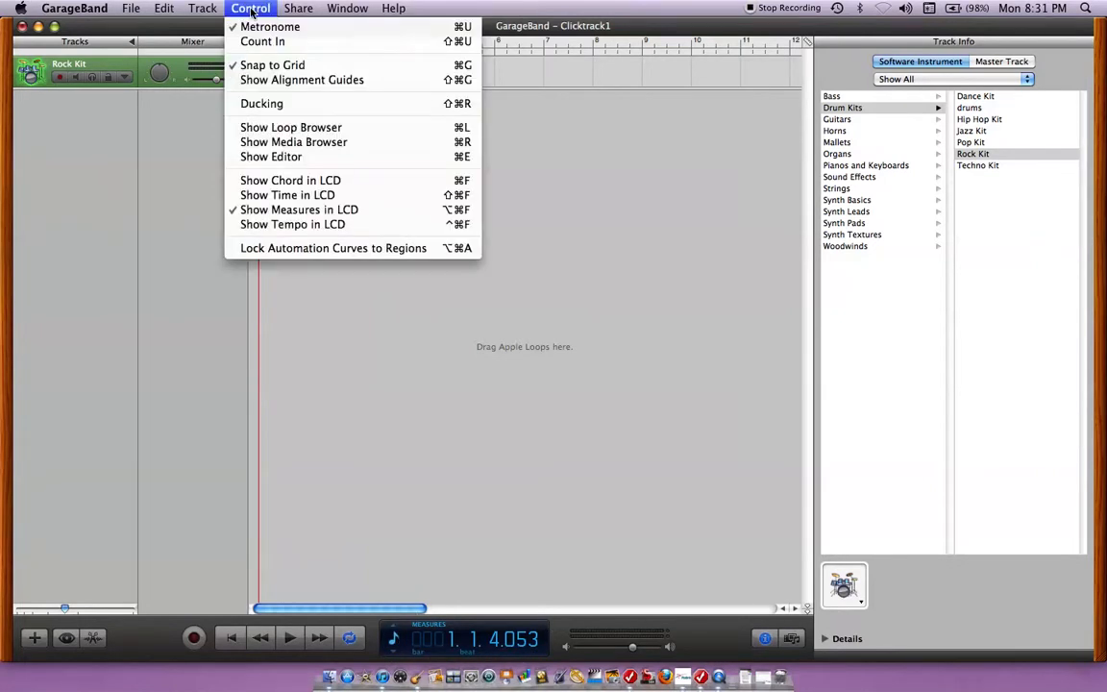
{"action": "mouse_move", "coordinate": [271, 26]}
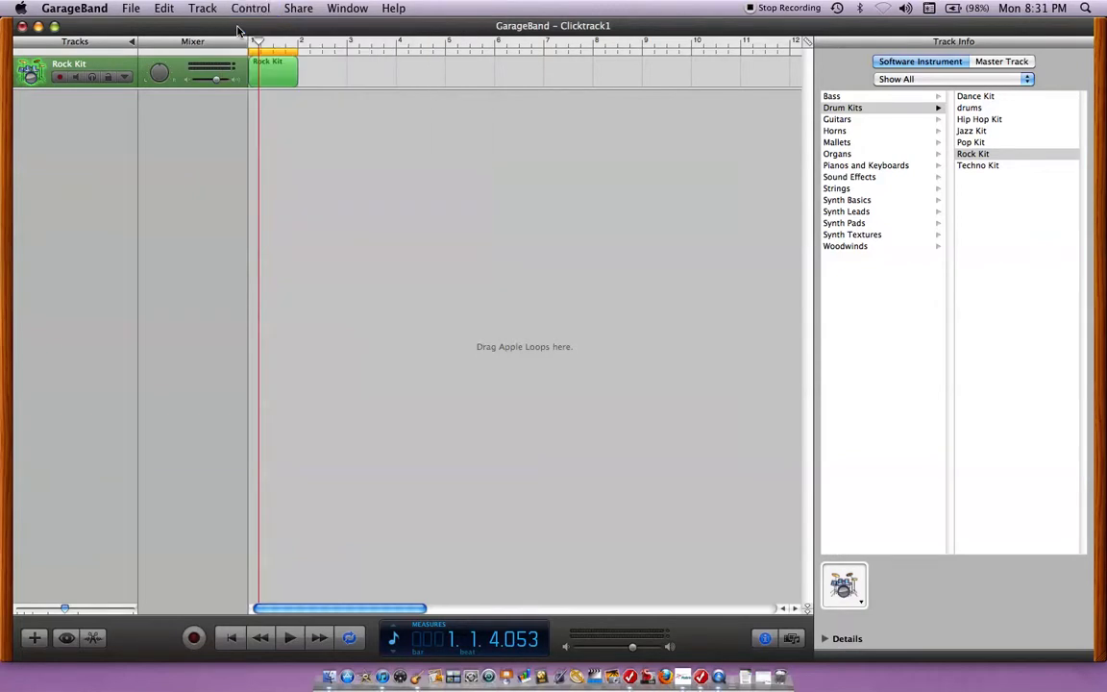
{"action": "left_click", "coordinate": [262, 42]}
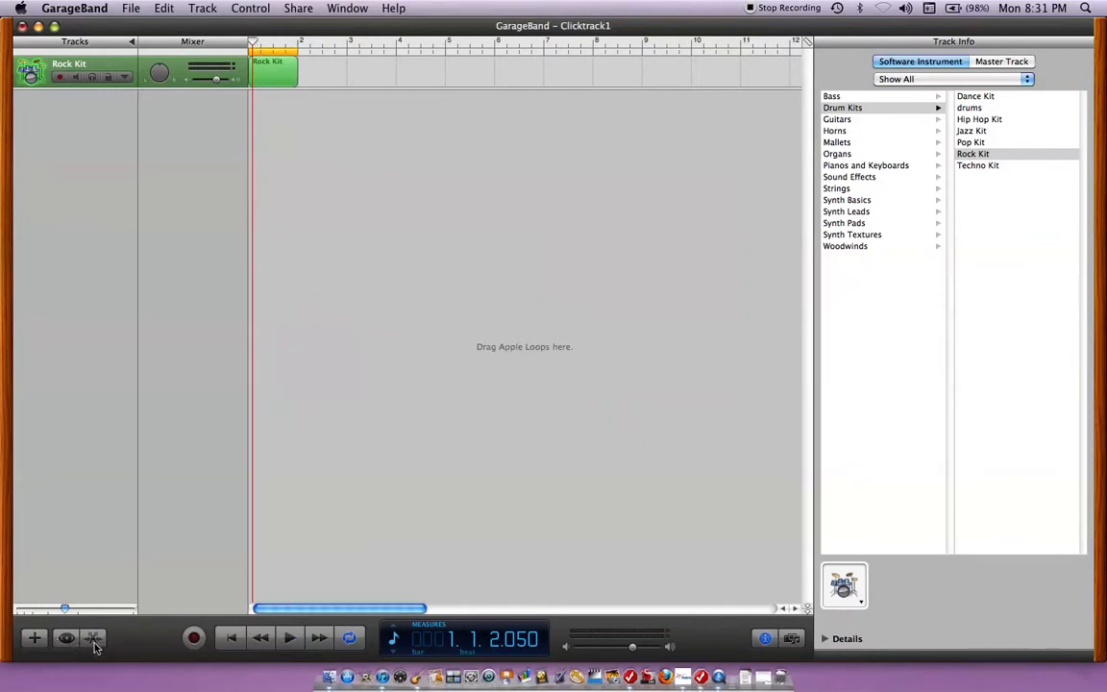
{"action": "left_click", "coordinate": [93, 638]}
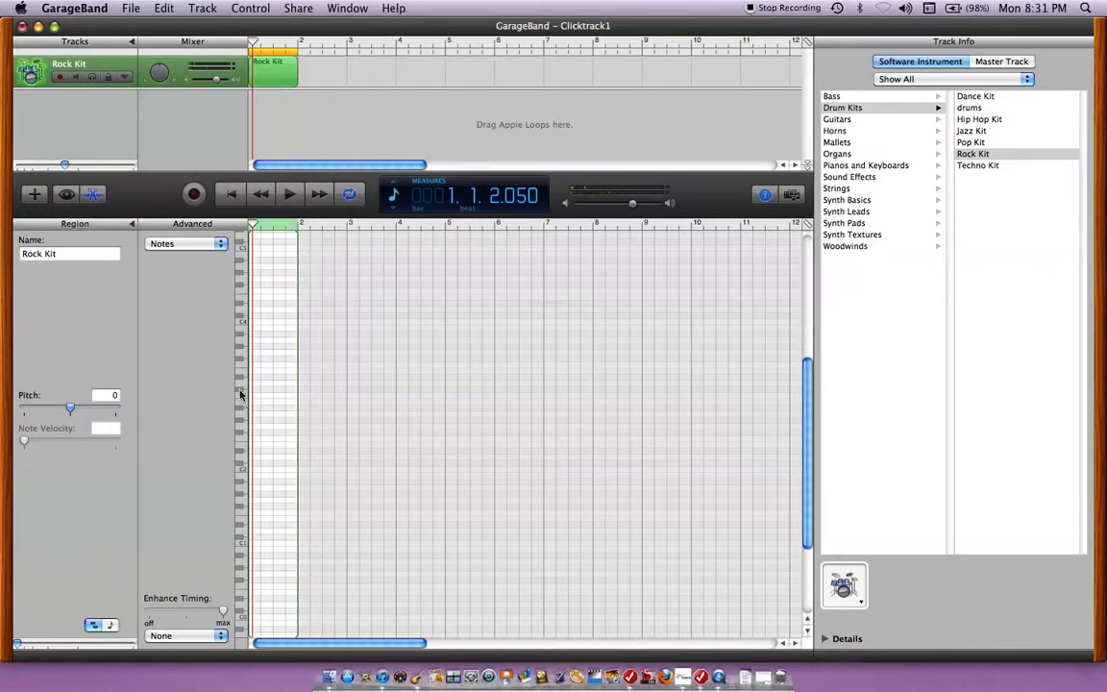
{"action": "mouse_move", "coordinate": [242, 366]}
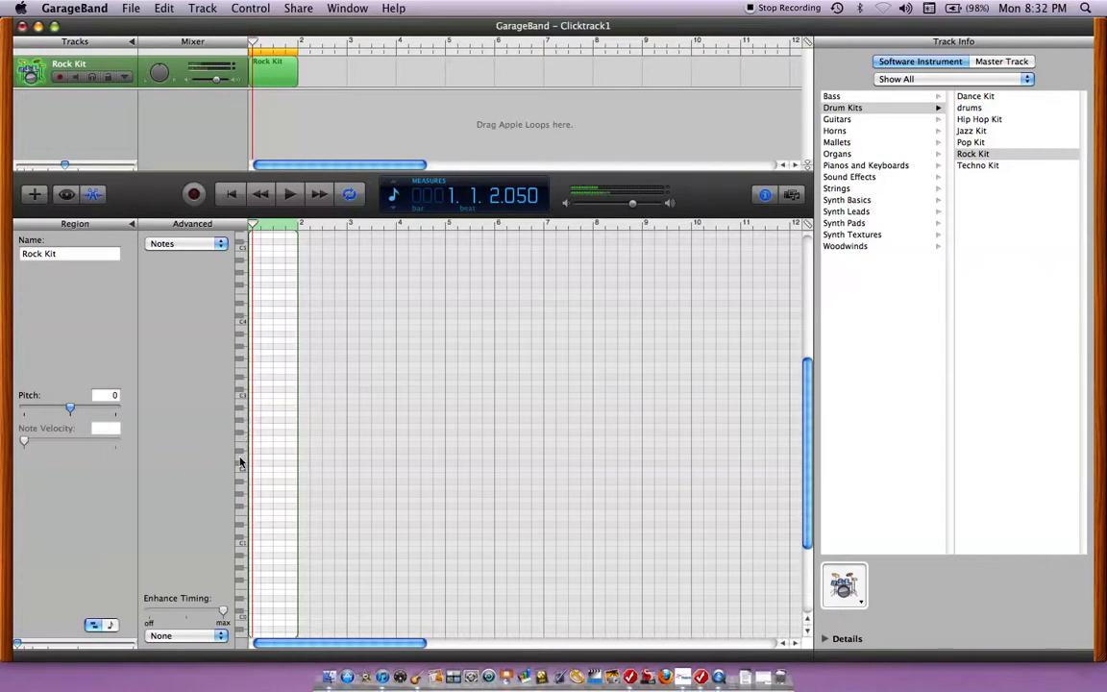
{"action": "mouse_move", "coordinate": [241, 496]}
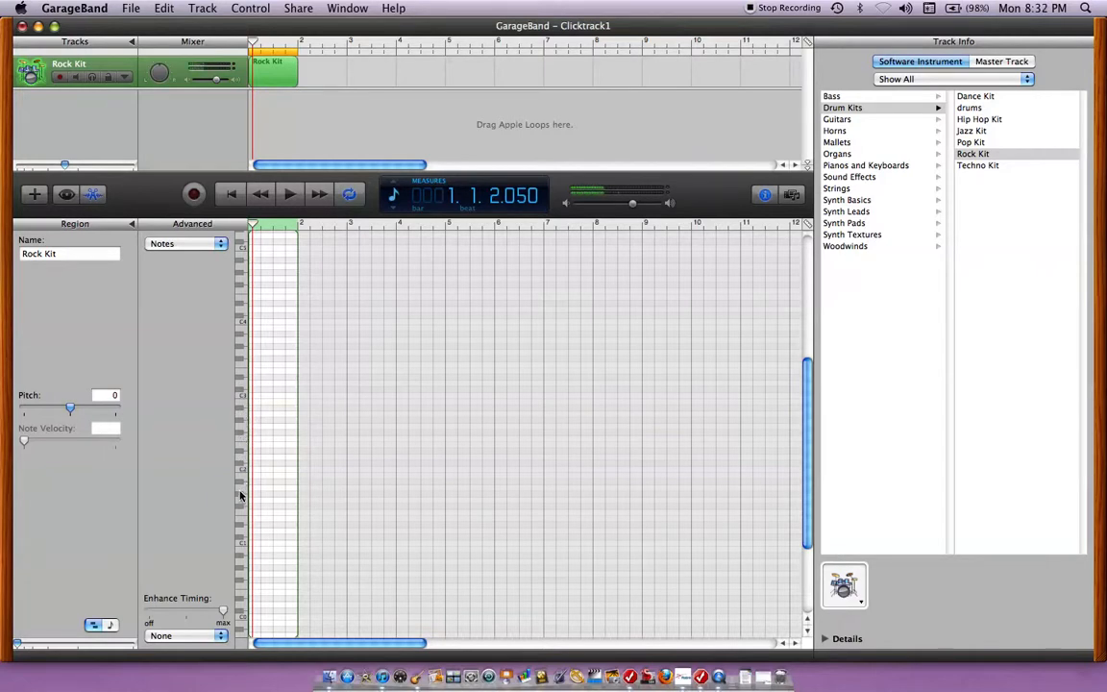
{"action": "mouse_move", "coordinate": [241, 522]}
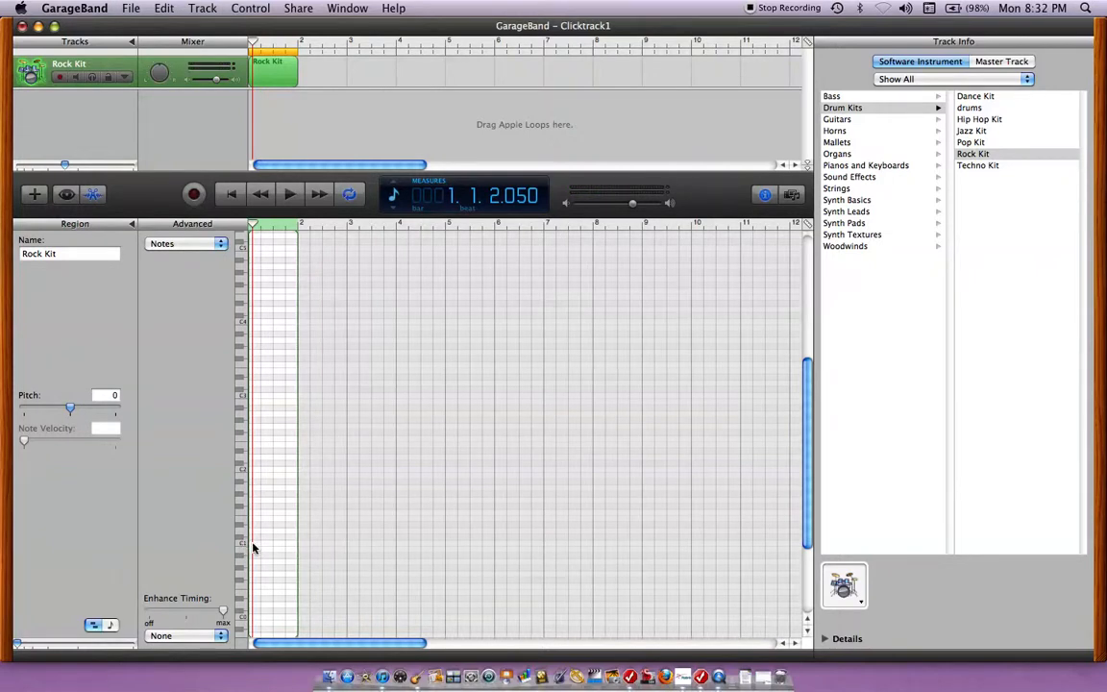
{"action": "mouse_move", "coordinate": [289, 548]}
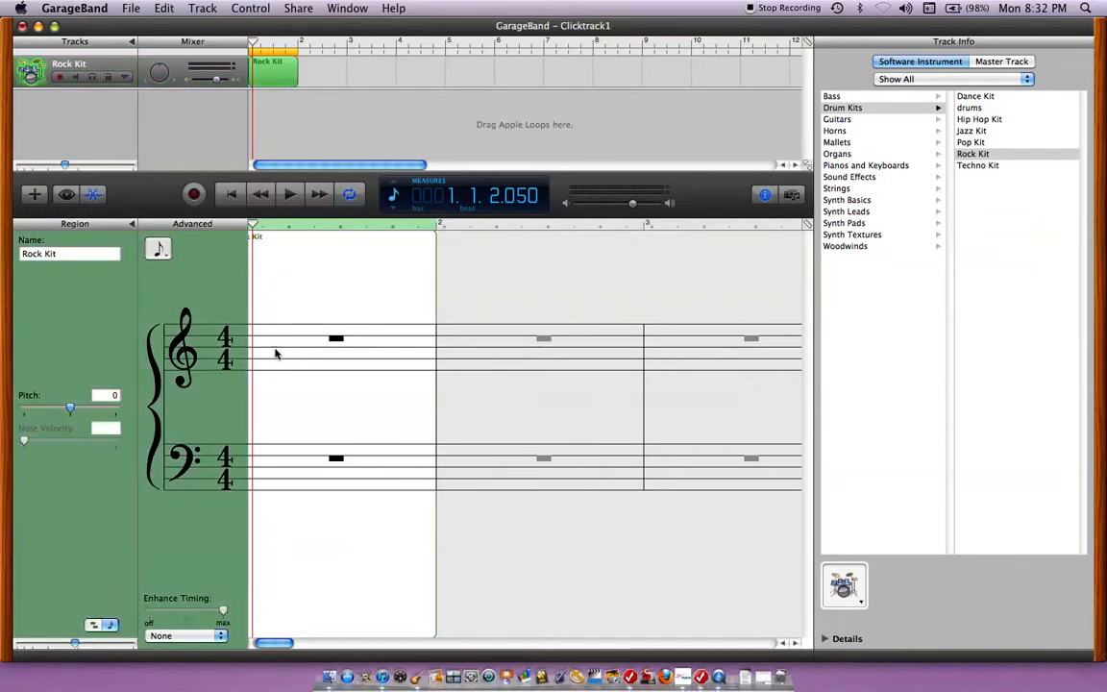
{"action": "mouse_move", "coordinate": [382, 353]}
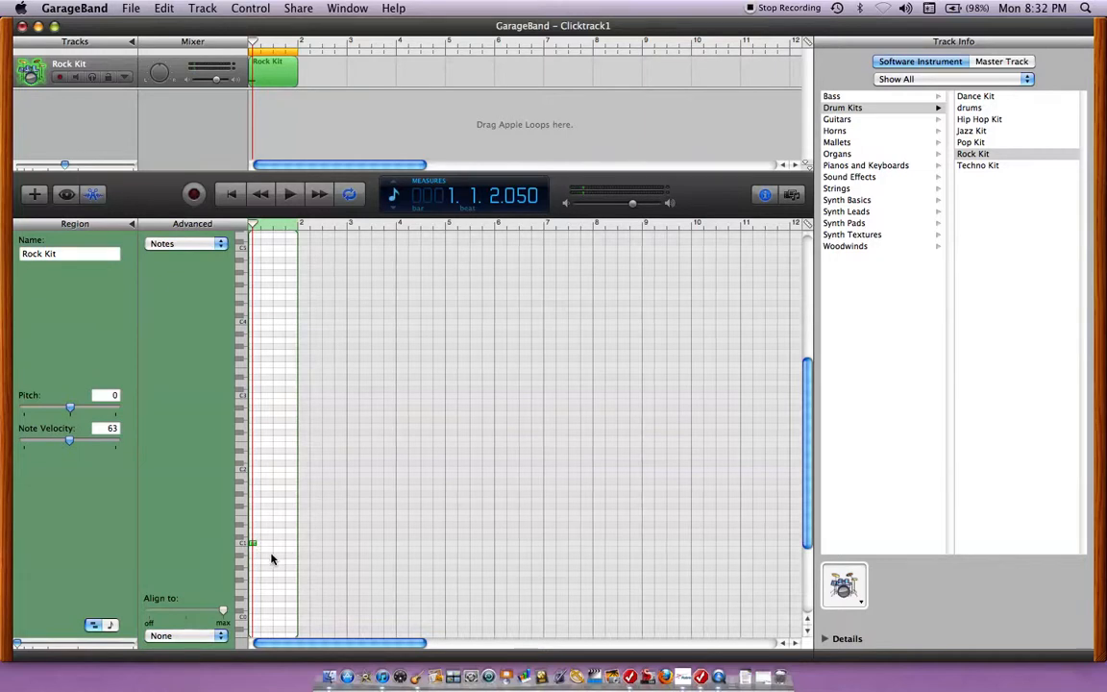
- Add a velocity-127 note at bar 1, then draw a second note after it
{"action": "left_click", "coordinate": [289, 194]}
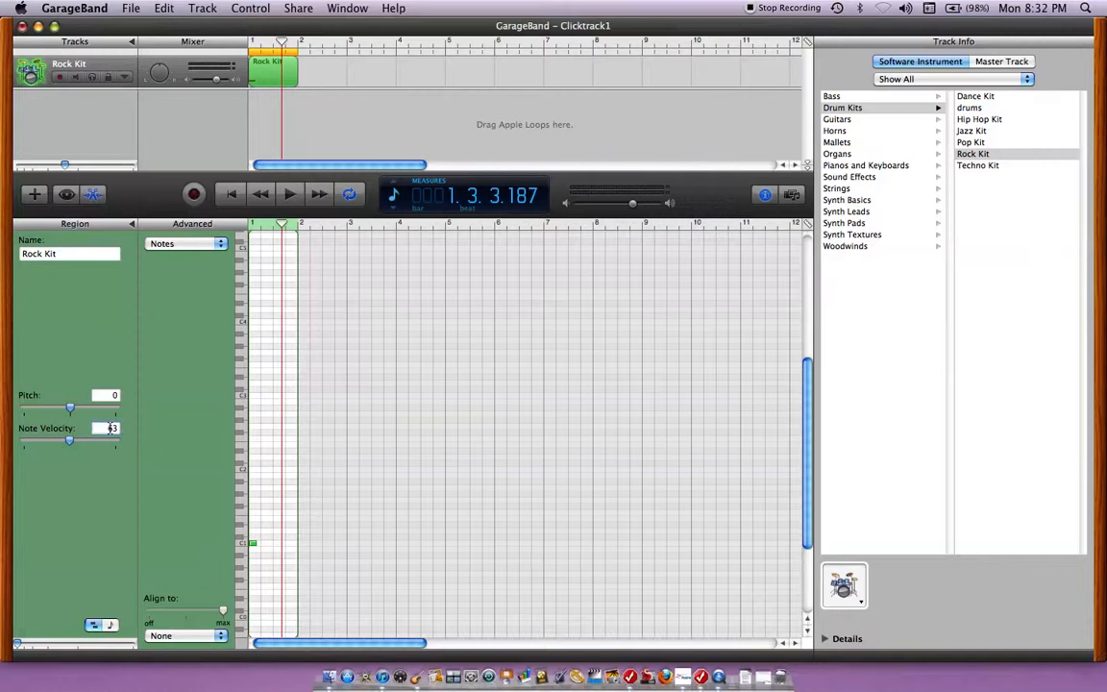
{"action": "left_click", "coordinate": [108, 428]}
{"action": "type", "text": "127"}
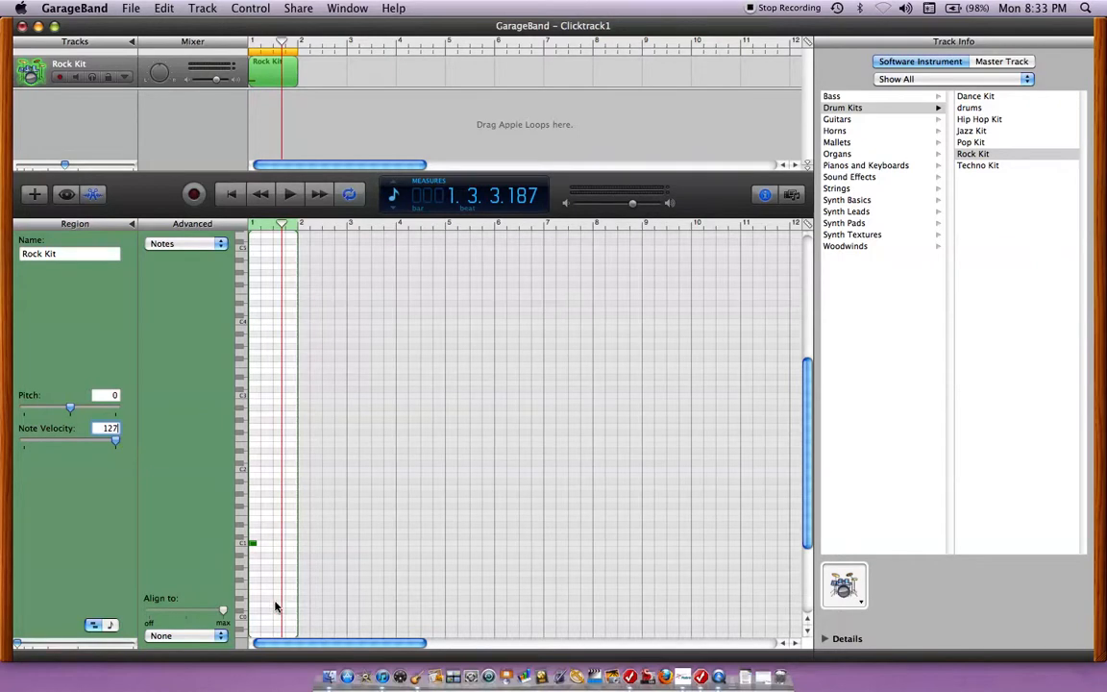
{"action": "mouse_move", "coordinate": [269, 560]}
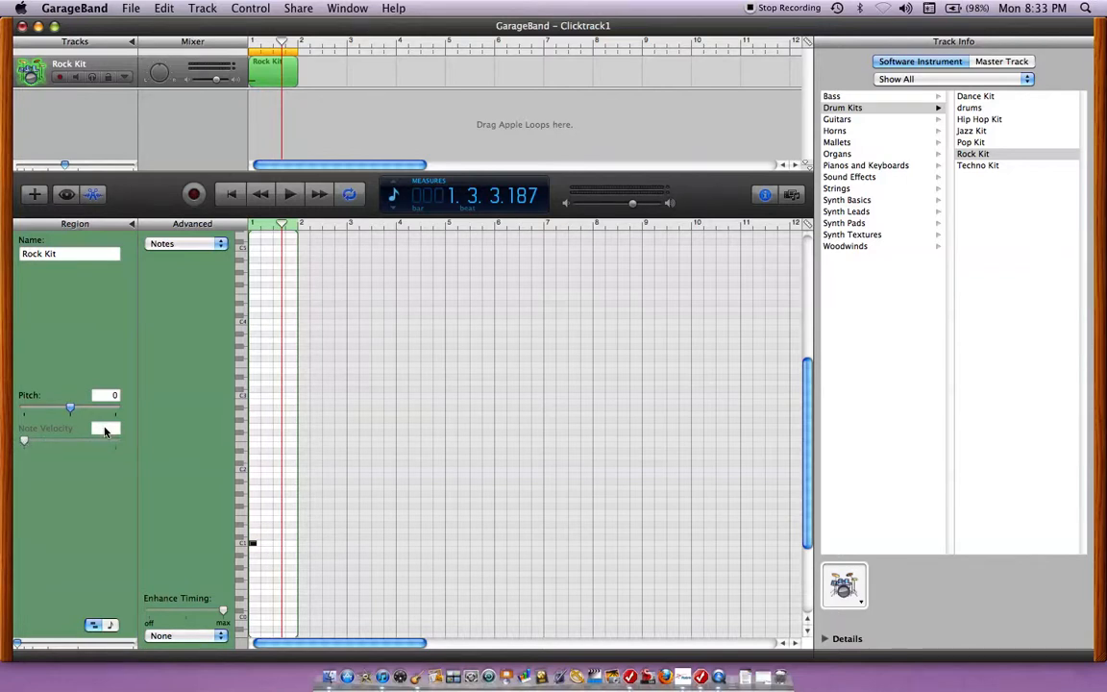
{"action": "left_click_drag", "start_coordinate": [24, 441], "coordinate": [115, 440]}
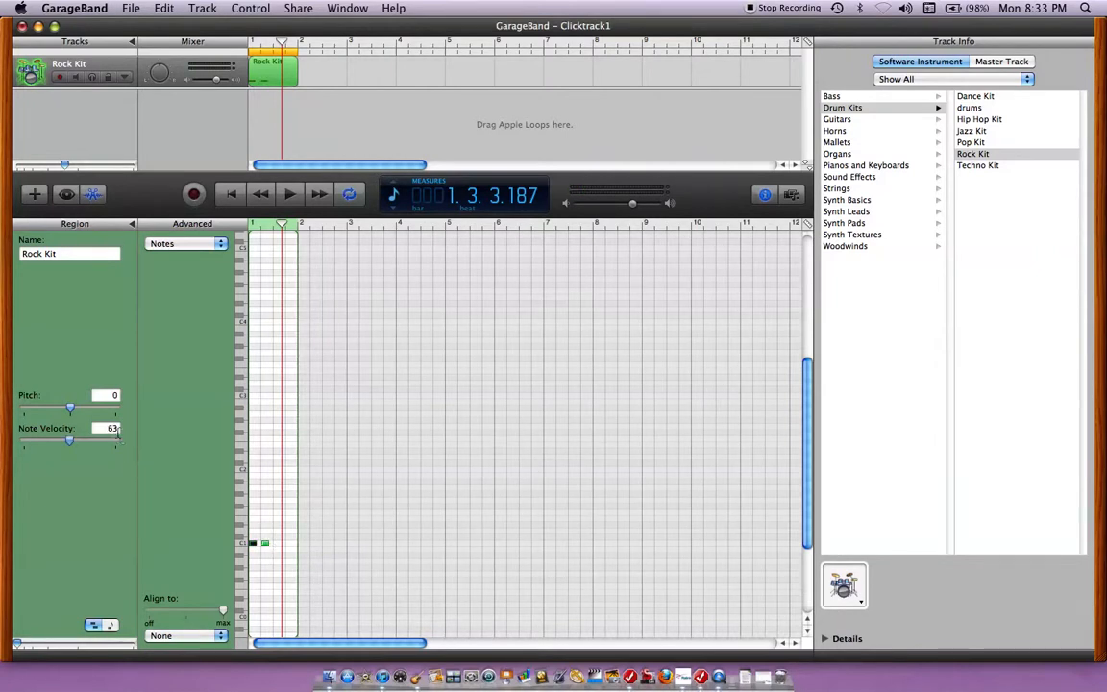
{"action": "left_click", "coordinate": [106, 428]}
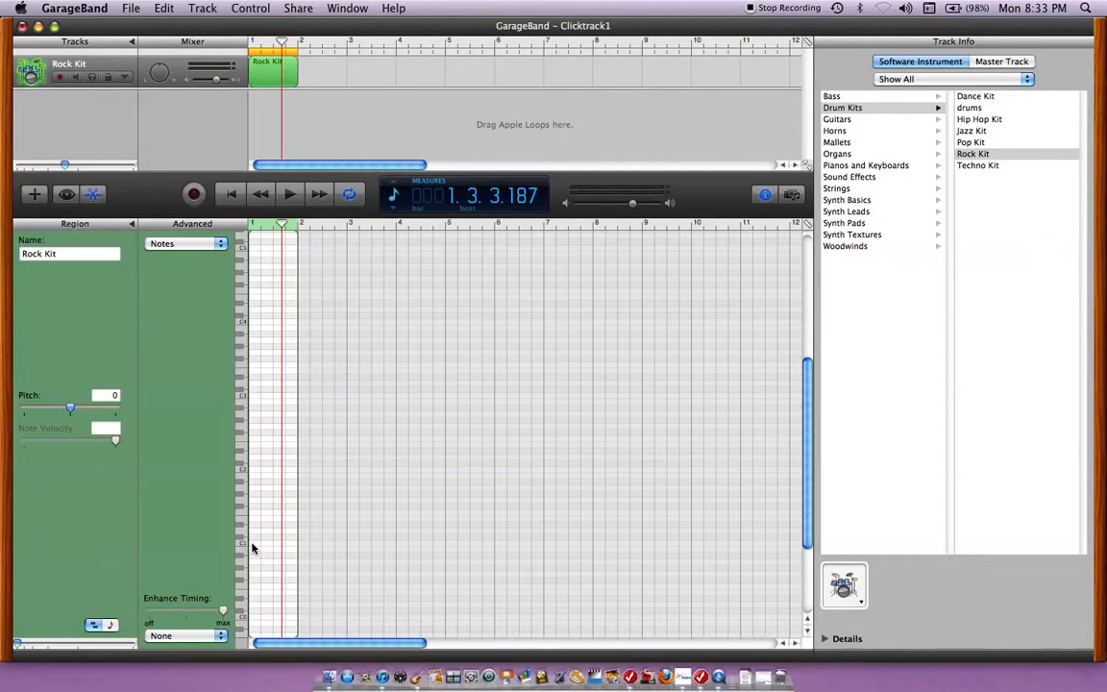
{"action": "mouse_move", "coordinate": [177, 478]}
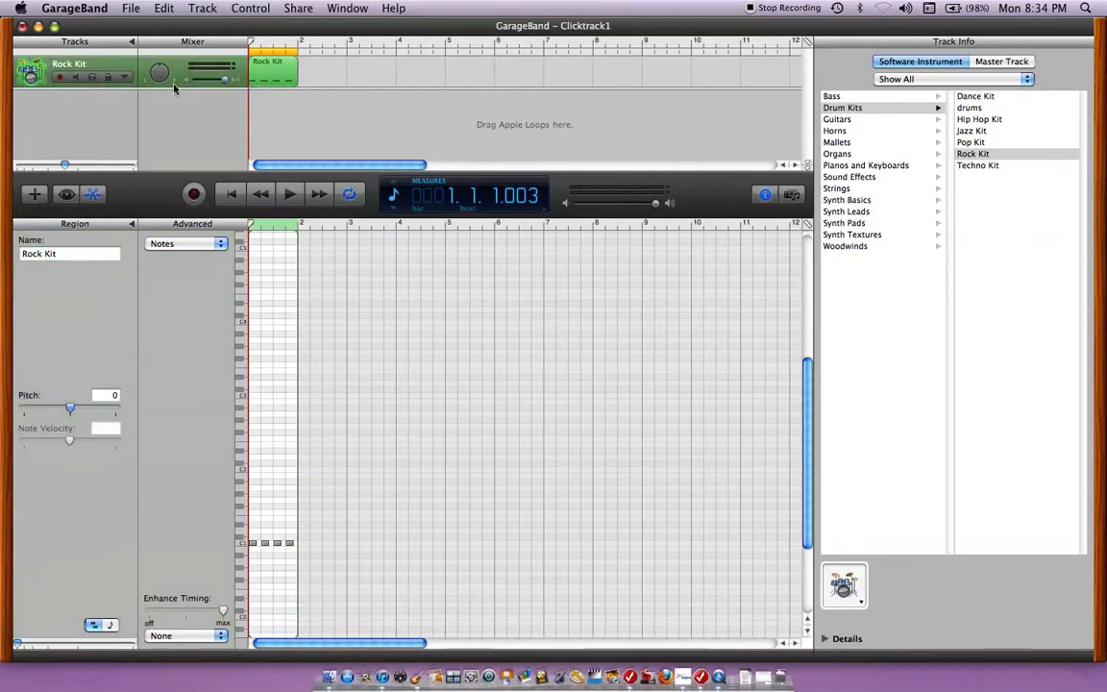
{"action": "left_click", "coordinate": [289, 194]}
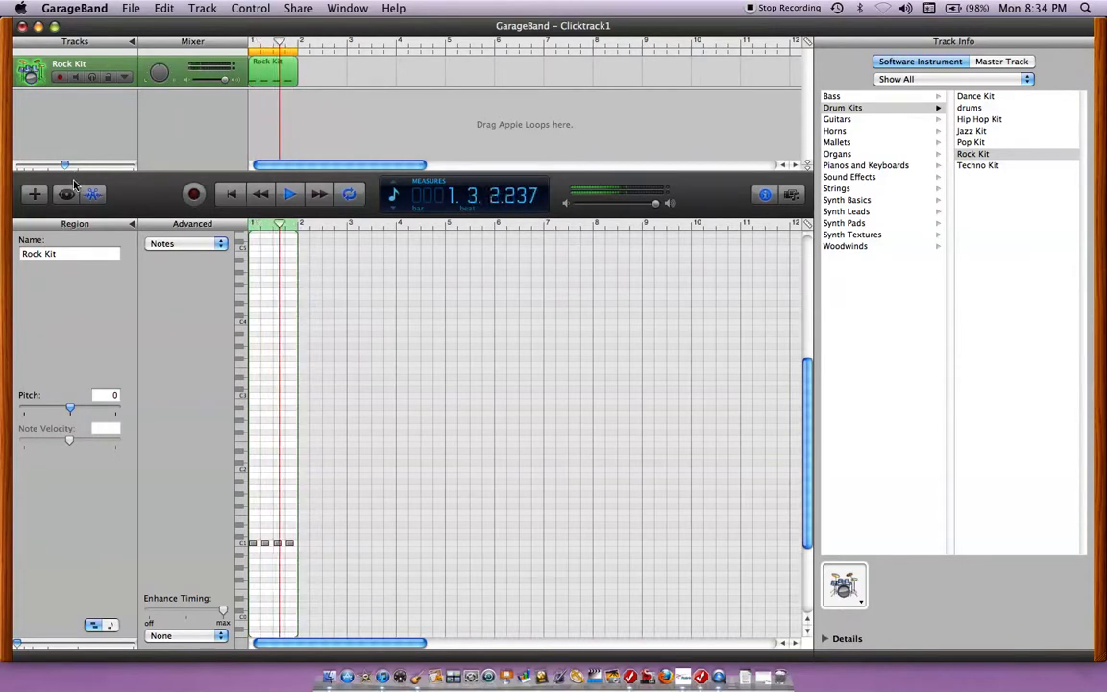
{"action": "left_click", "coordinate": [289, 194]}
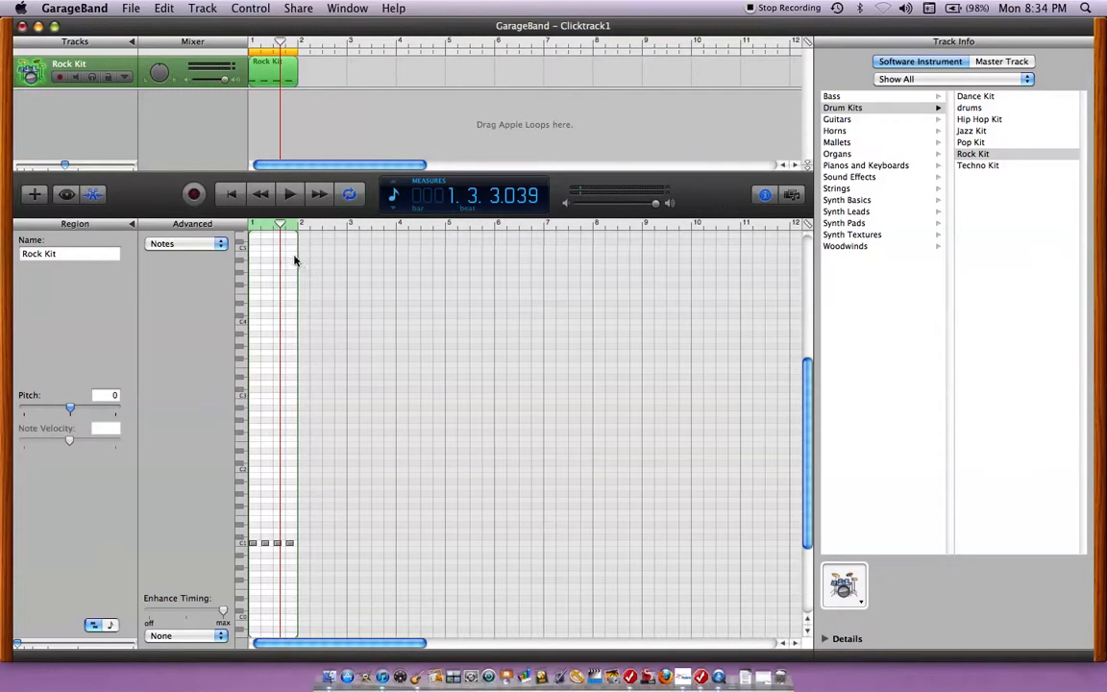
{"action": "mouse_move", "coordinate": [680, 276]}
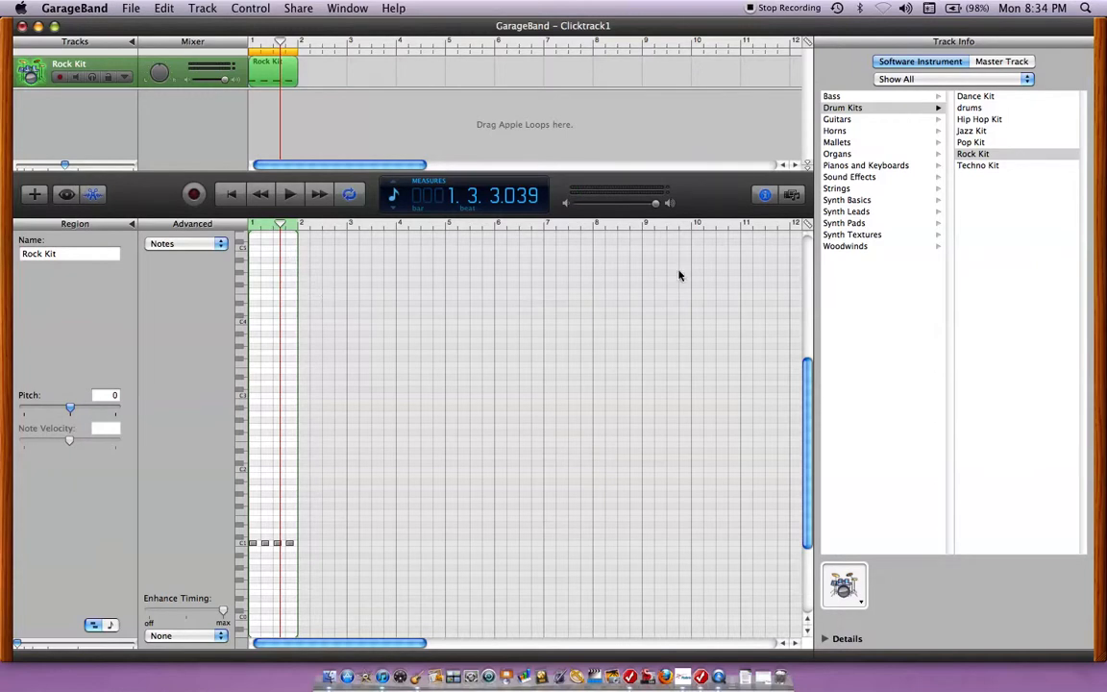
{"action": "mouse_move", "coordinate": [707, 538]}
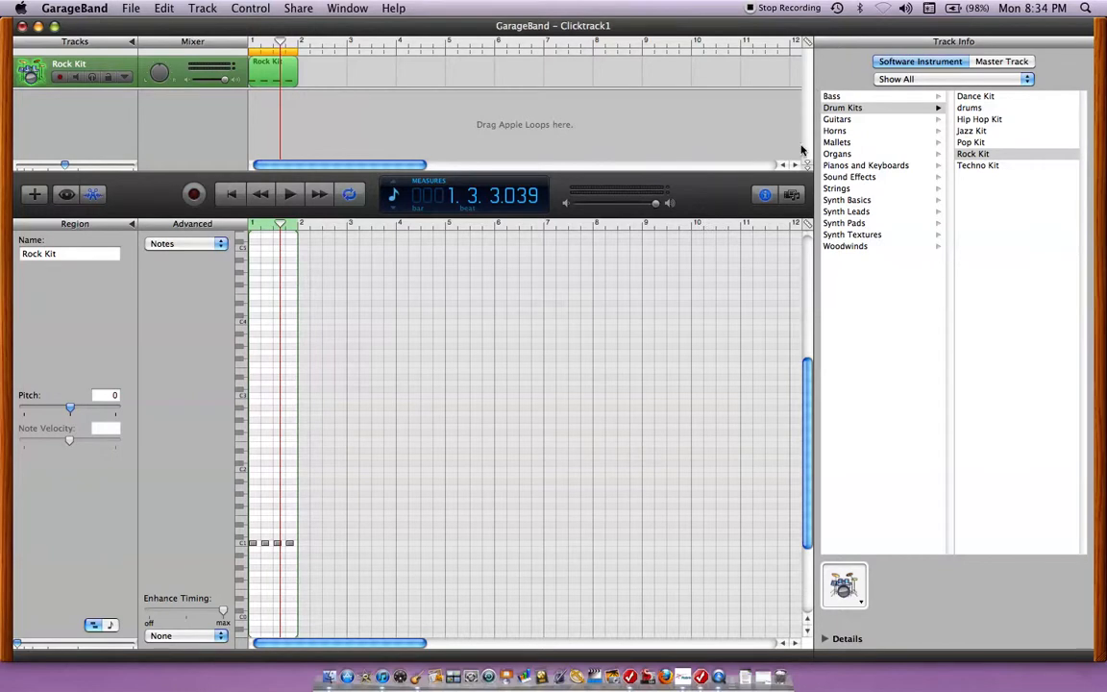
{"action": "mouse_move", "coordinate": [805, 159]}
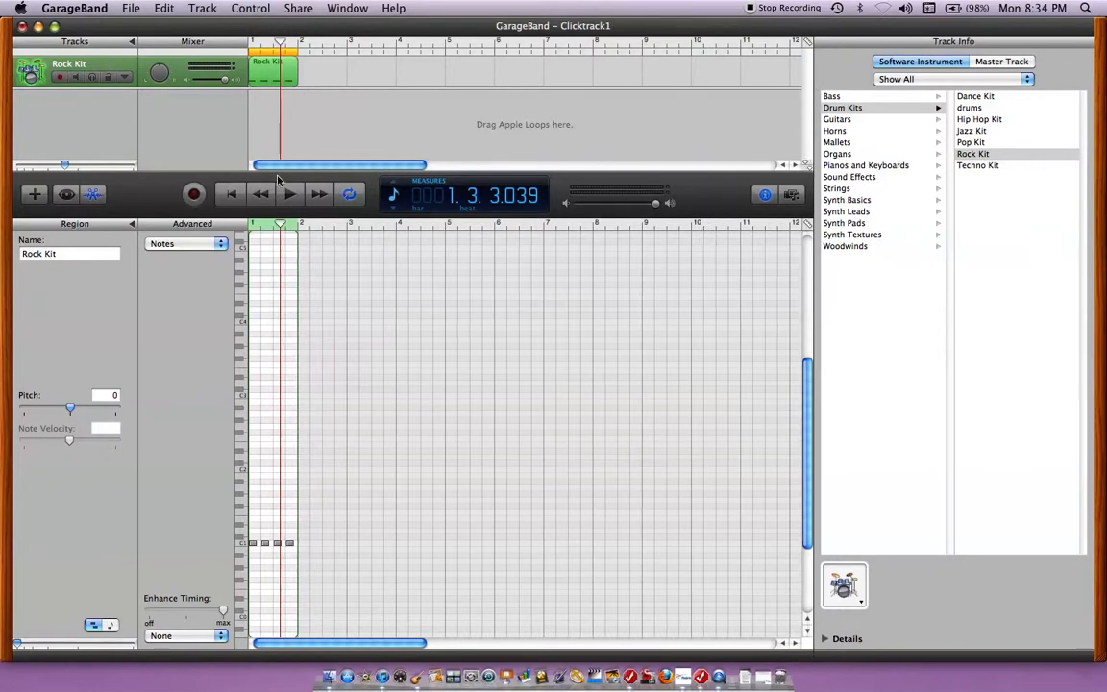
{"action": "mouse_move", "coordinate": [81, 173]}
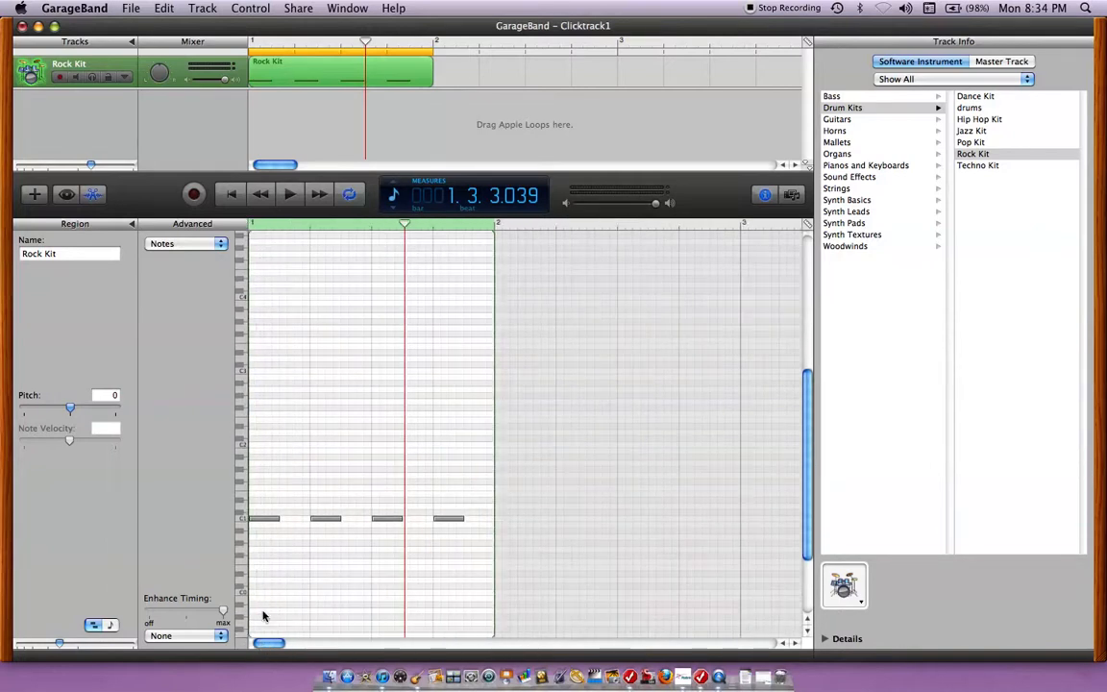
- Add an off-beat note between beats one and two and a higher hit on beat three
{"action": "left_click", "coordinate": [262, 519]}
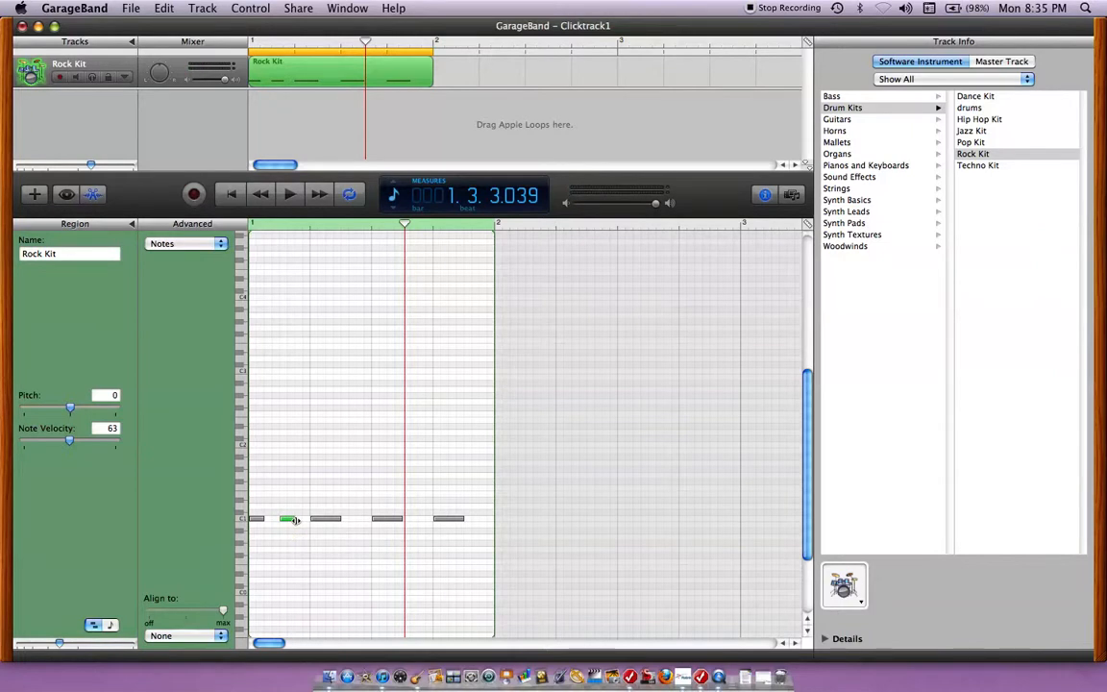
{"action": "left_click", "coordinate": [289, 194]}
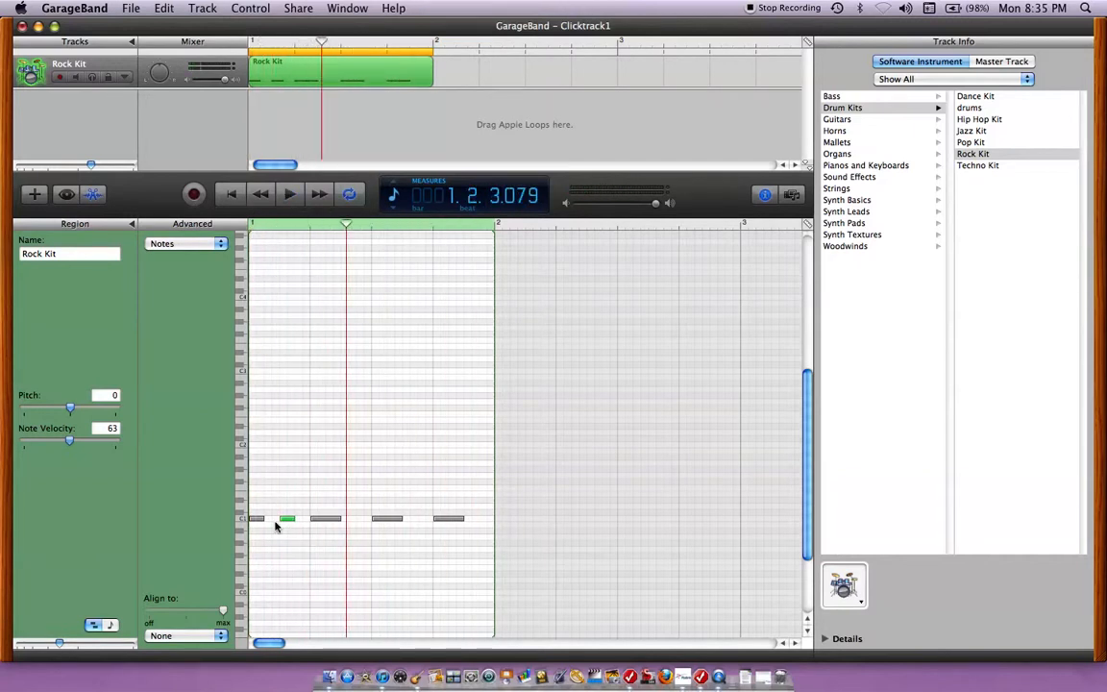
{"action": "mouse_move", "coordinate": [244, 488]}
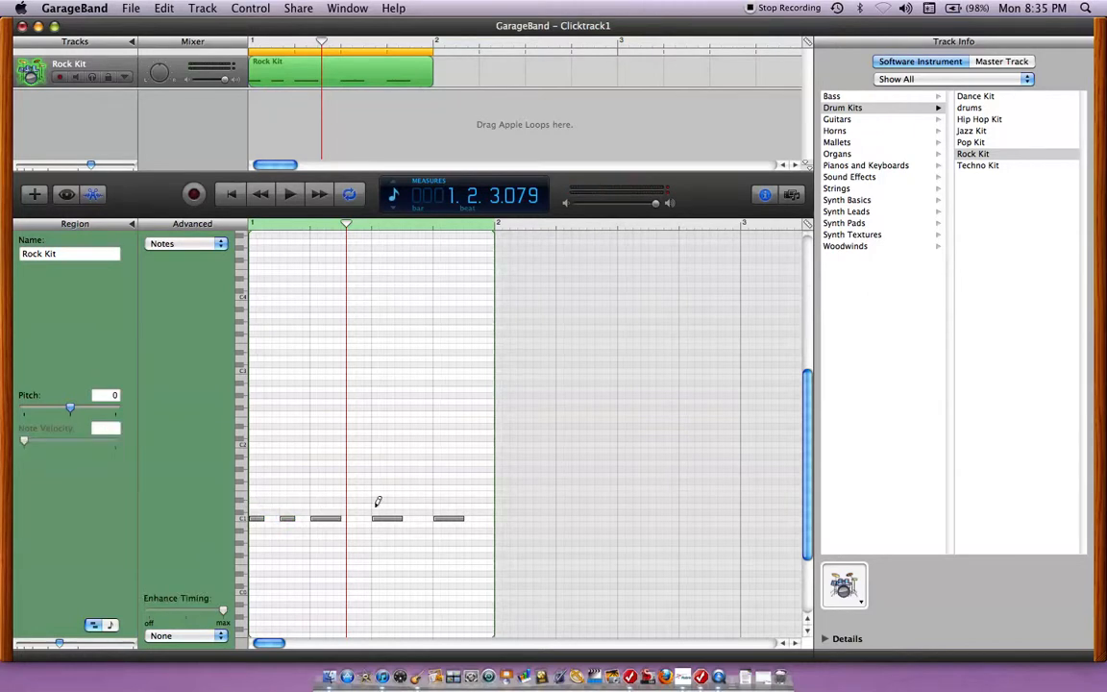
{"action": "left_click", "coordinate": [387, 509]}
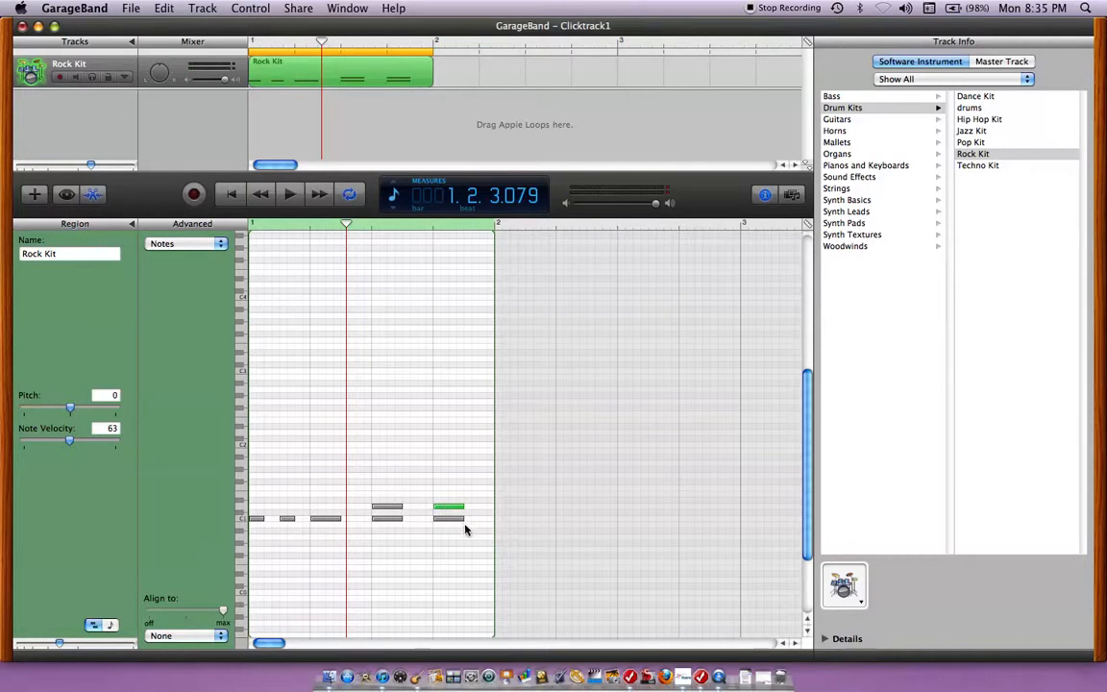
{"action": "mouse_move", "coordinate": [658, 535]}
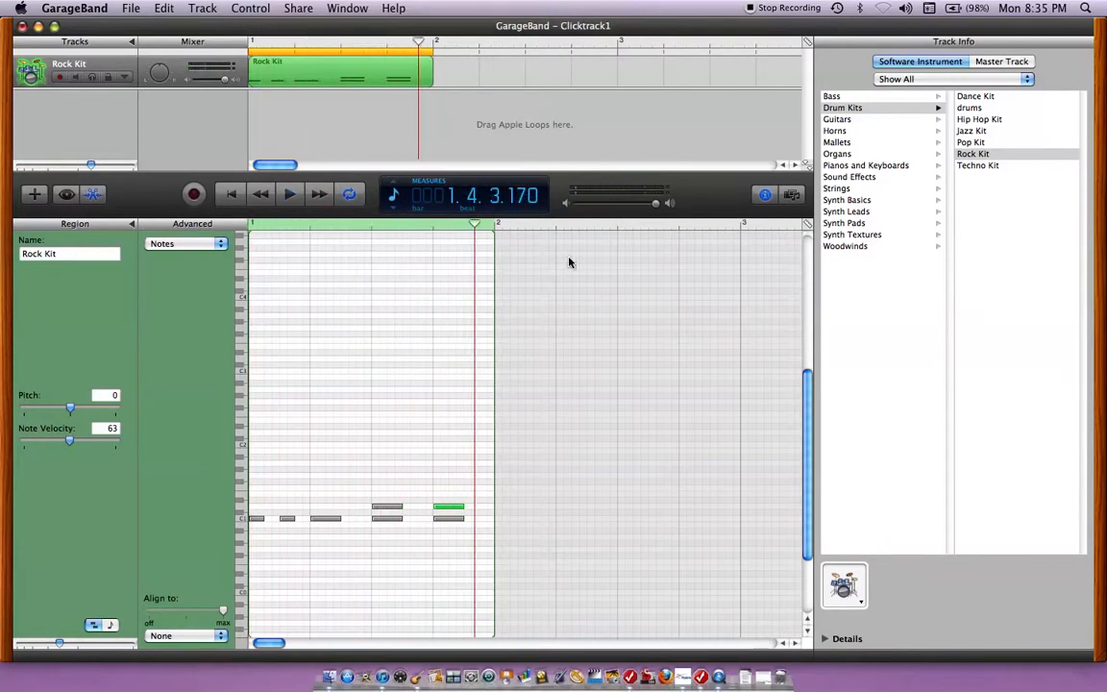
{"action": "mouse_move", "coordinate": [405, 297]}
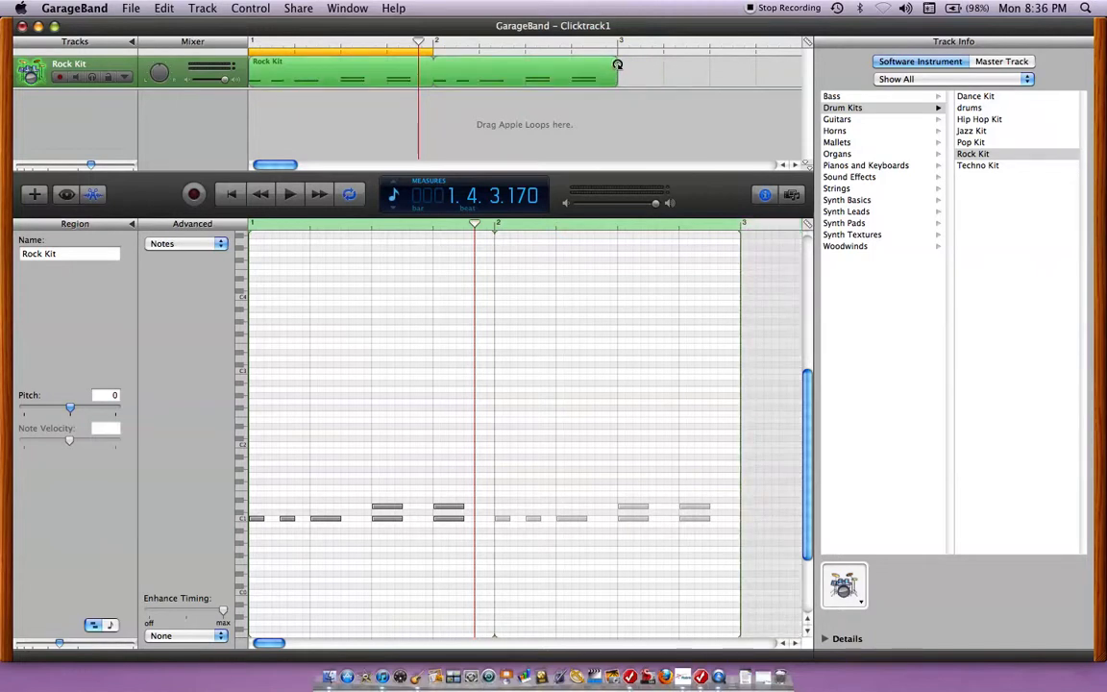
{"action": "left_click_drag", "start_coordinate": [618, 65], "coordinate": [541, 65]}
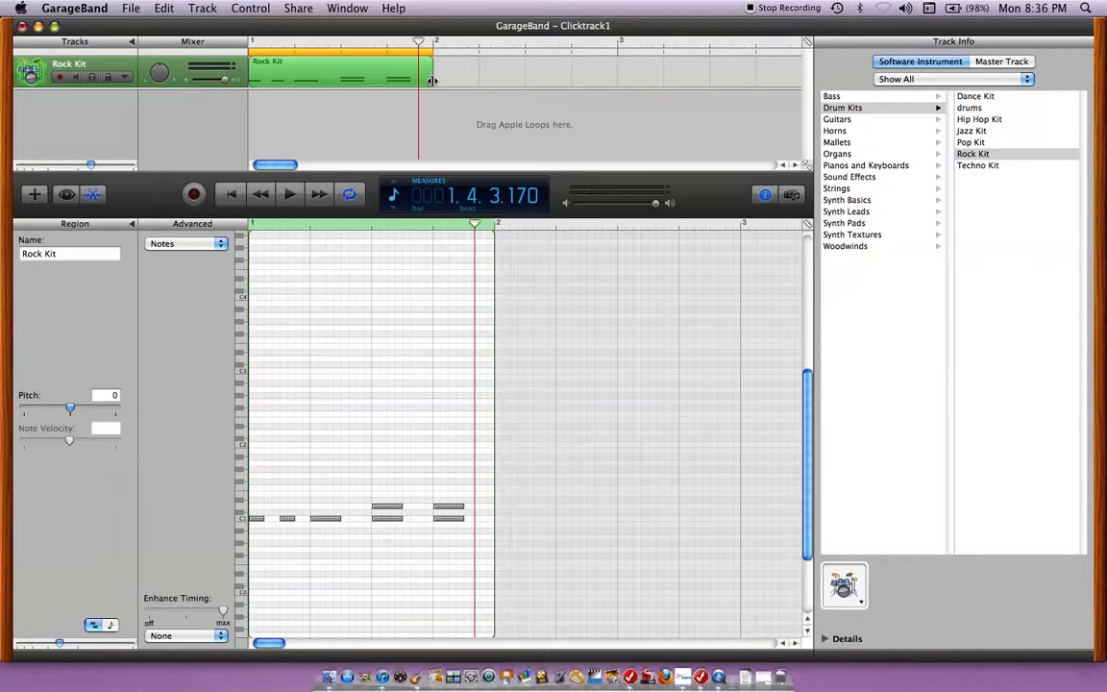
{"action": "left_click_drag", "start_coordinate": [433, 80], "coordinate": [616, 81]}
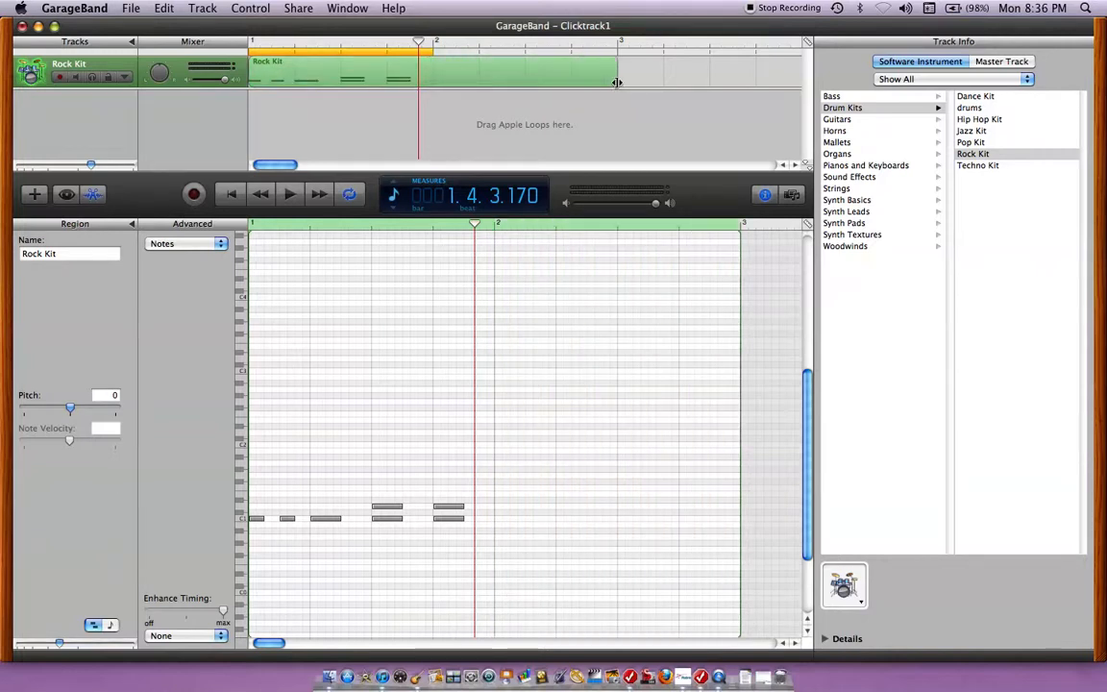
{"action": "left_click_drag", "start_coordinate": [617, 82], "coordinate": [647, 82]}
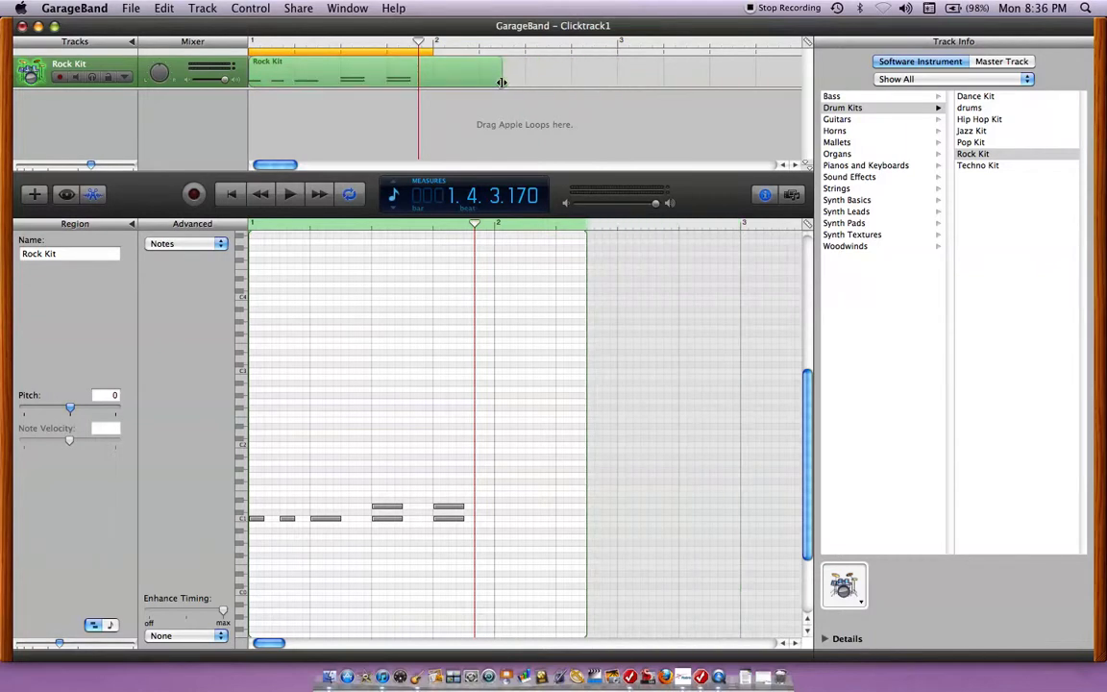
{"action": "left_click_drag", "start_coordinate": [501, 80], "coordinate": [438, 81]}
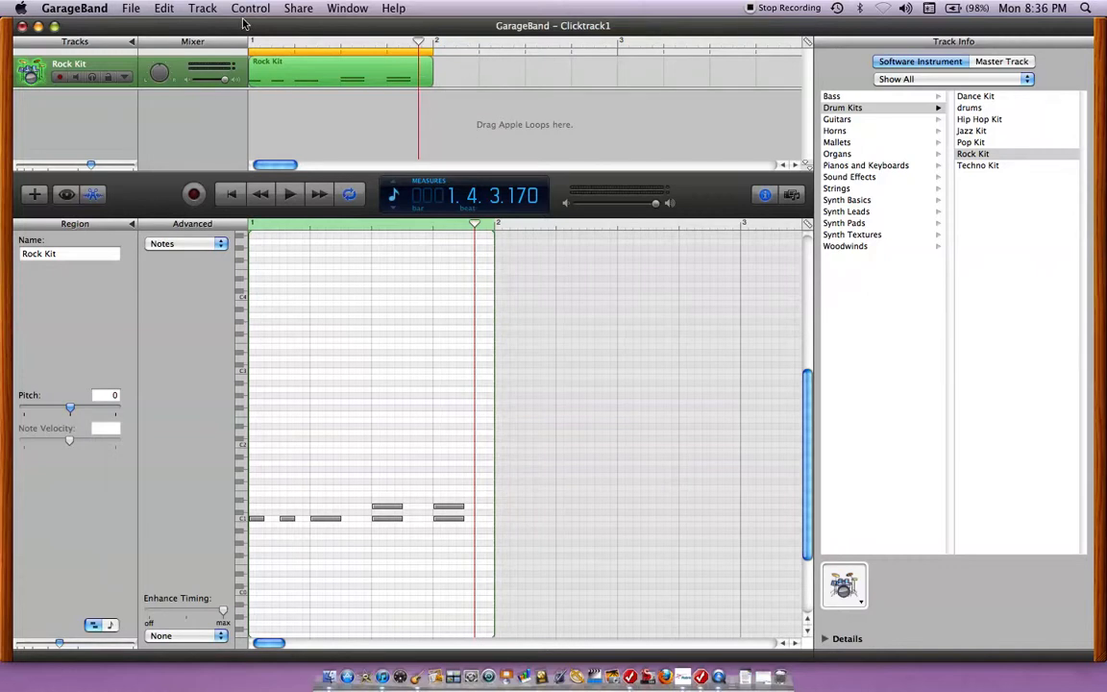
{"action": "mouse_move", "coordinate": [238, 40]}
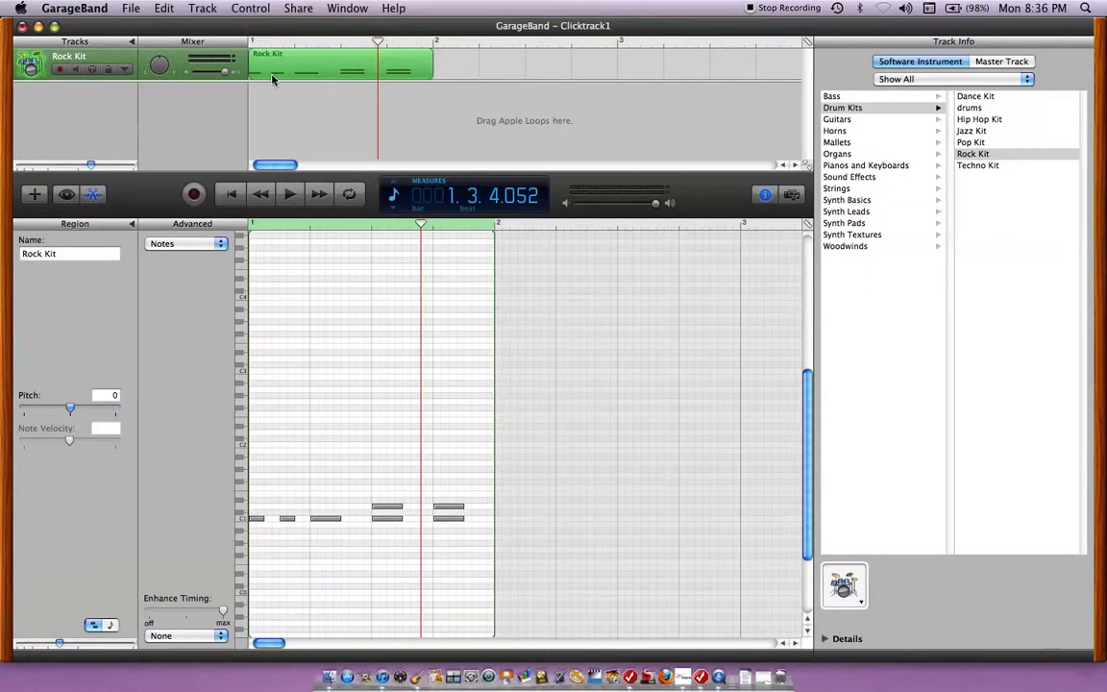
- Browse the Edit, File, Track, Control and Window menus, ending on File
{"action": "left_click", "coordinate": [164, 8]}
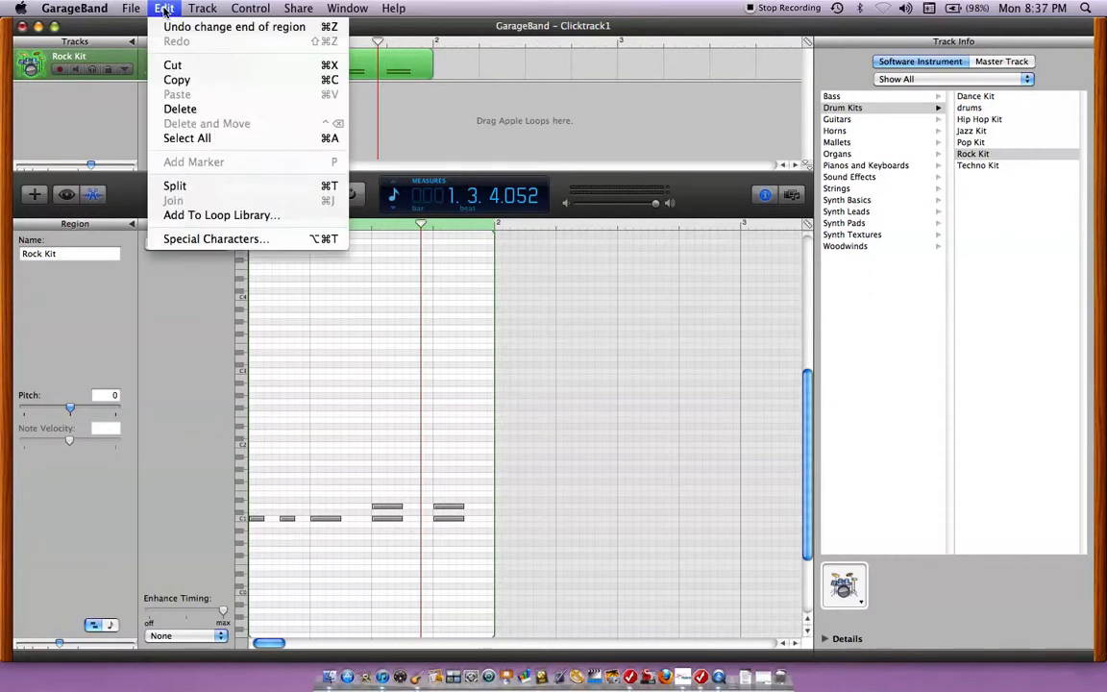
{"action": "left_click", "coordinate": [133, 7]}
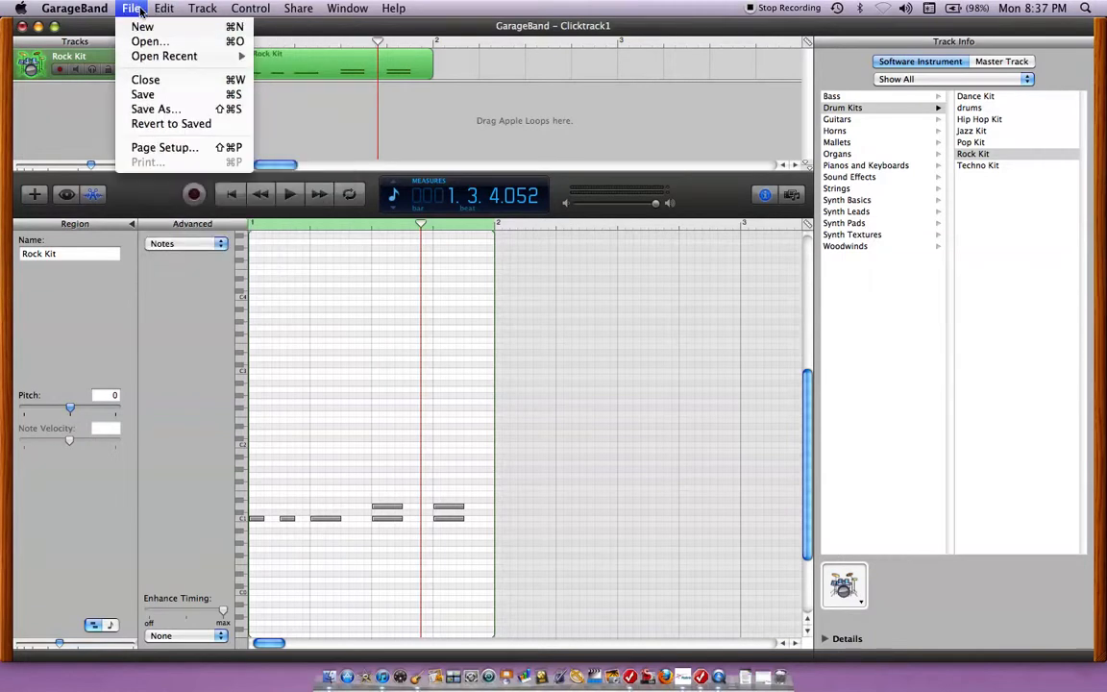
{"action": "left_click", "coordinate": [202, 8]}
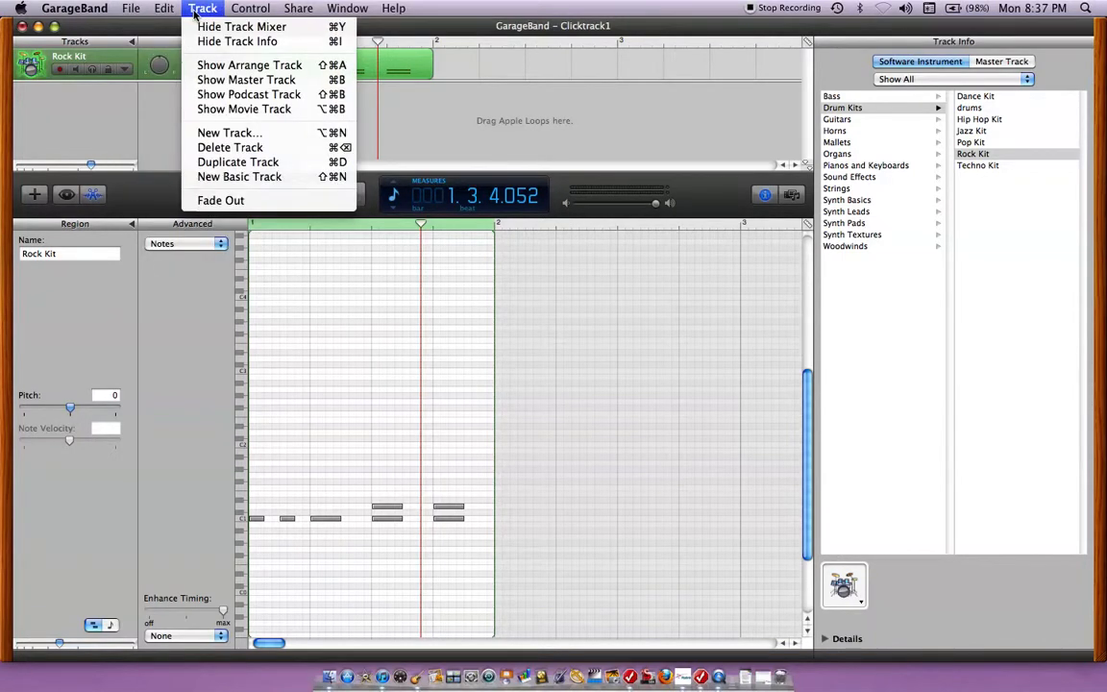
{"action": "left_click", "coordinate": [250, 8]}
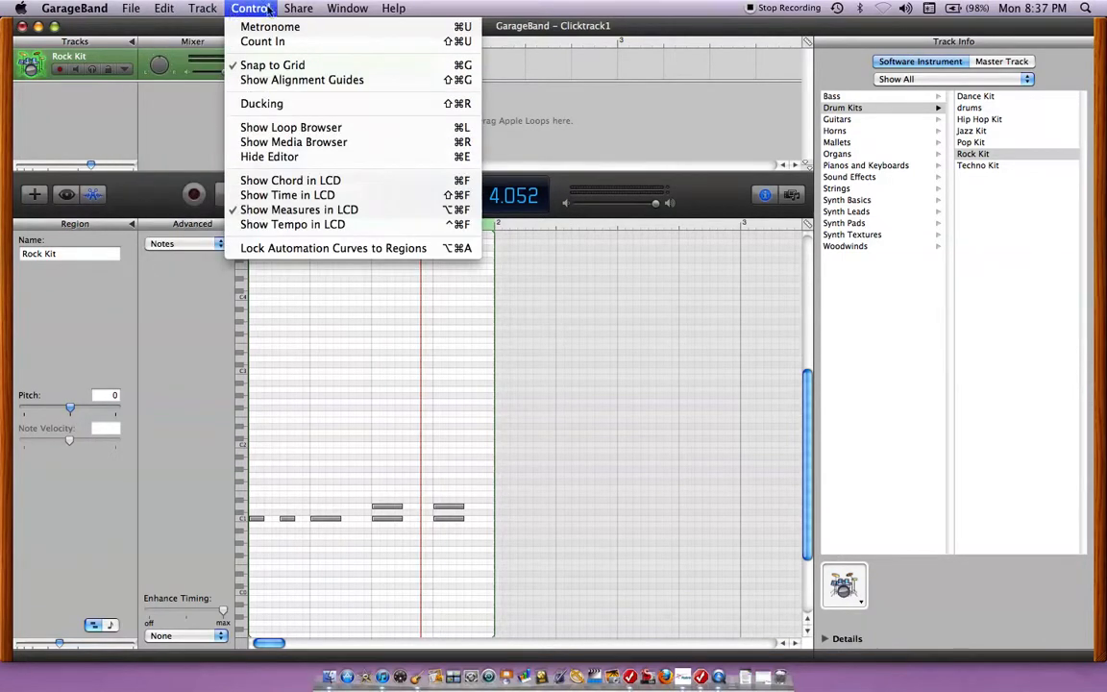
{"action": "left_click", "coordinate": [347, 7]}
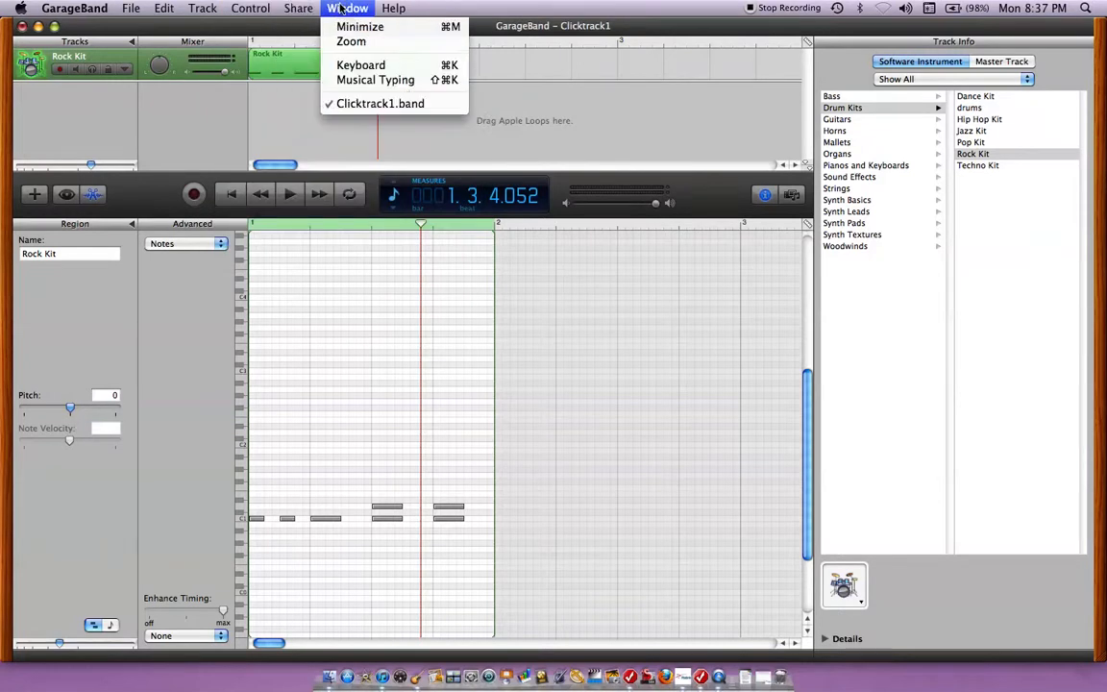
{"action": "left_click", "coordinate": [164, 8]}
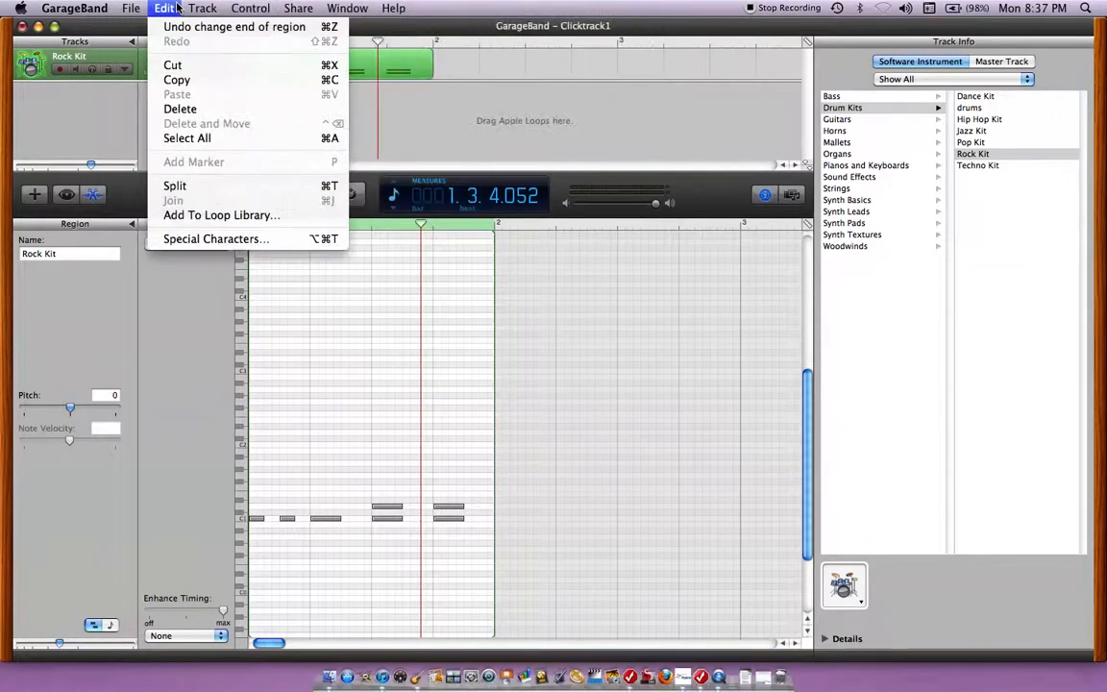
{"action": "left_click", "coordinate": [131, 8]}
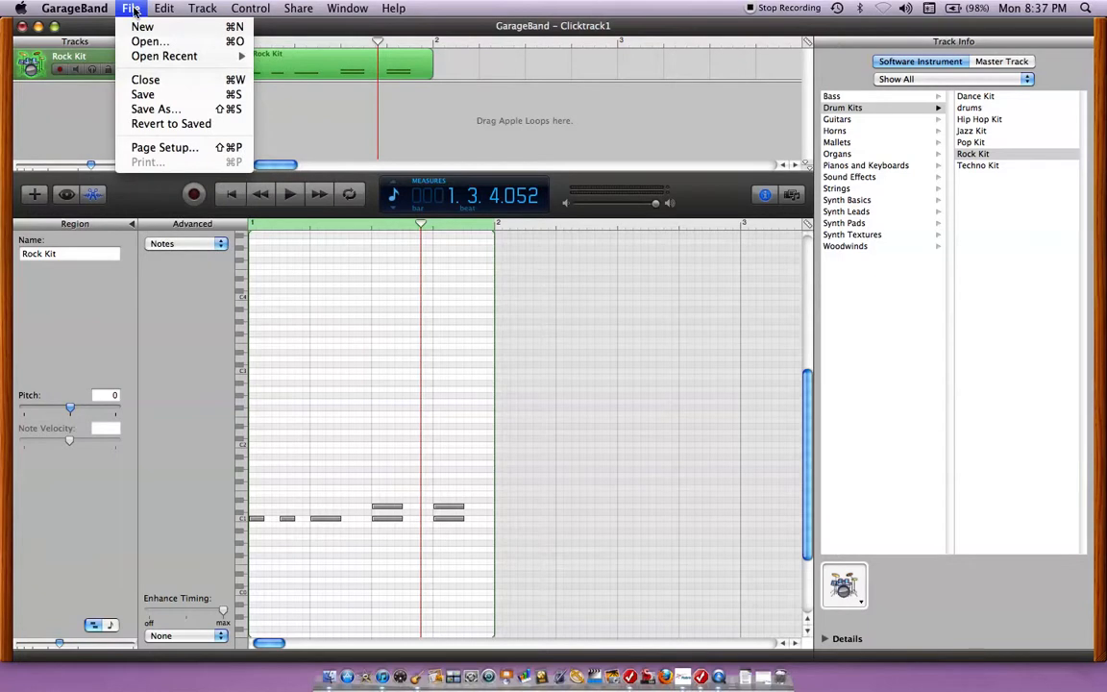
{"action": "mouse_move", "coordinate": [163, 55]}
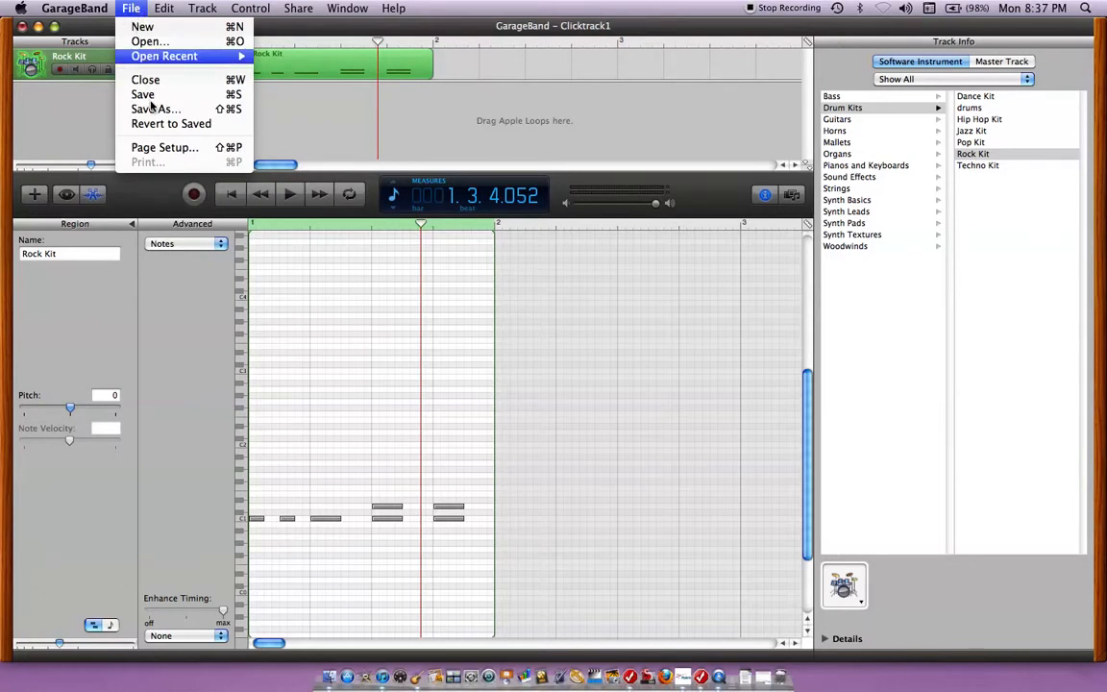
{"action": "mouse_move", "coordinate": [154, 109]}
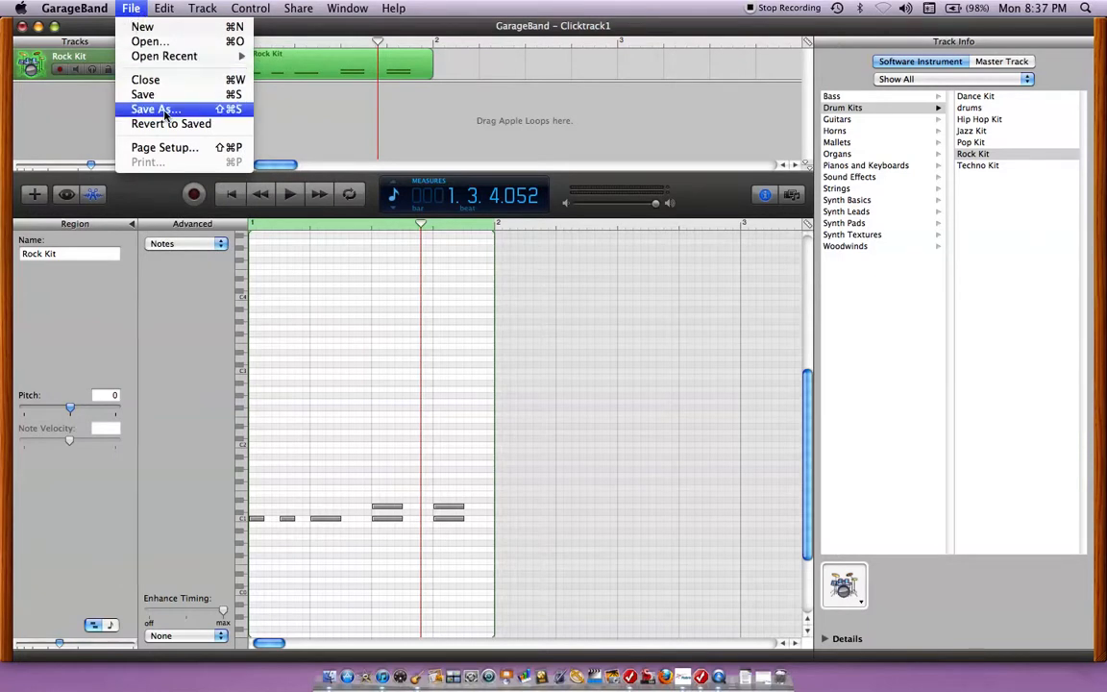
- Choose Save As to save the project as Clicktrack1.band on the Desktop
{"action": "left_click", "coordinate": [155, 109]}
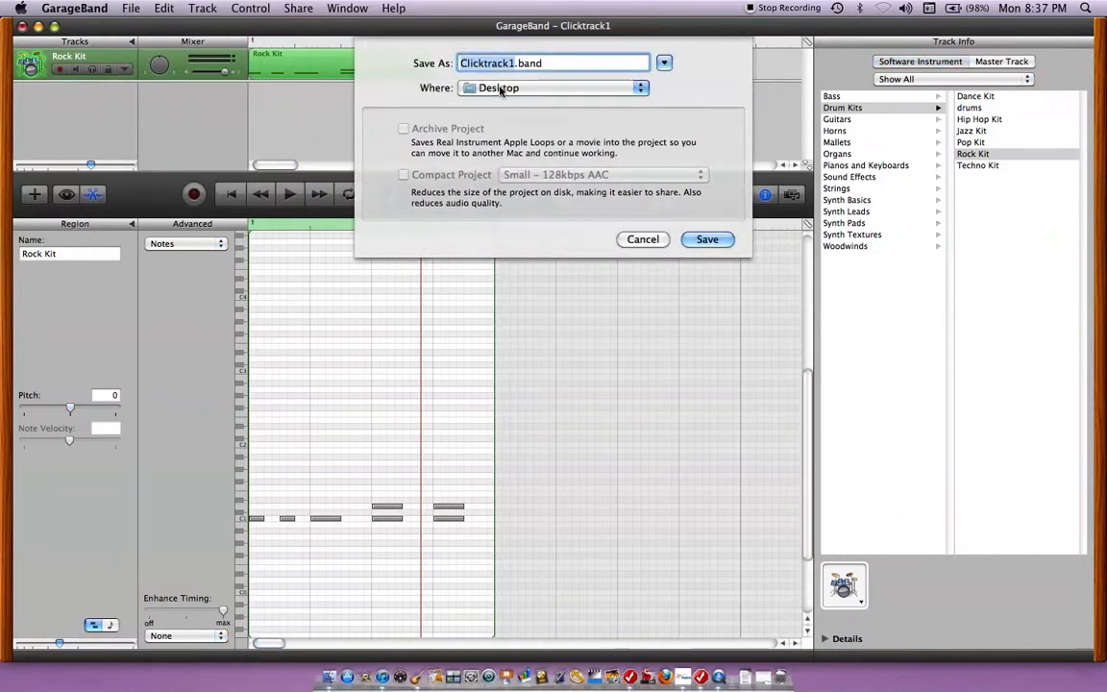
{"action": "mouse_move", "coordinate": [594, 85]}
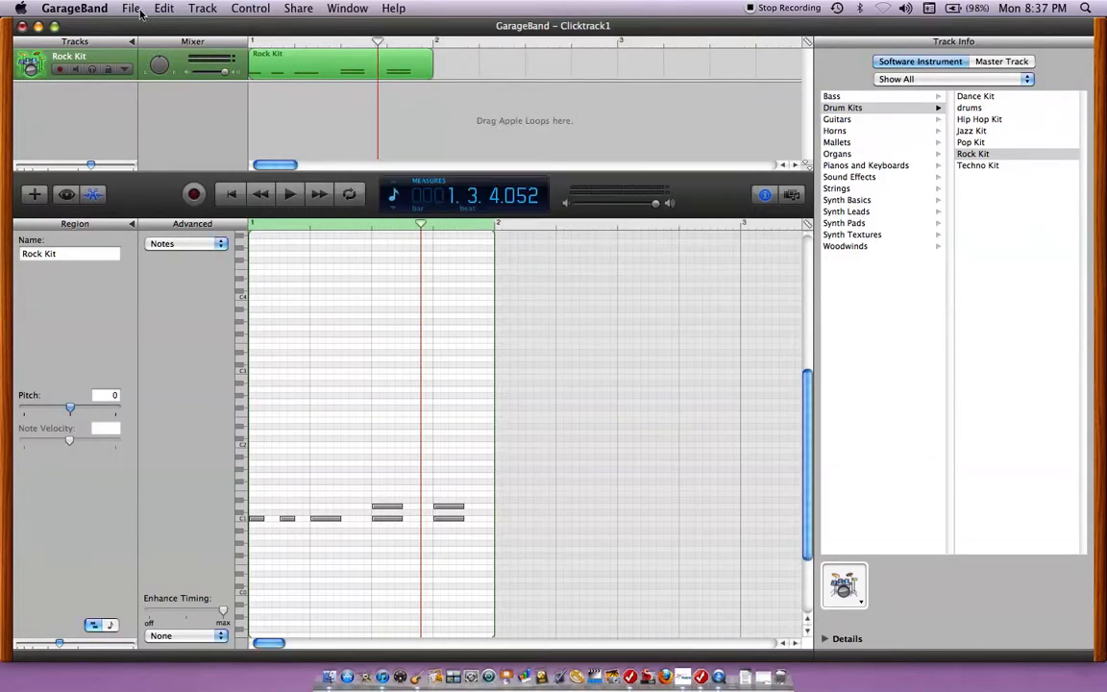
{"action": "left_click", "coordinate": [130, 8]}
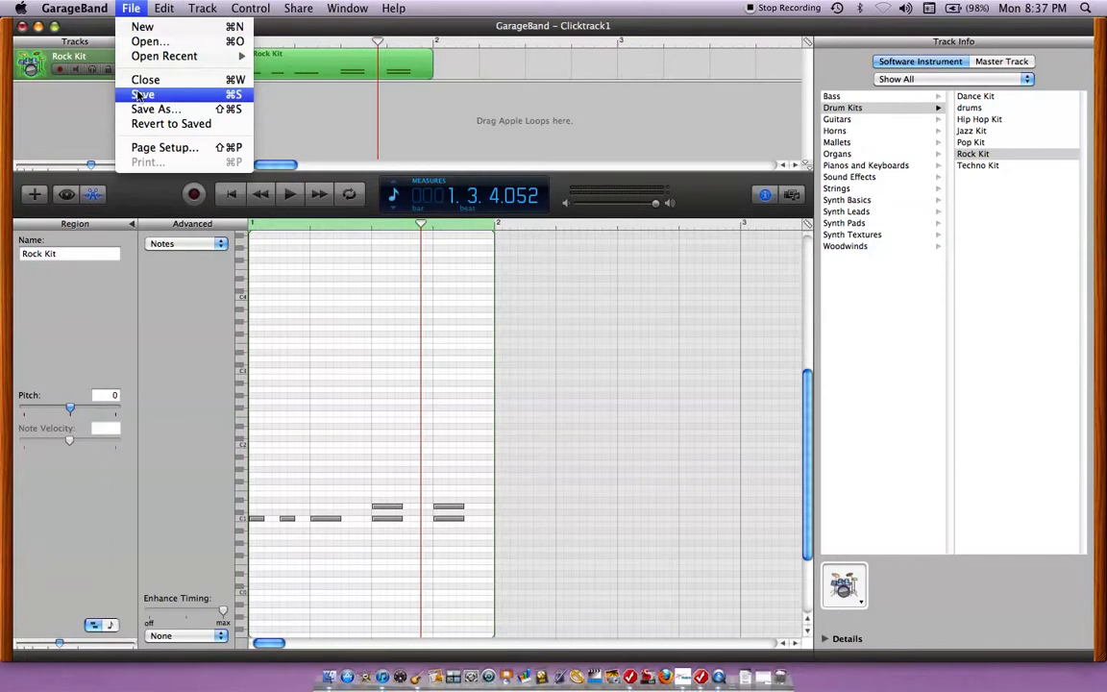
{"action": "mouse_move", "coordinate": [149, 42]}
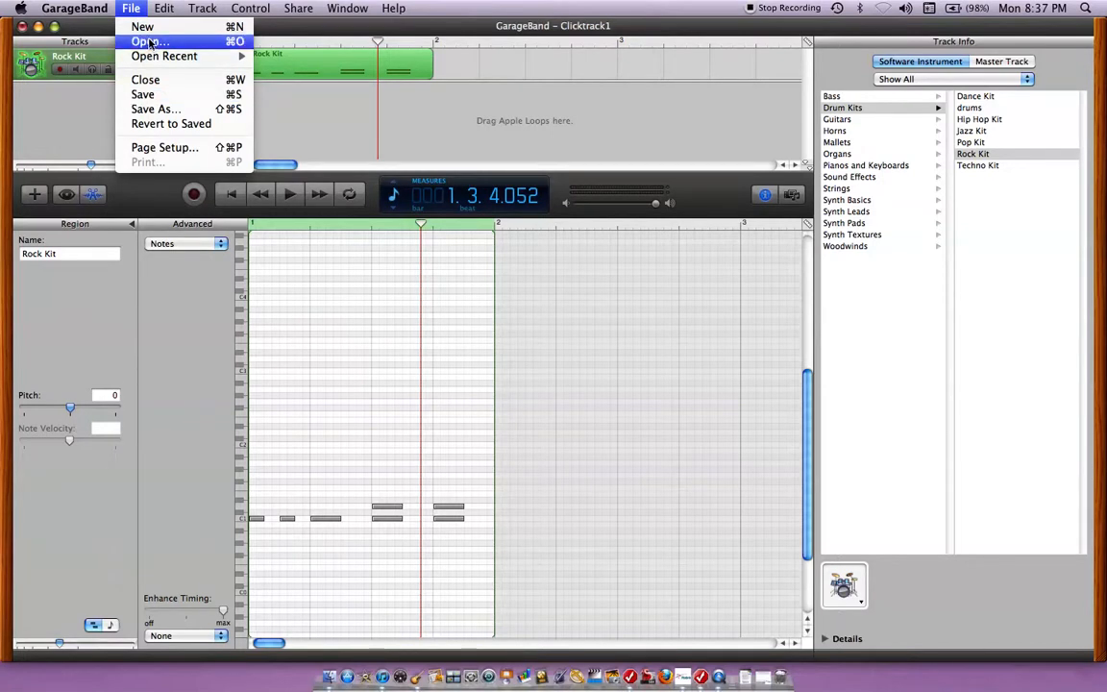
{"action": "left_click", "coordinate": [164, 8]}
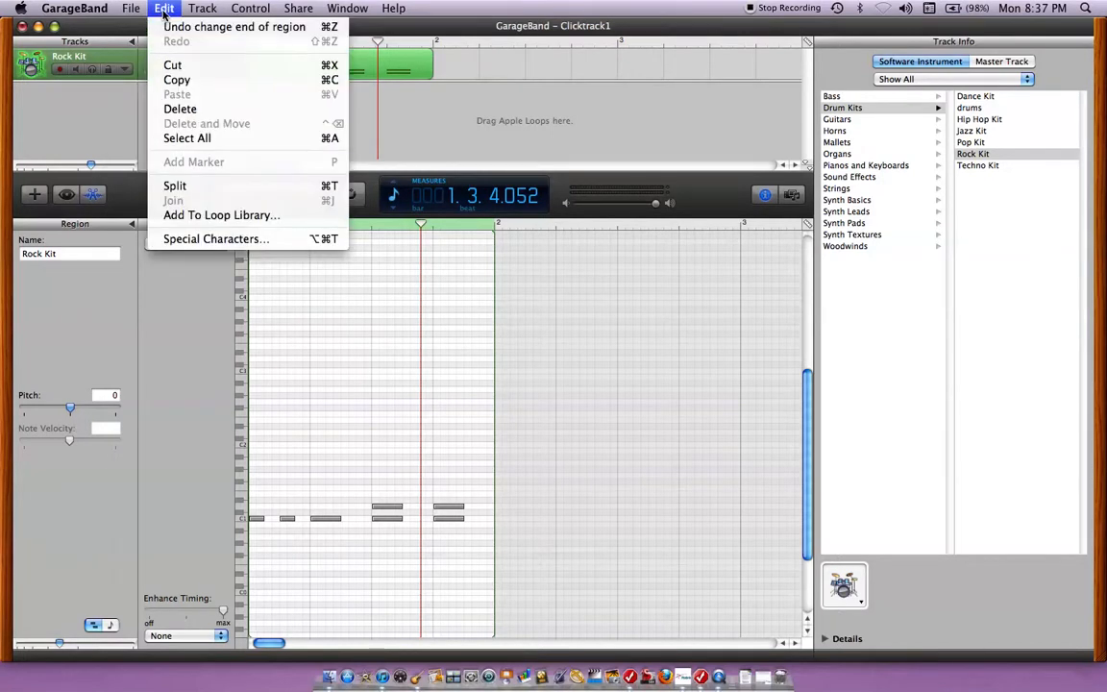
{"action": "left_click", "coordinate": [202, 7]}
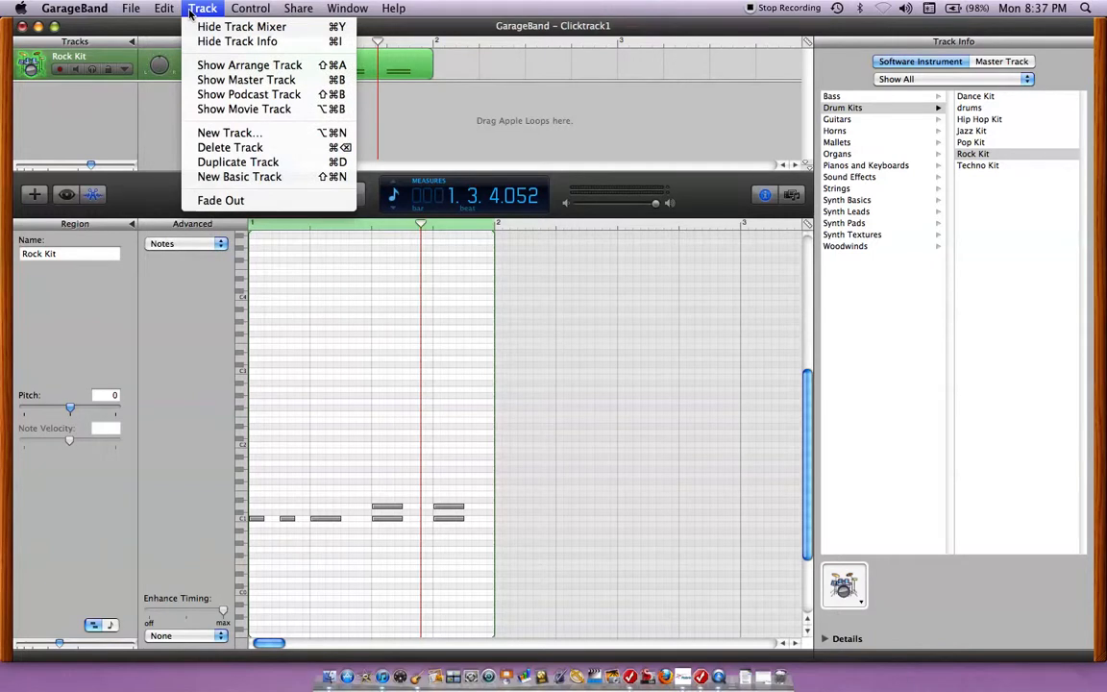
{"action": "left_click", "coordinate": [250, 7]}
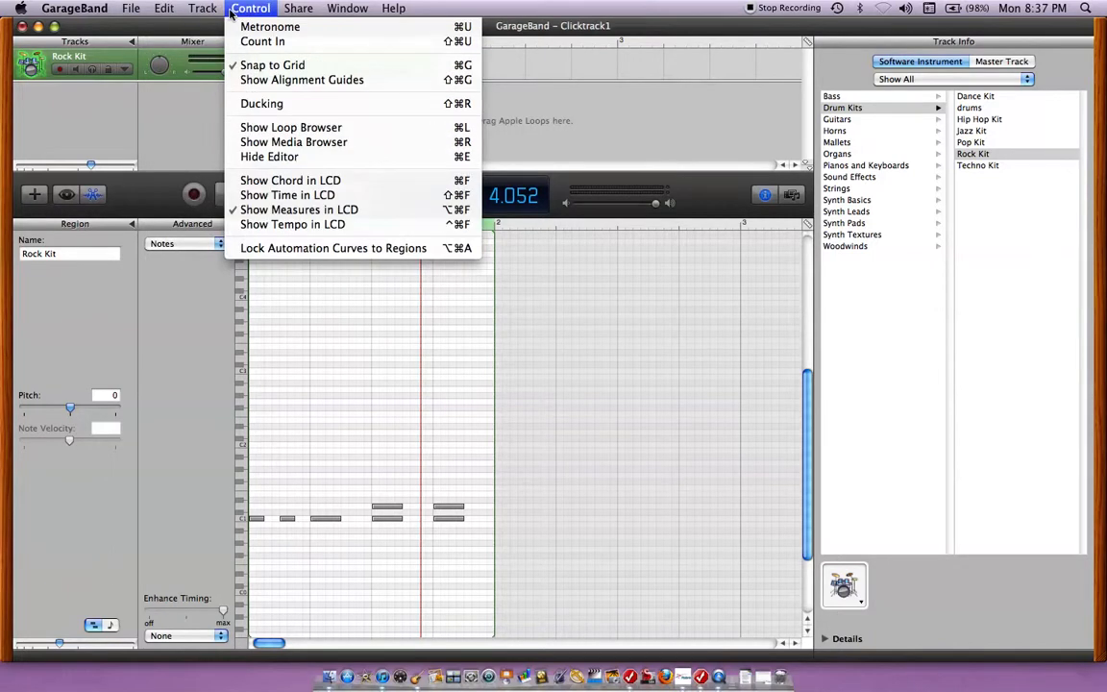
{"action": "left_click", "coordinate": [298, 8]}
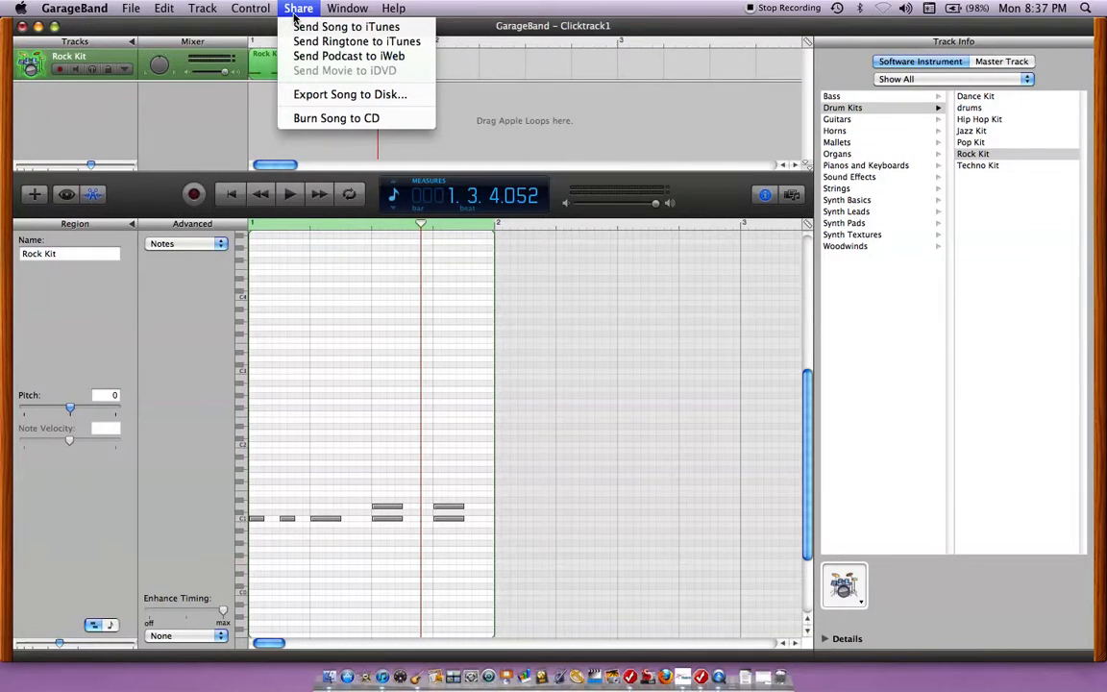
{"action": "mouse_move", "coordinate": [296, 18]}
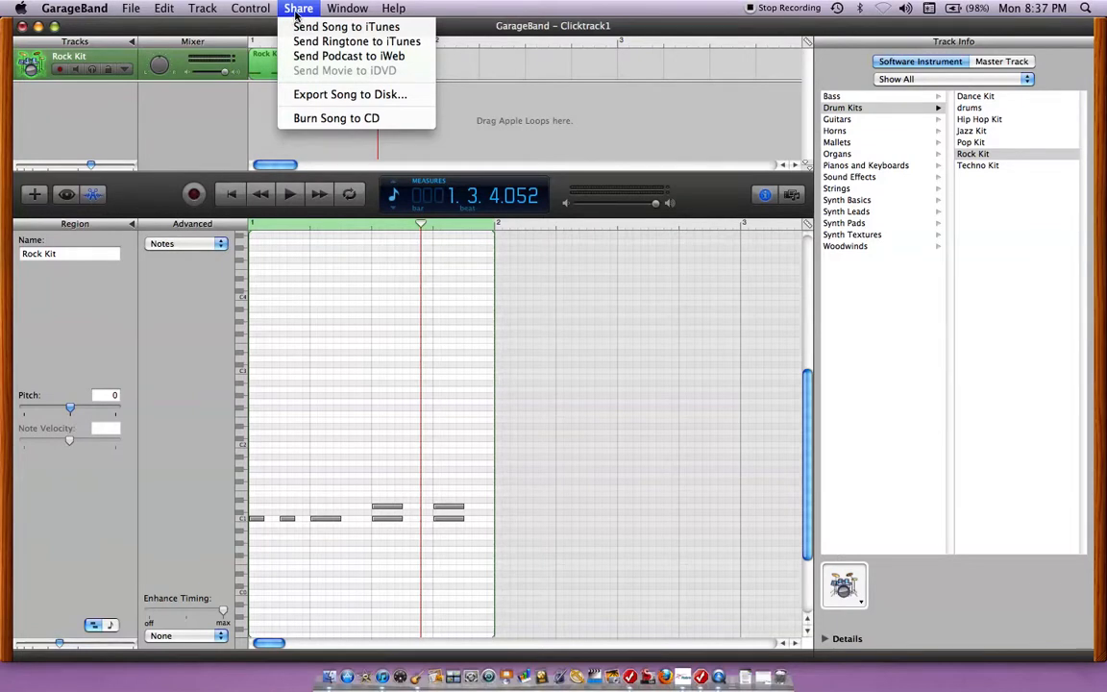
{"action": "mouse_move", "coordinate": [346, 26]}
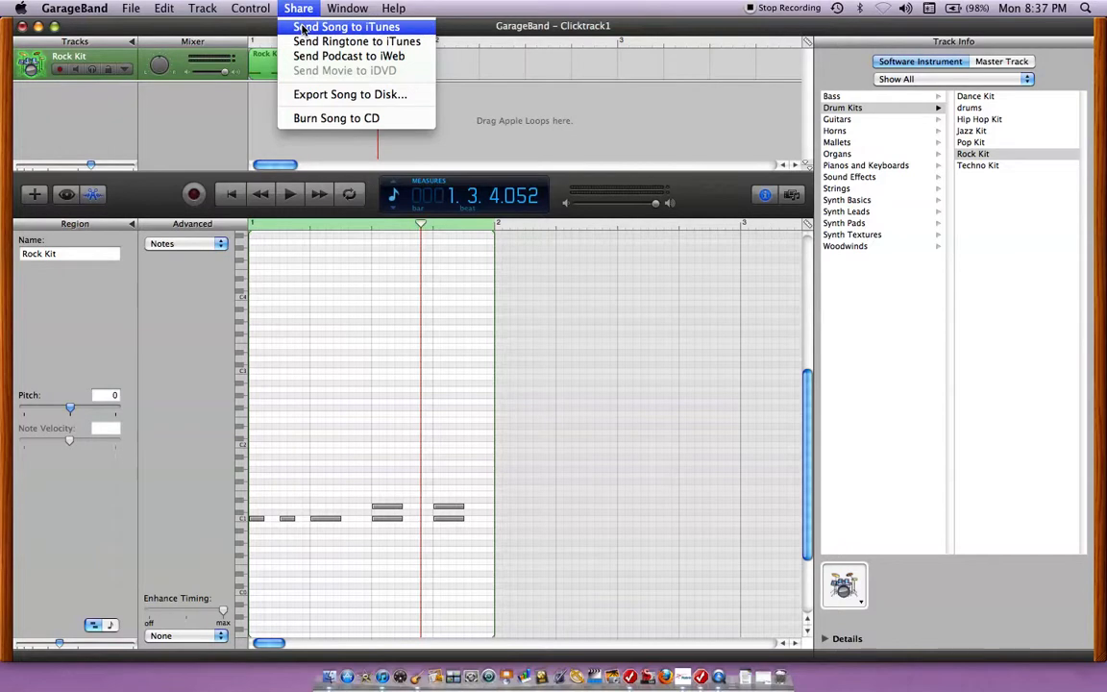
{"action": "mouse_move", "coordinate": [350, 94]}
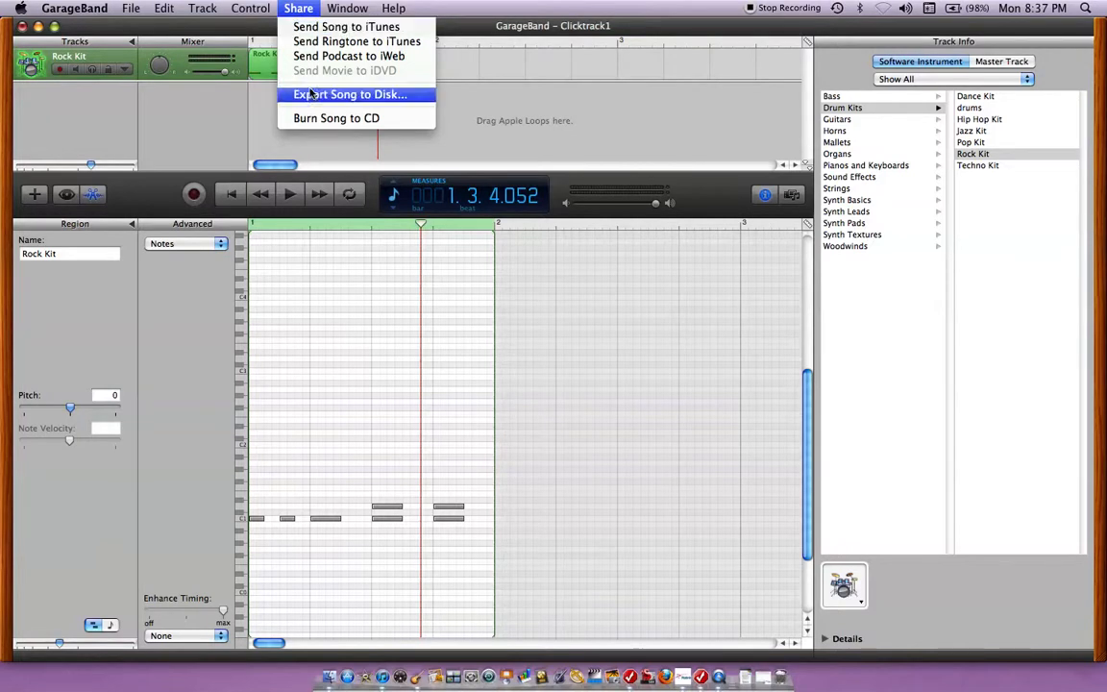
{"action": "left_click", "coordinate": [347, 7]}
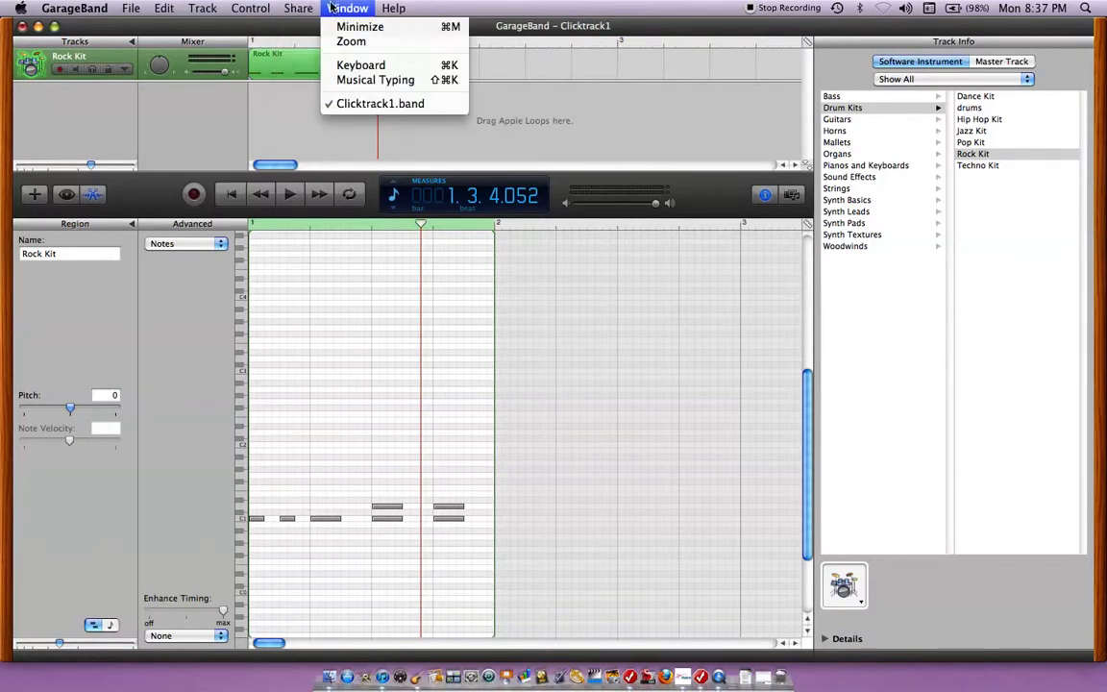
{"action": "left_click", "coordinate": [394, 8]}
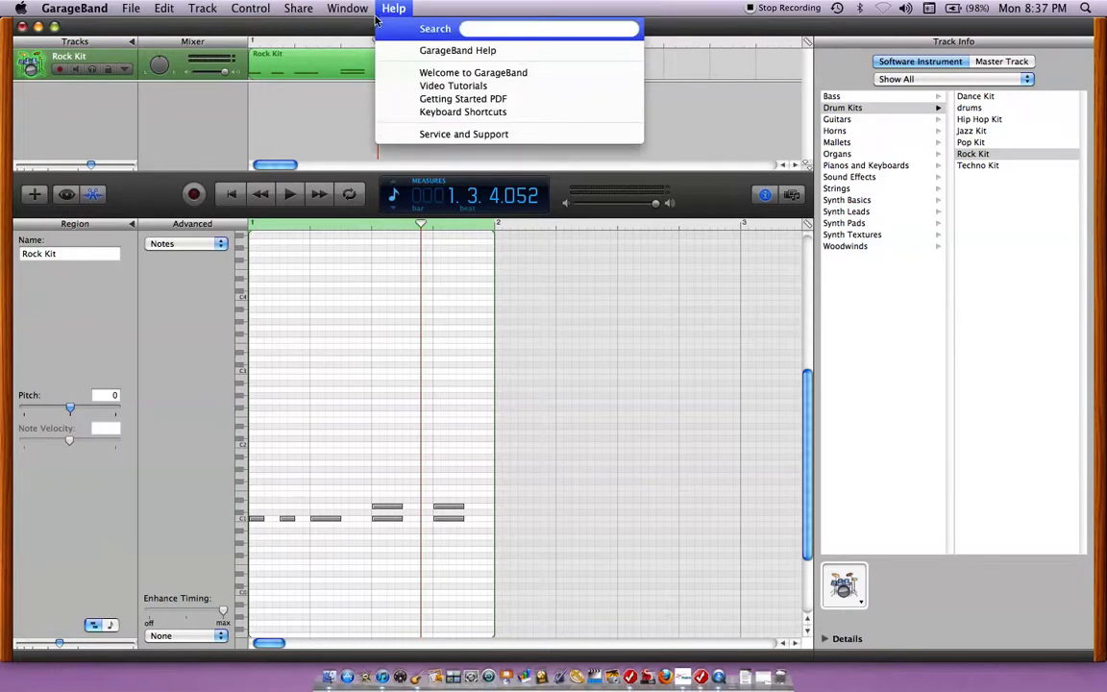
{"action": "mouse_move", "coordinate": [240, 230]}
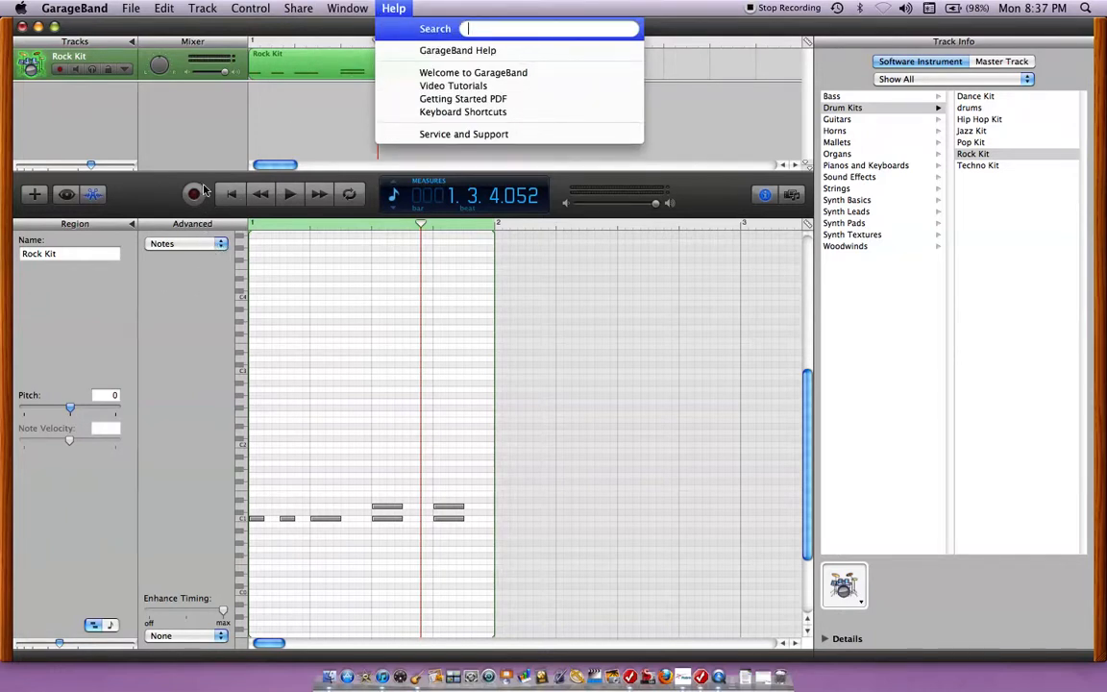
{"action": "left_click", "coordinate": [250, 8]}
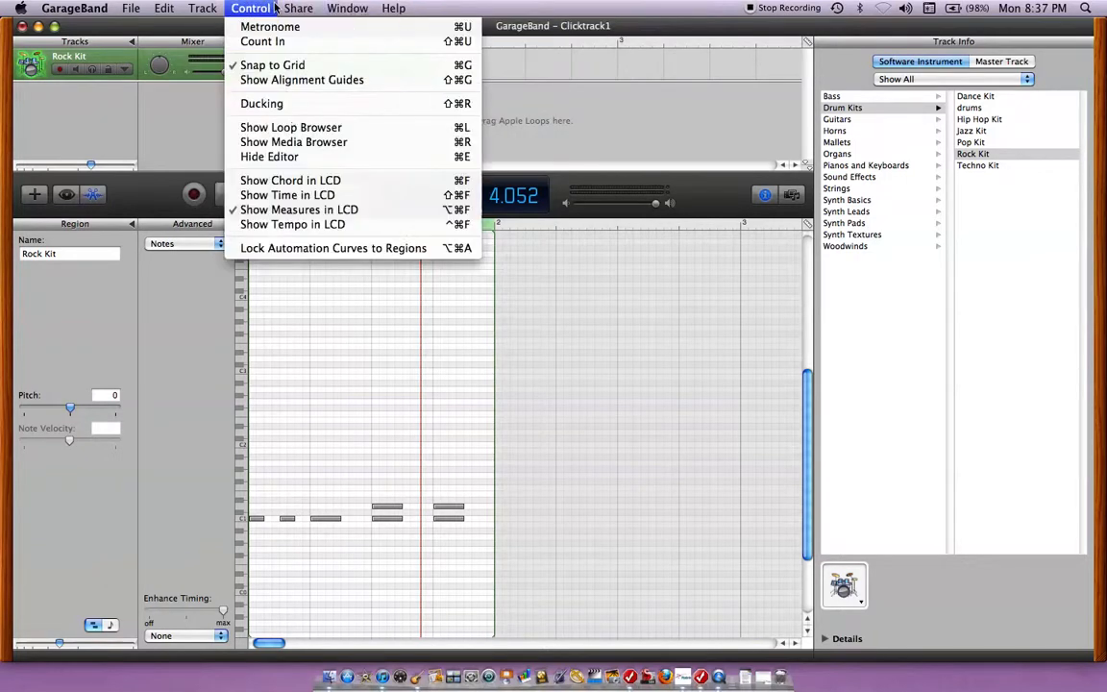
{"action": "left_click", "coordinate": [299, 7]}
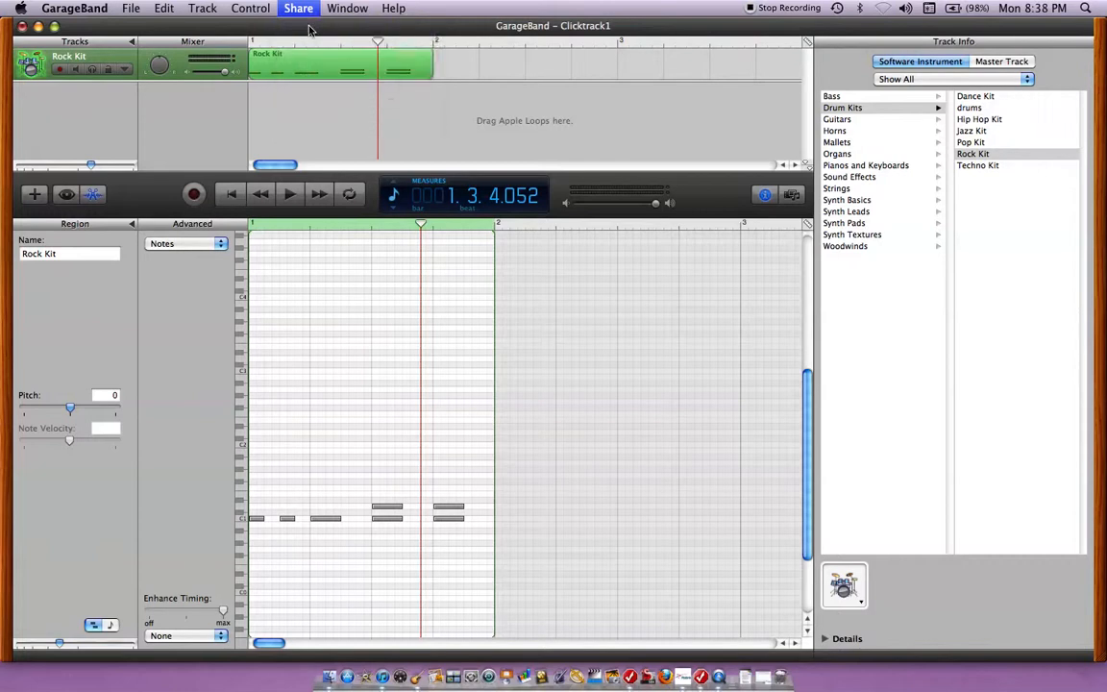
- Open Send Song to iTunes and name the playlist 'click track'
{"action": "left_click", "coordinate": [298, 7]}
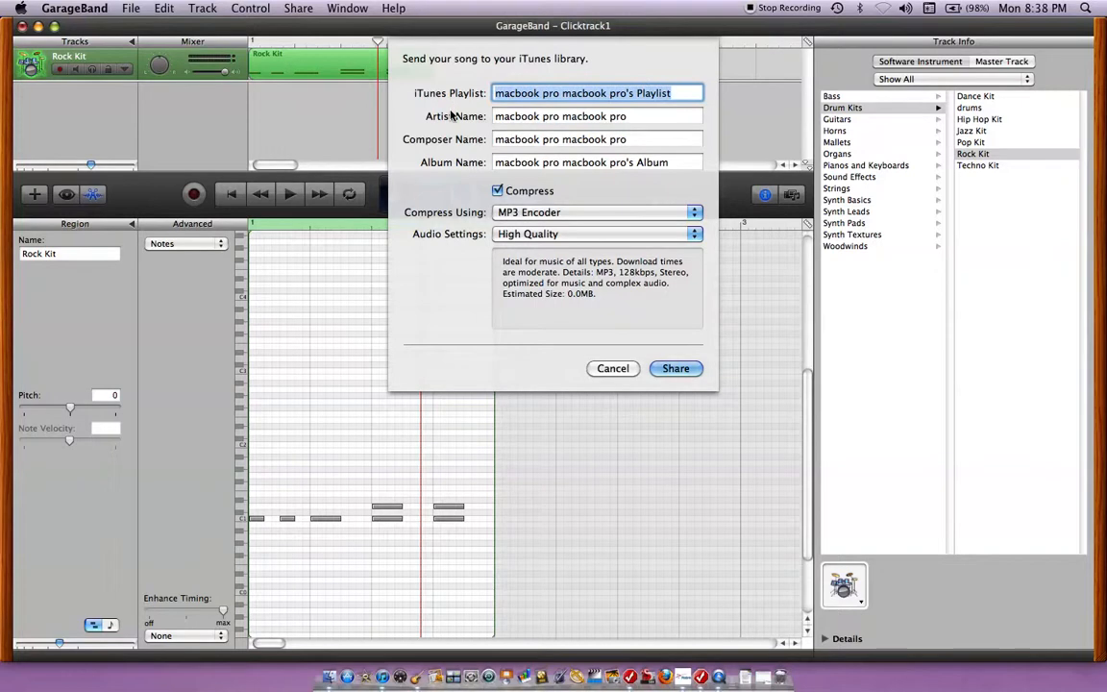
{"action": "type", "text": "click"}
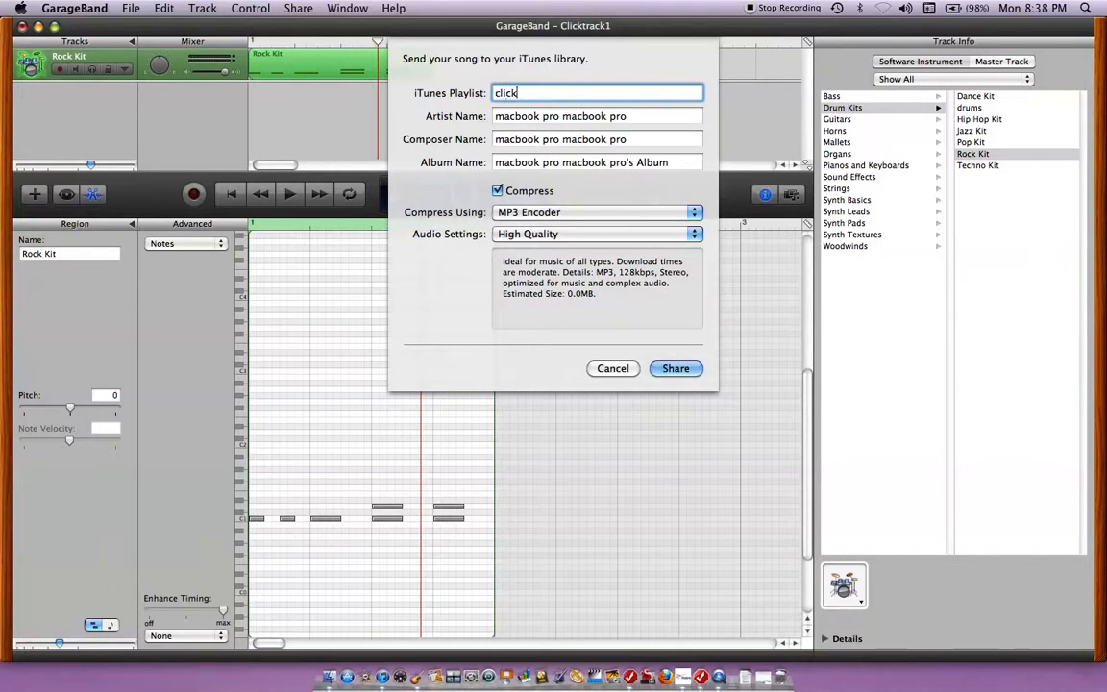
{"action": "type", "text": "track"}
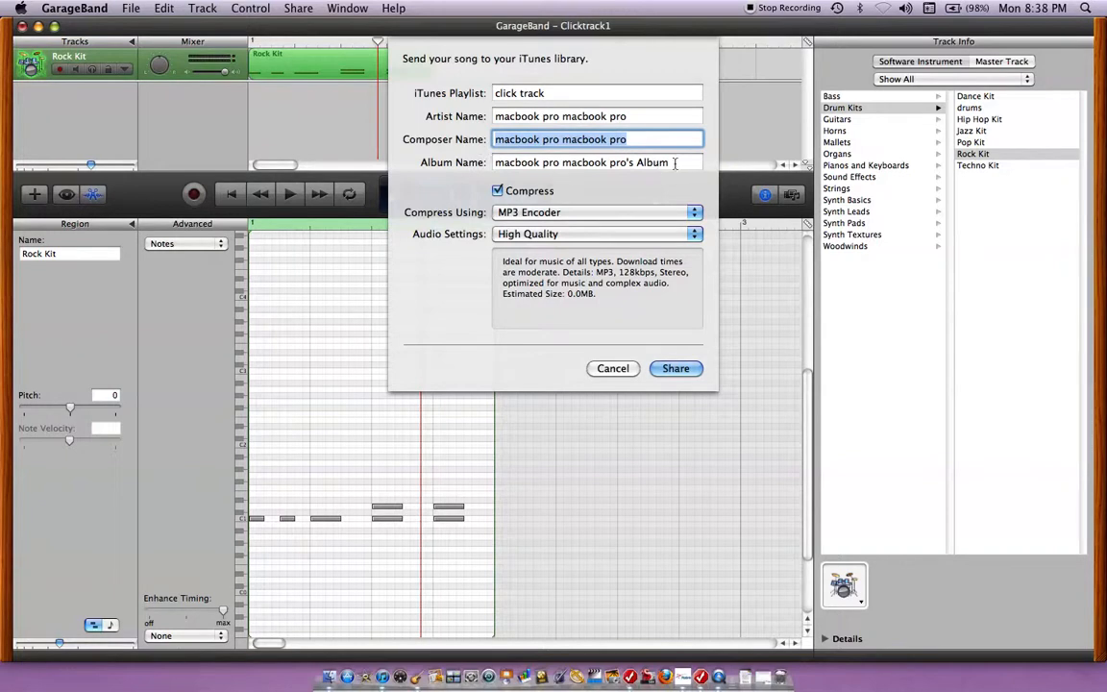
{"action": "left_click", "coordinate": [596, 161]}
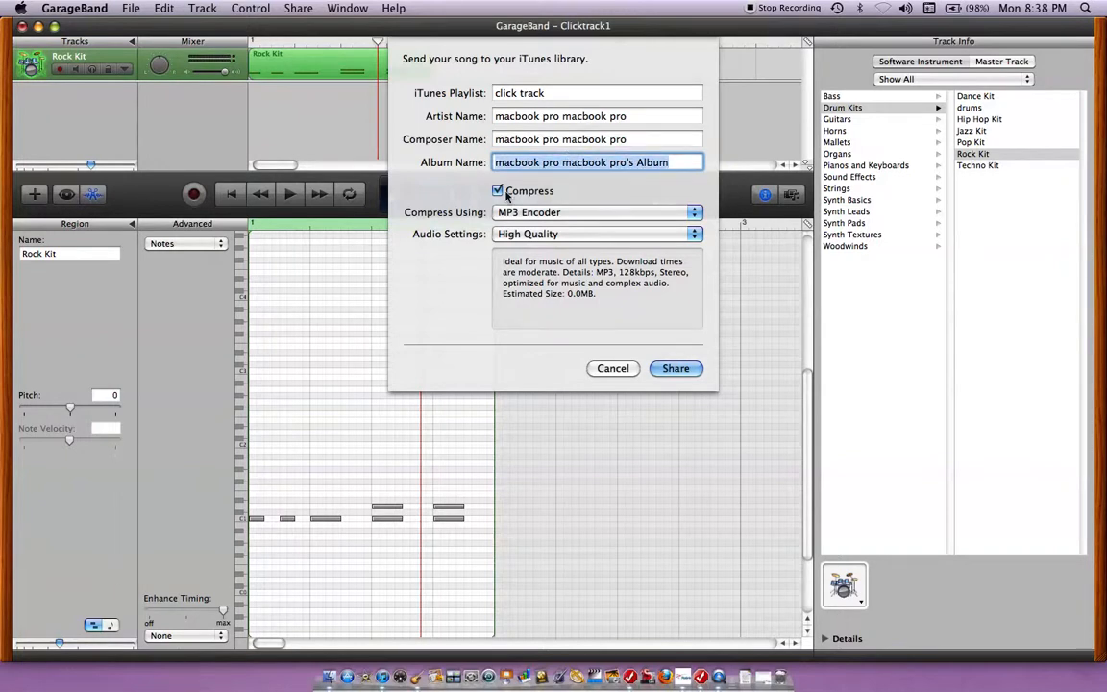
{"action": "mouse_move", "coordinate": [608, 262]}
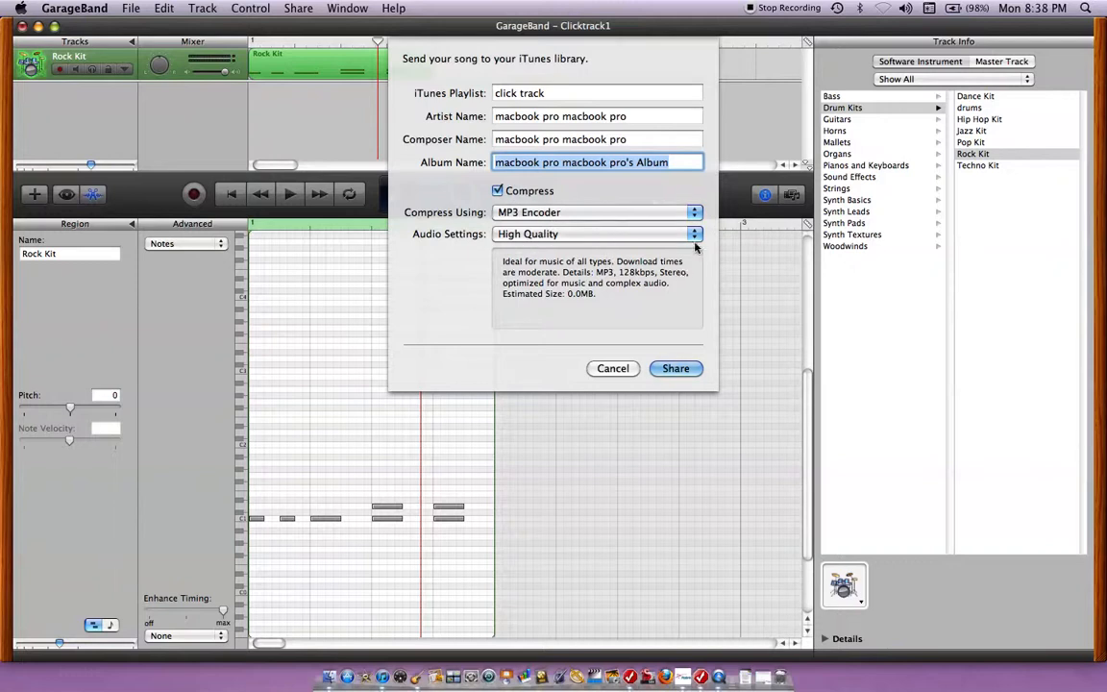
{"action": "left_click", "coordinate": [596, 234]}
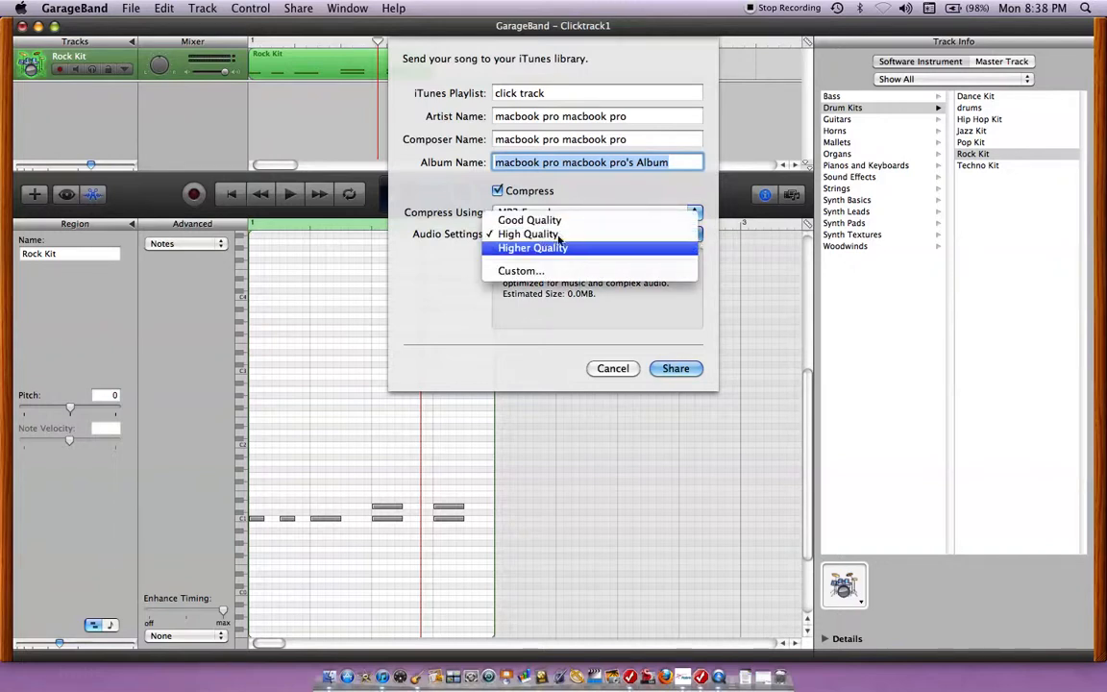
{"action": "left_click", "coordinate": [527, 234]}
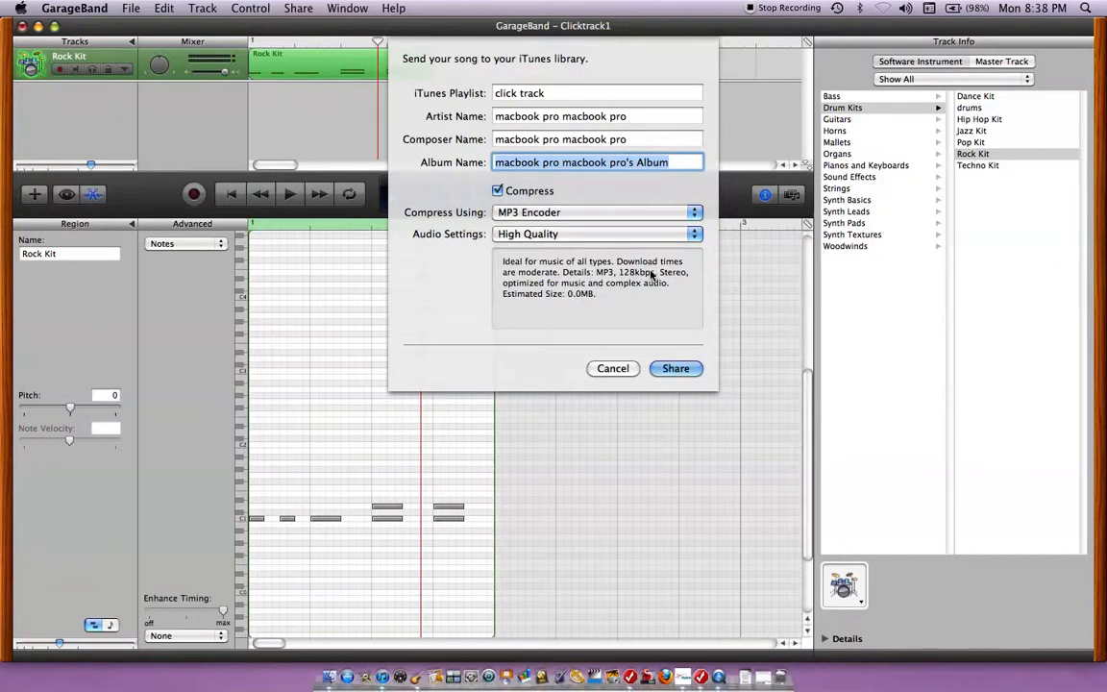
{"action": "mouse_move", "coordinate": [619, 306]}
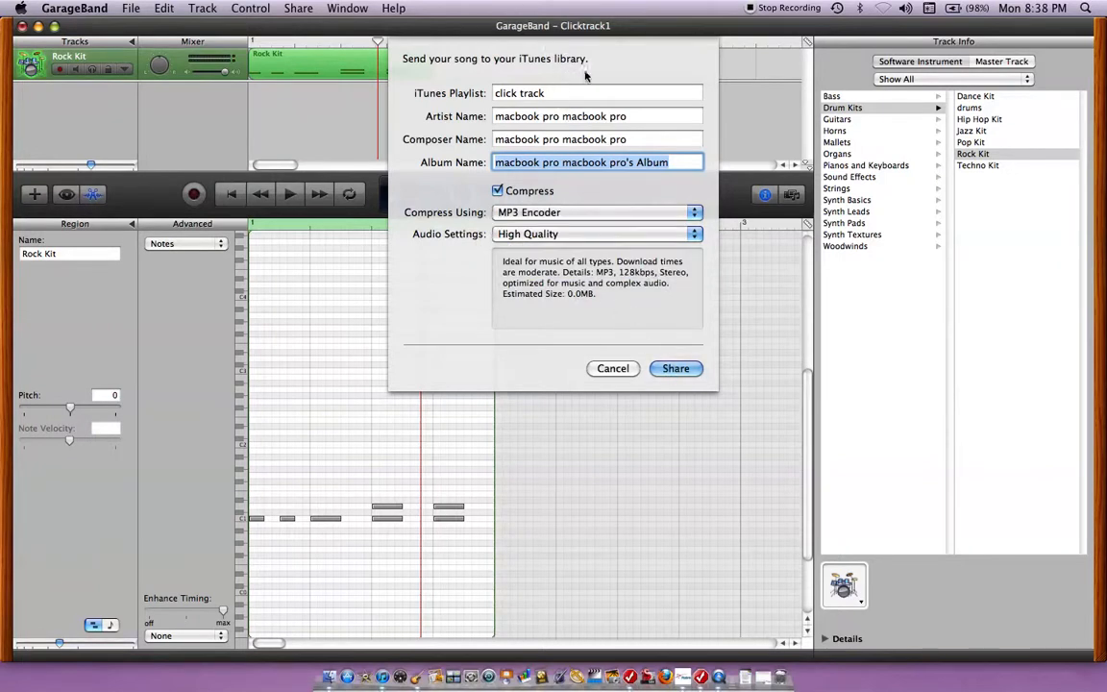
{"action": "mouse_move", "coordinate": [490, 217]}
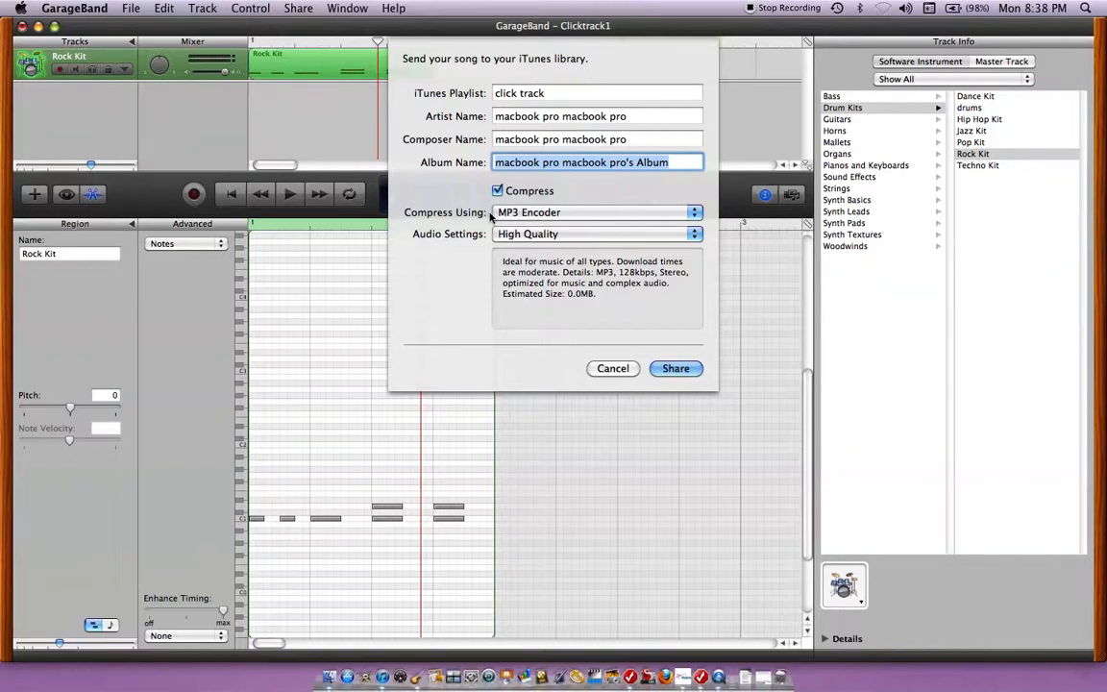